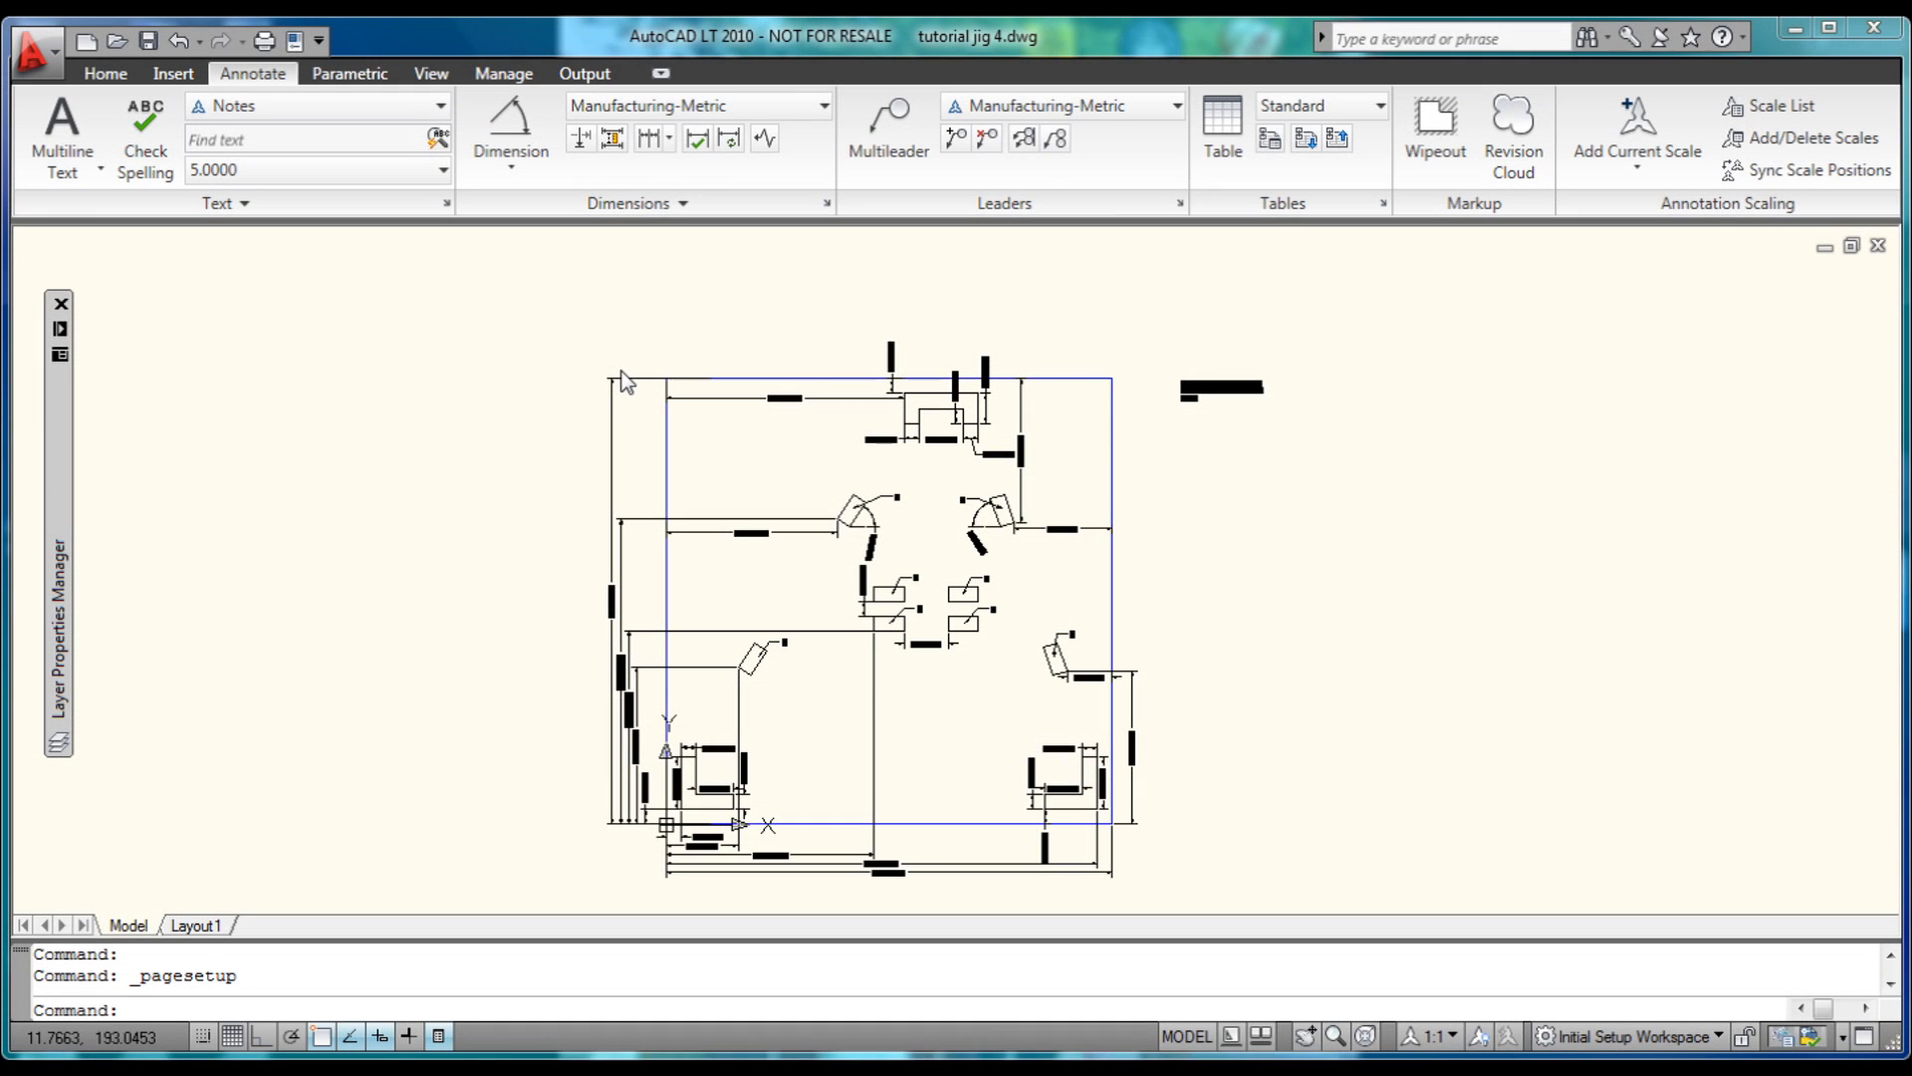
{"action": "mouse_move", "coordinate": [487, 284]}
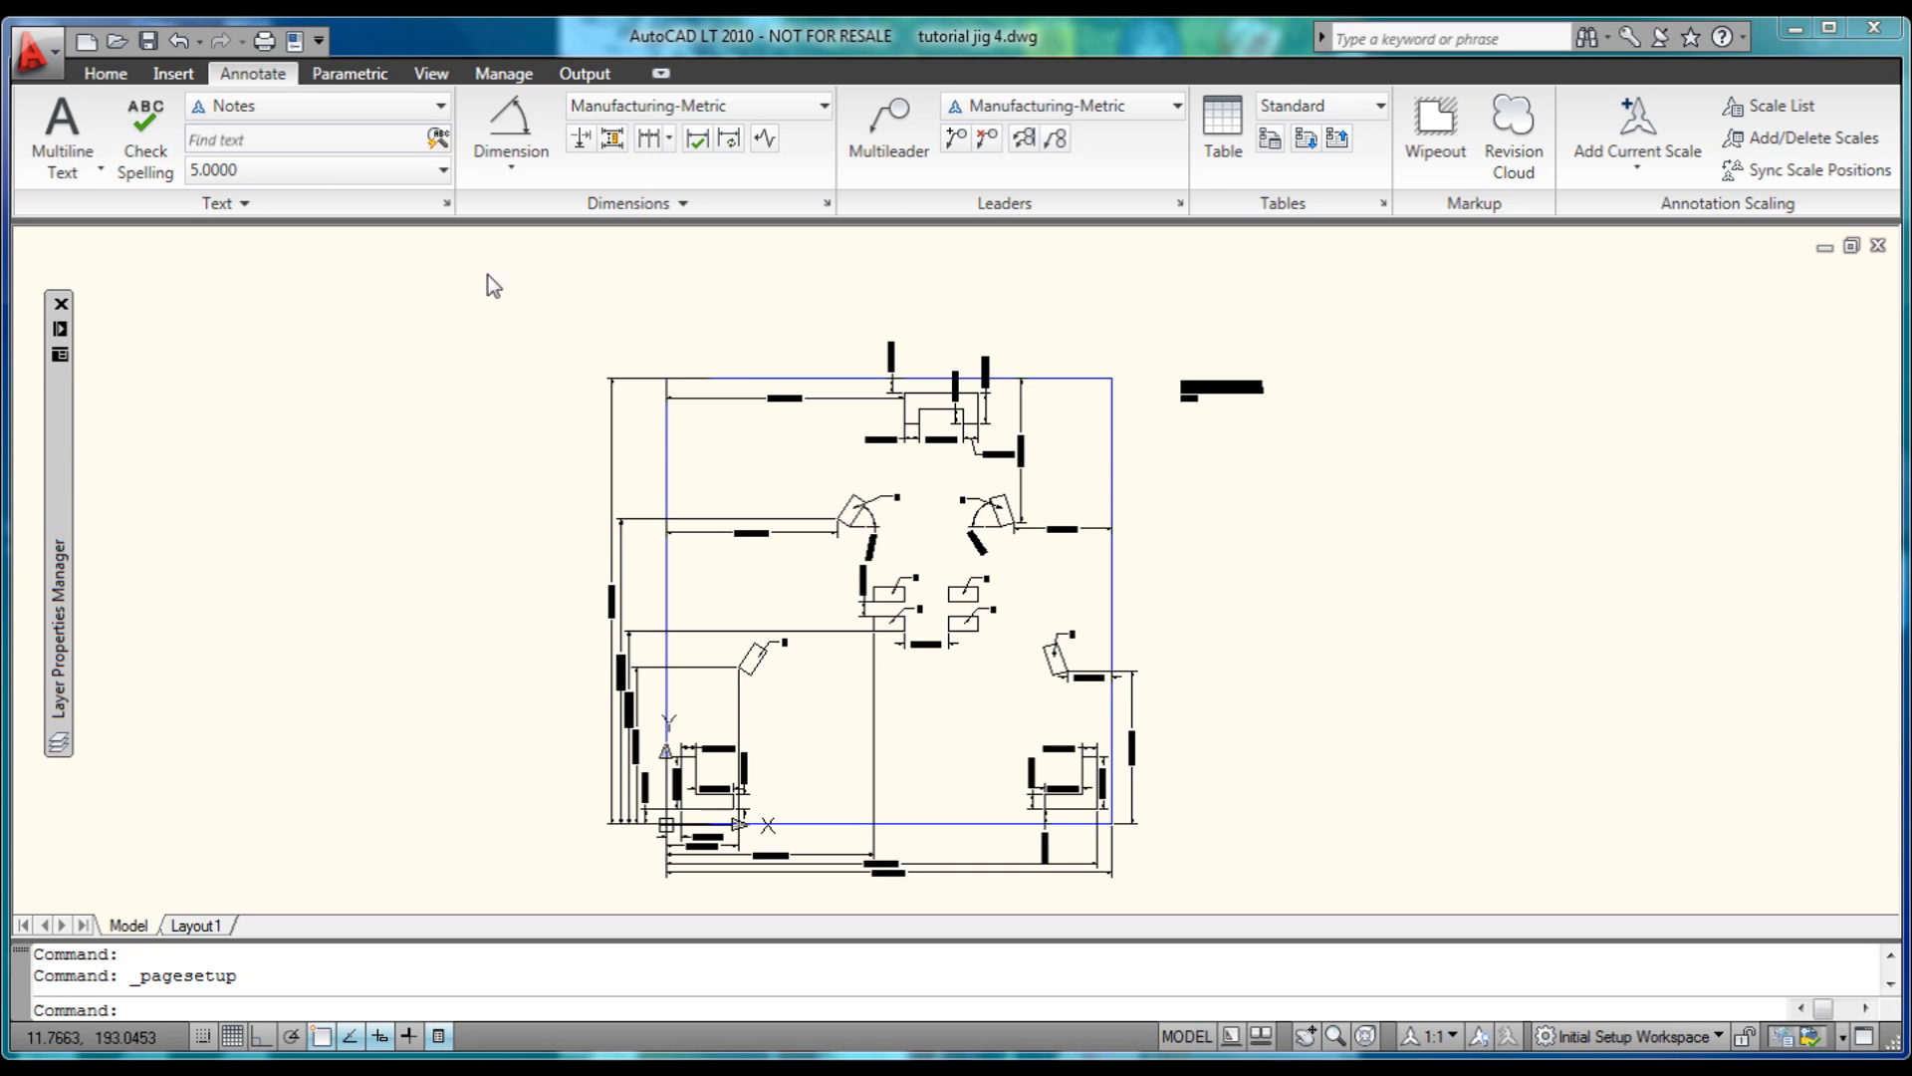
{"action": "mouse_move", "coordinate": [1291, 462]}
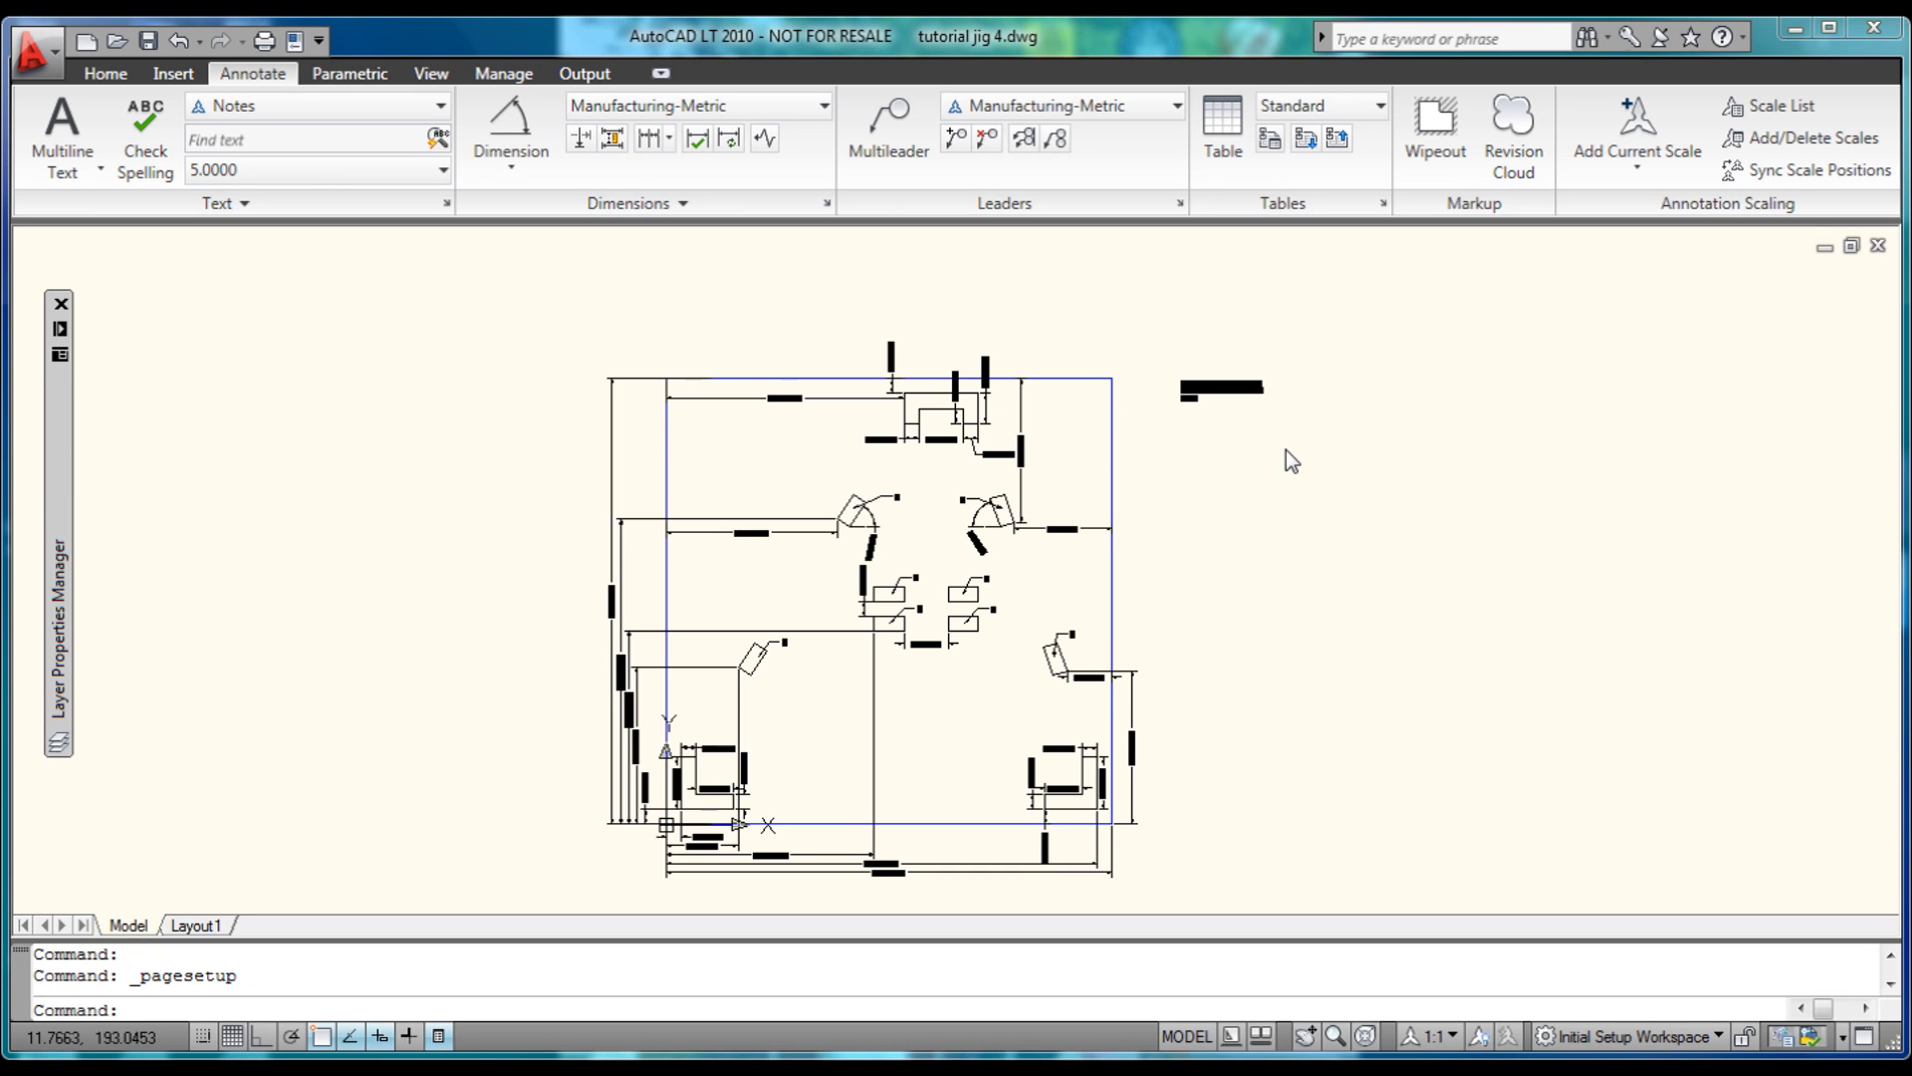
{"action": "mouse_move", "coordinate": [1229, 436]}
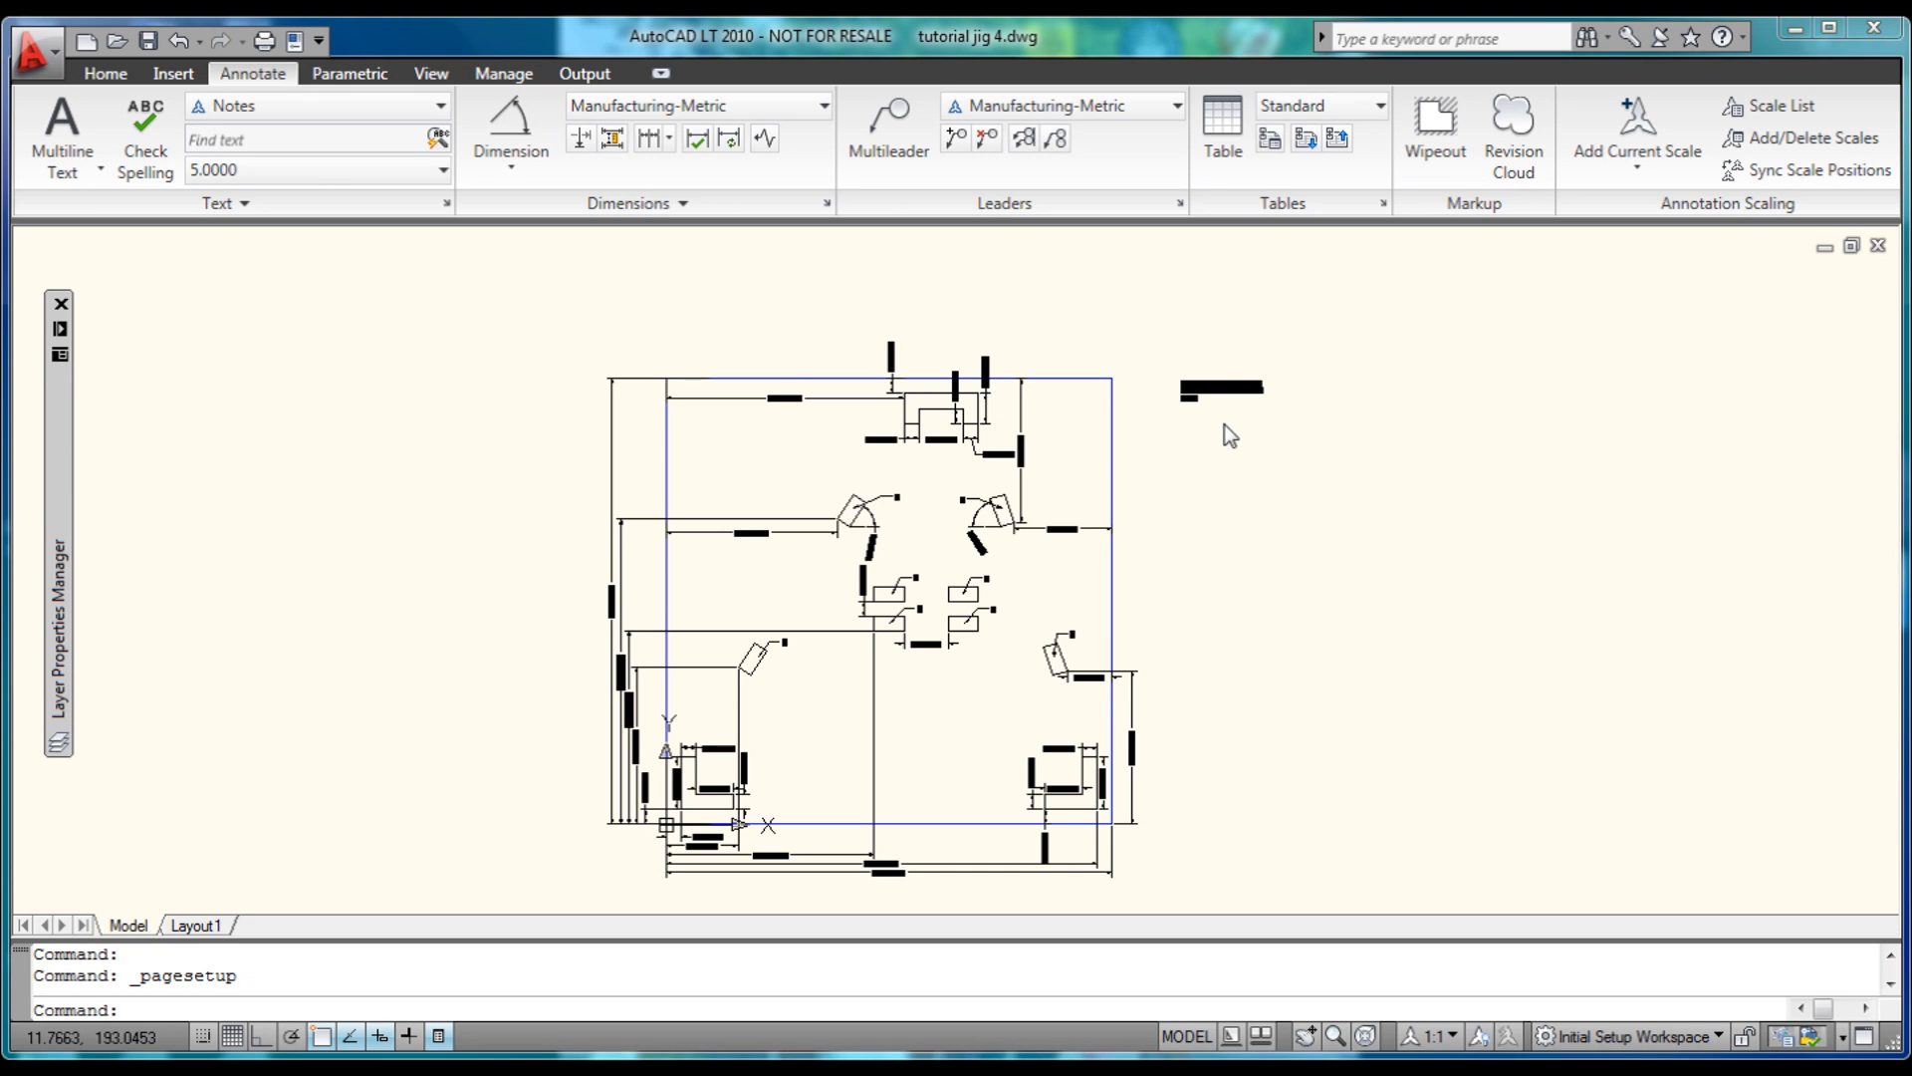
{"action": "mouse_move", "coordinate": [1229, 450]}
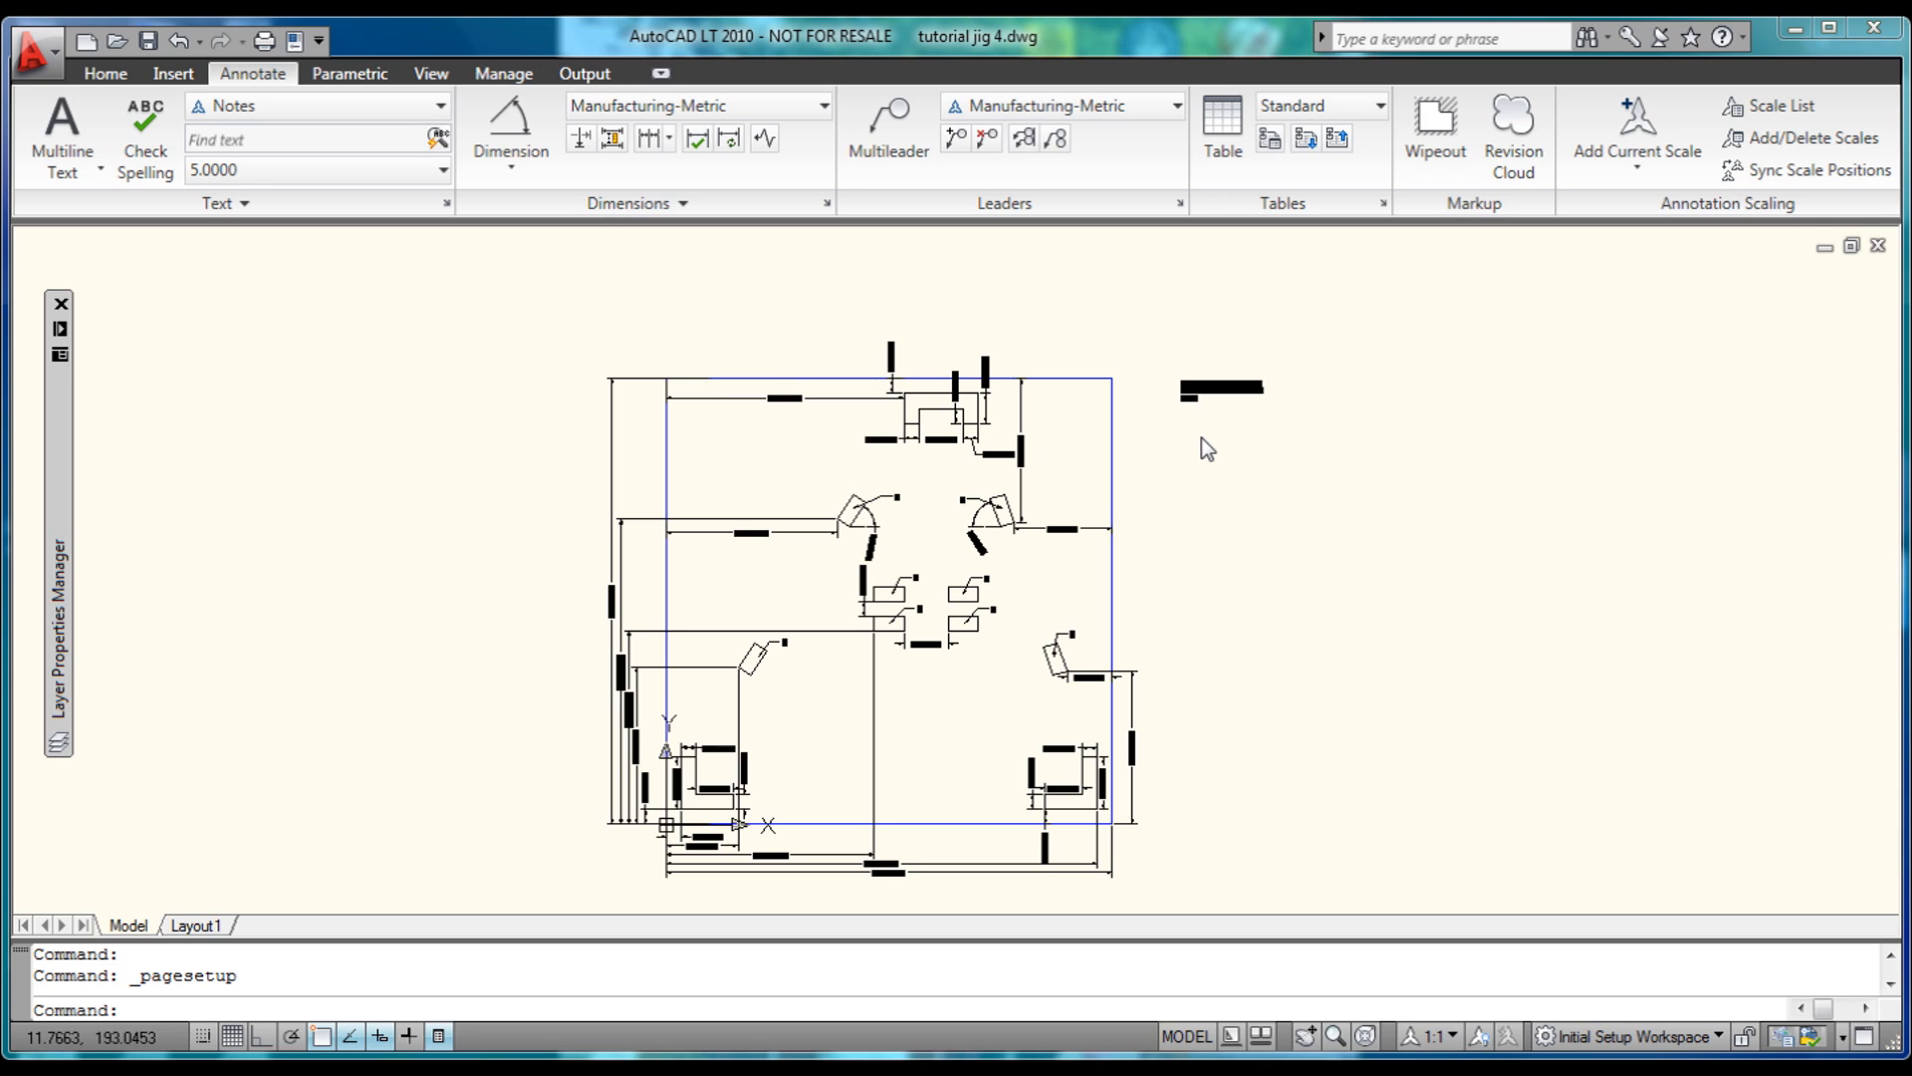
{"action": "mouse_move", "coordinate": [1184, 425]}
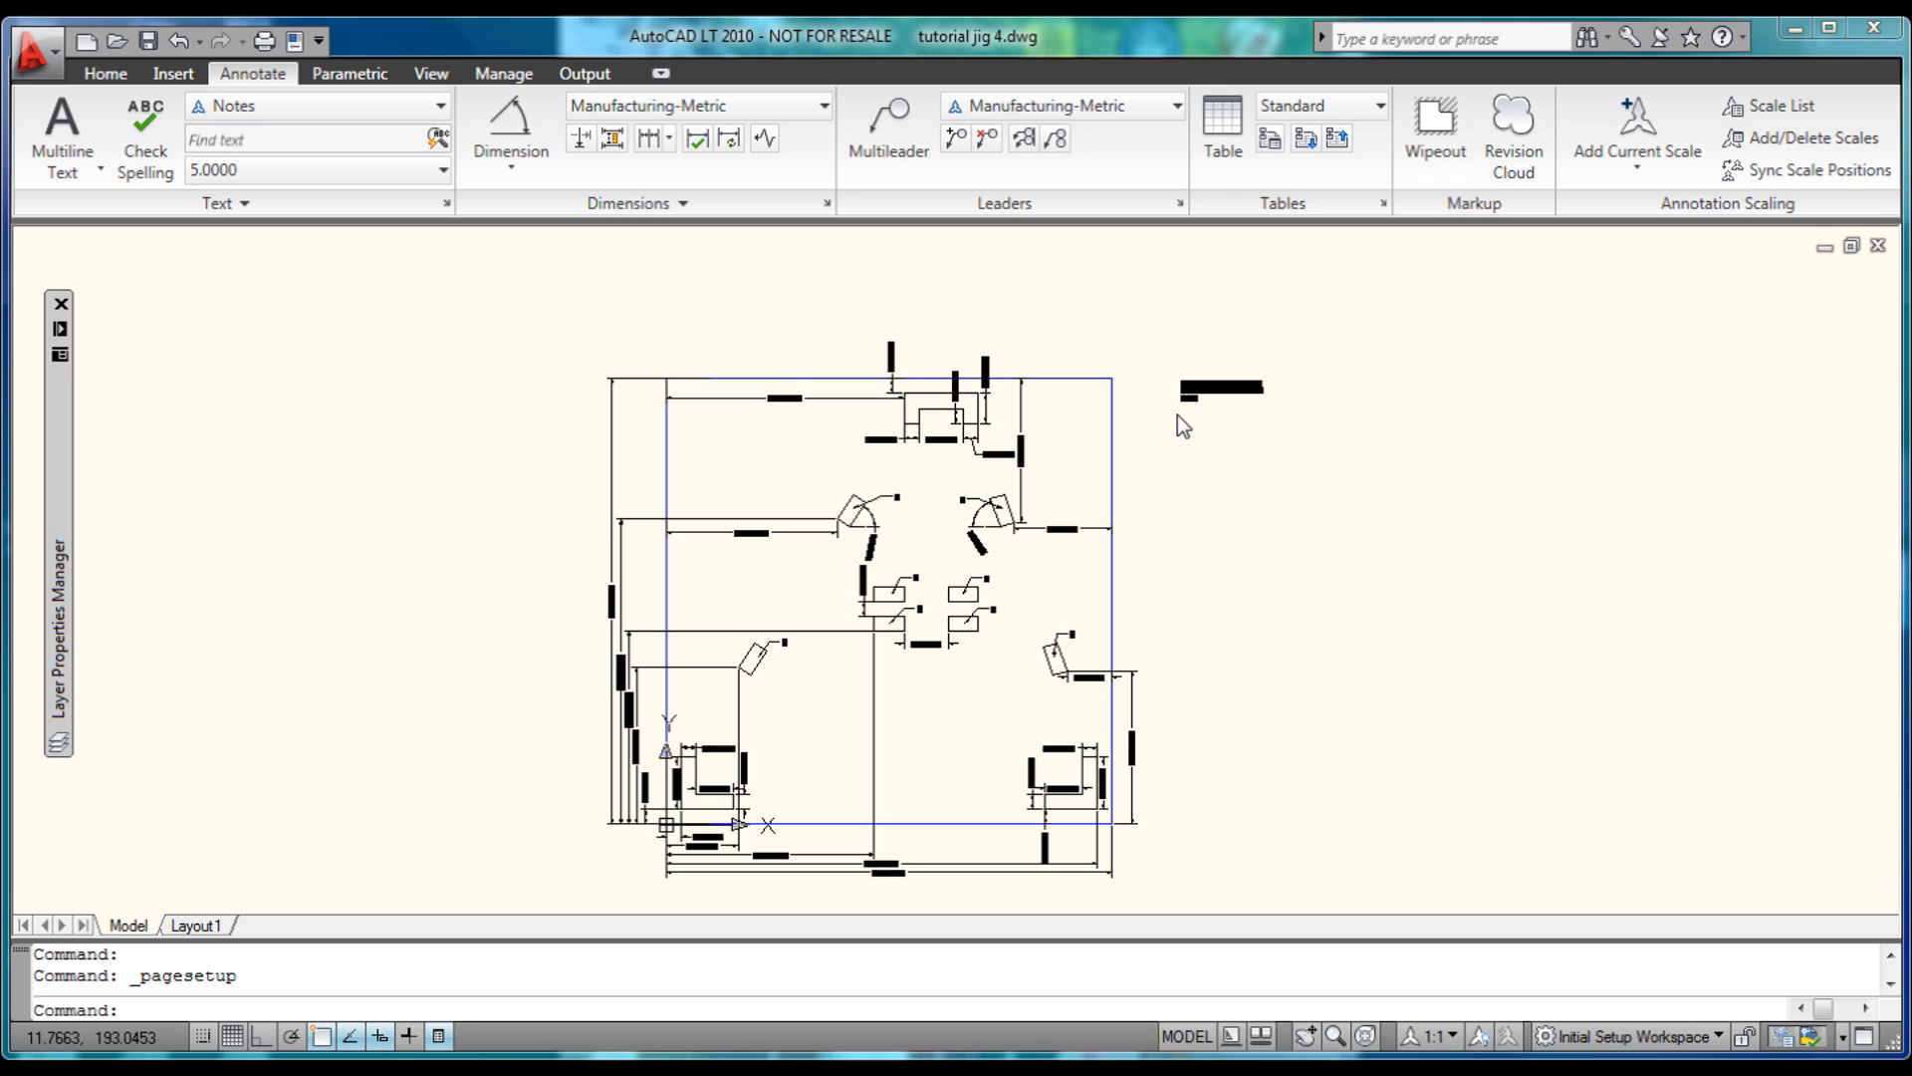
{"action": "mouse_move", "coordinate": [1201, 428]}
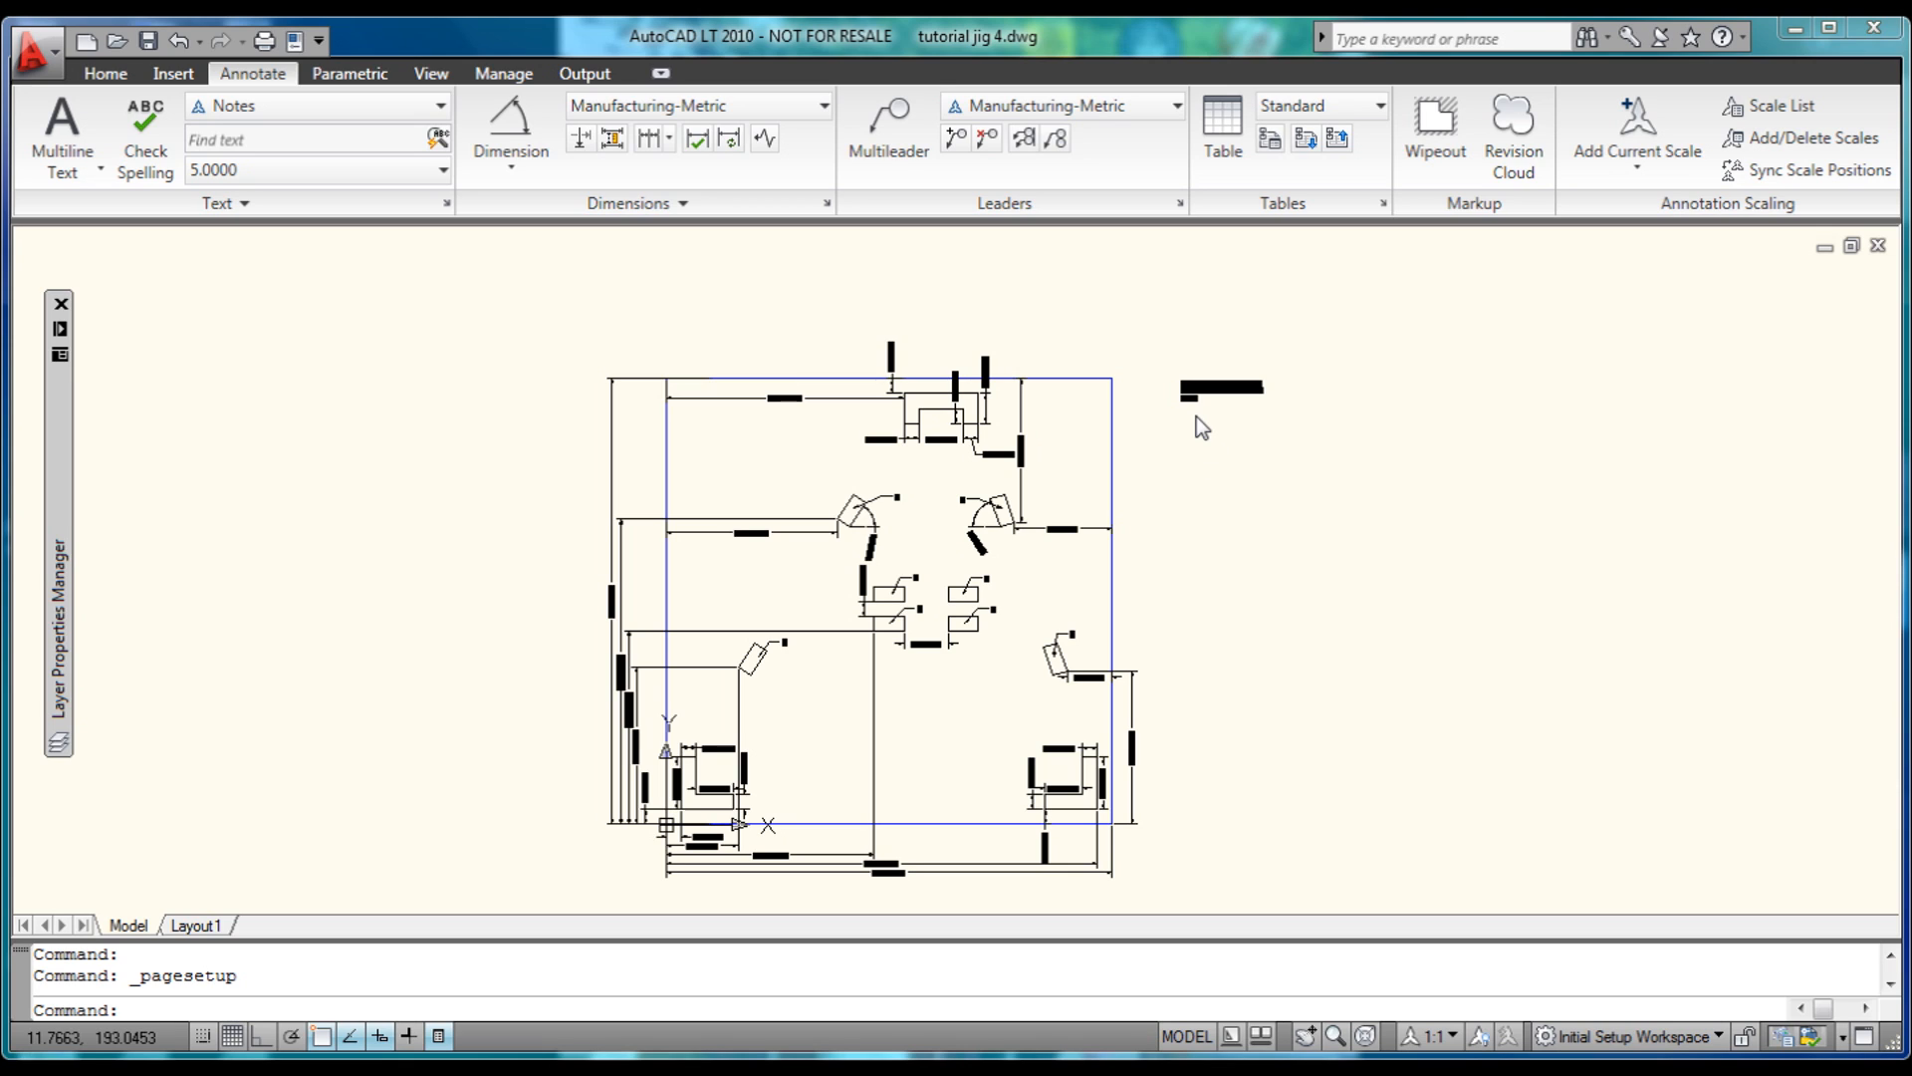
{"action": "mouse_move", "coordinate": [1191, 438]}
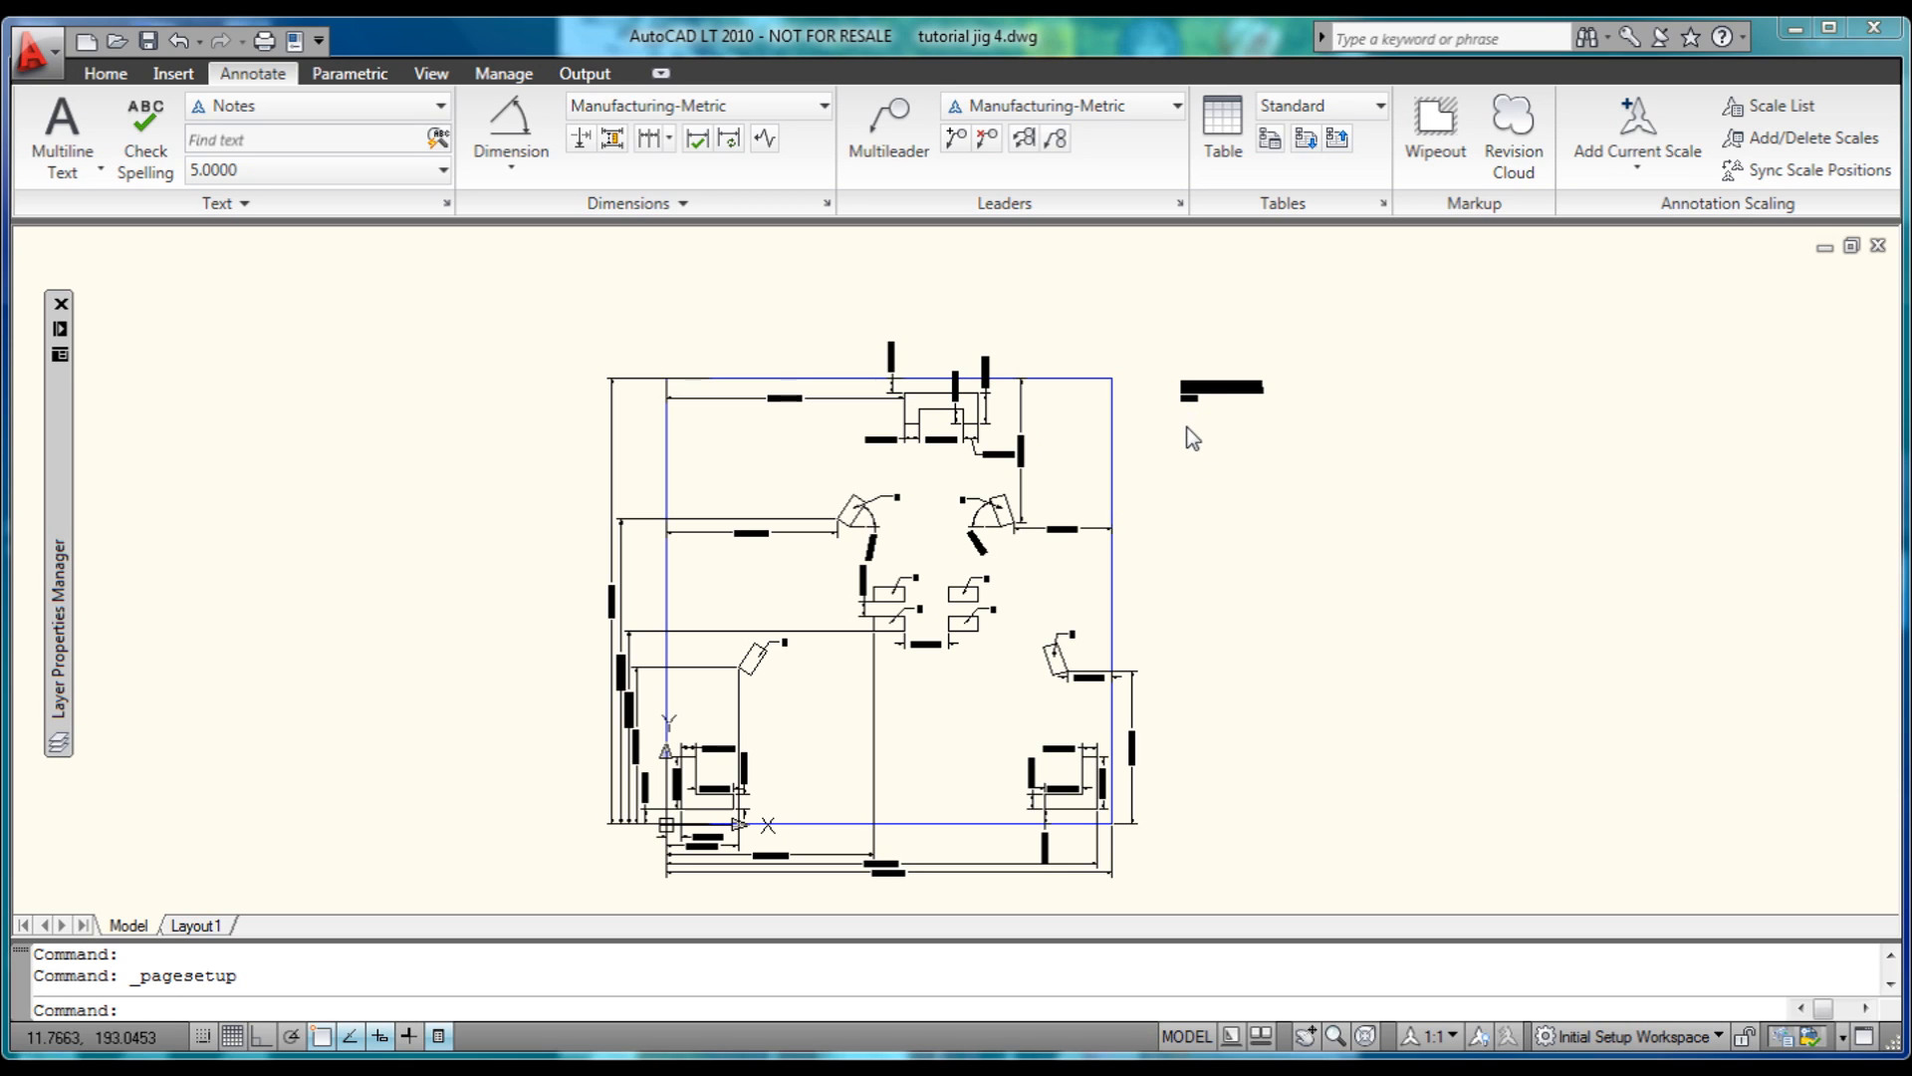
{"action": "mouse_move", "coordinate": [1195, 472]}
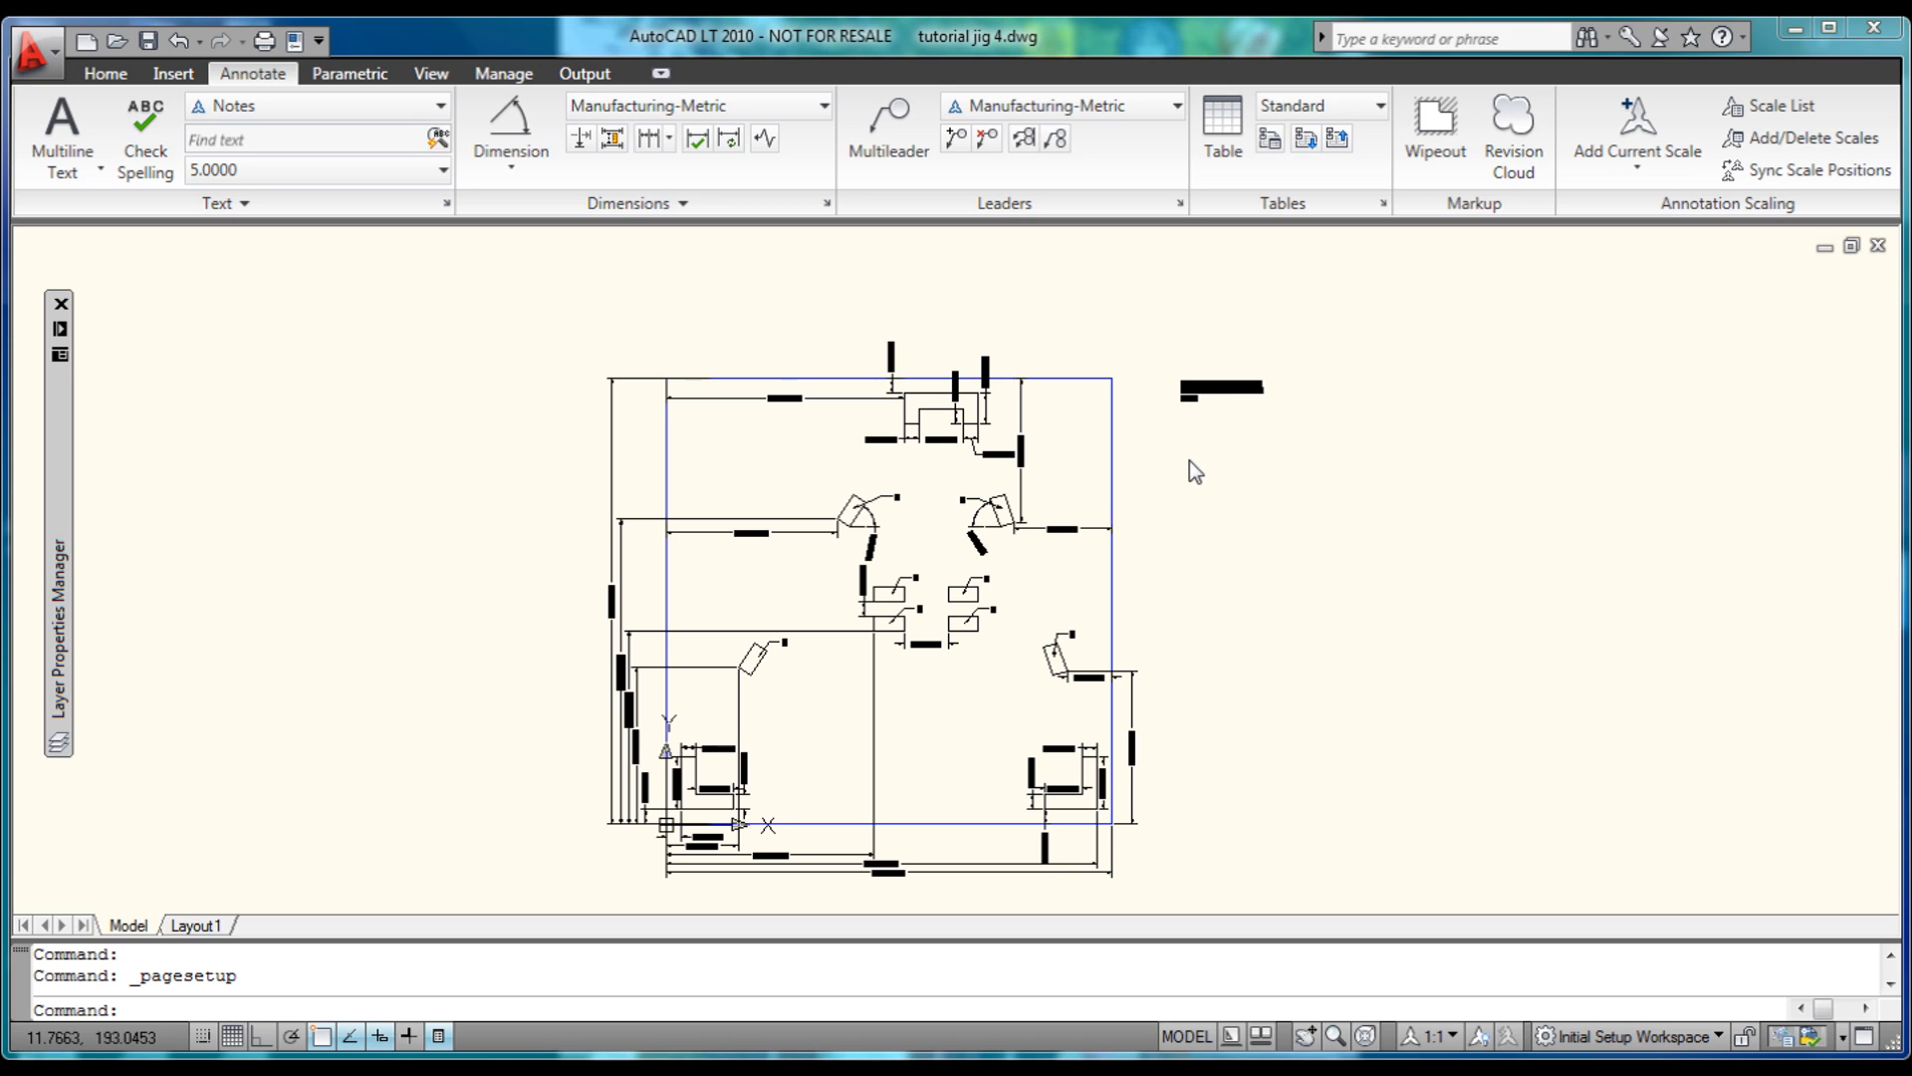
{"action": "mouse_move", "coordinate": [1194, 832]}
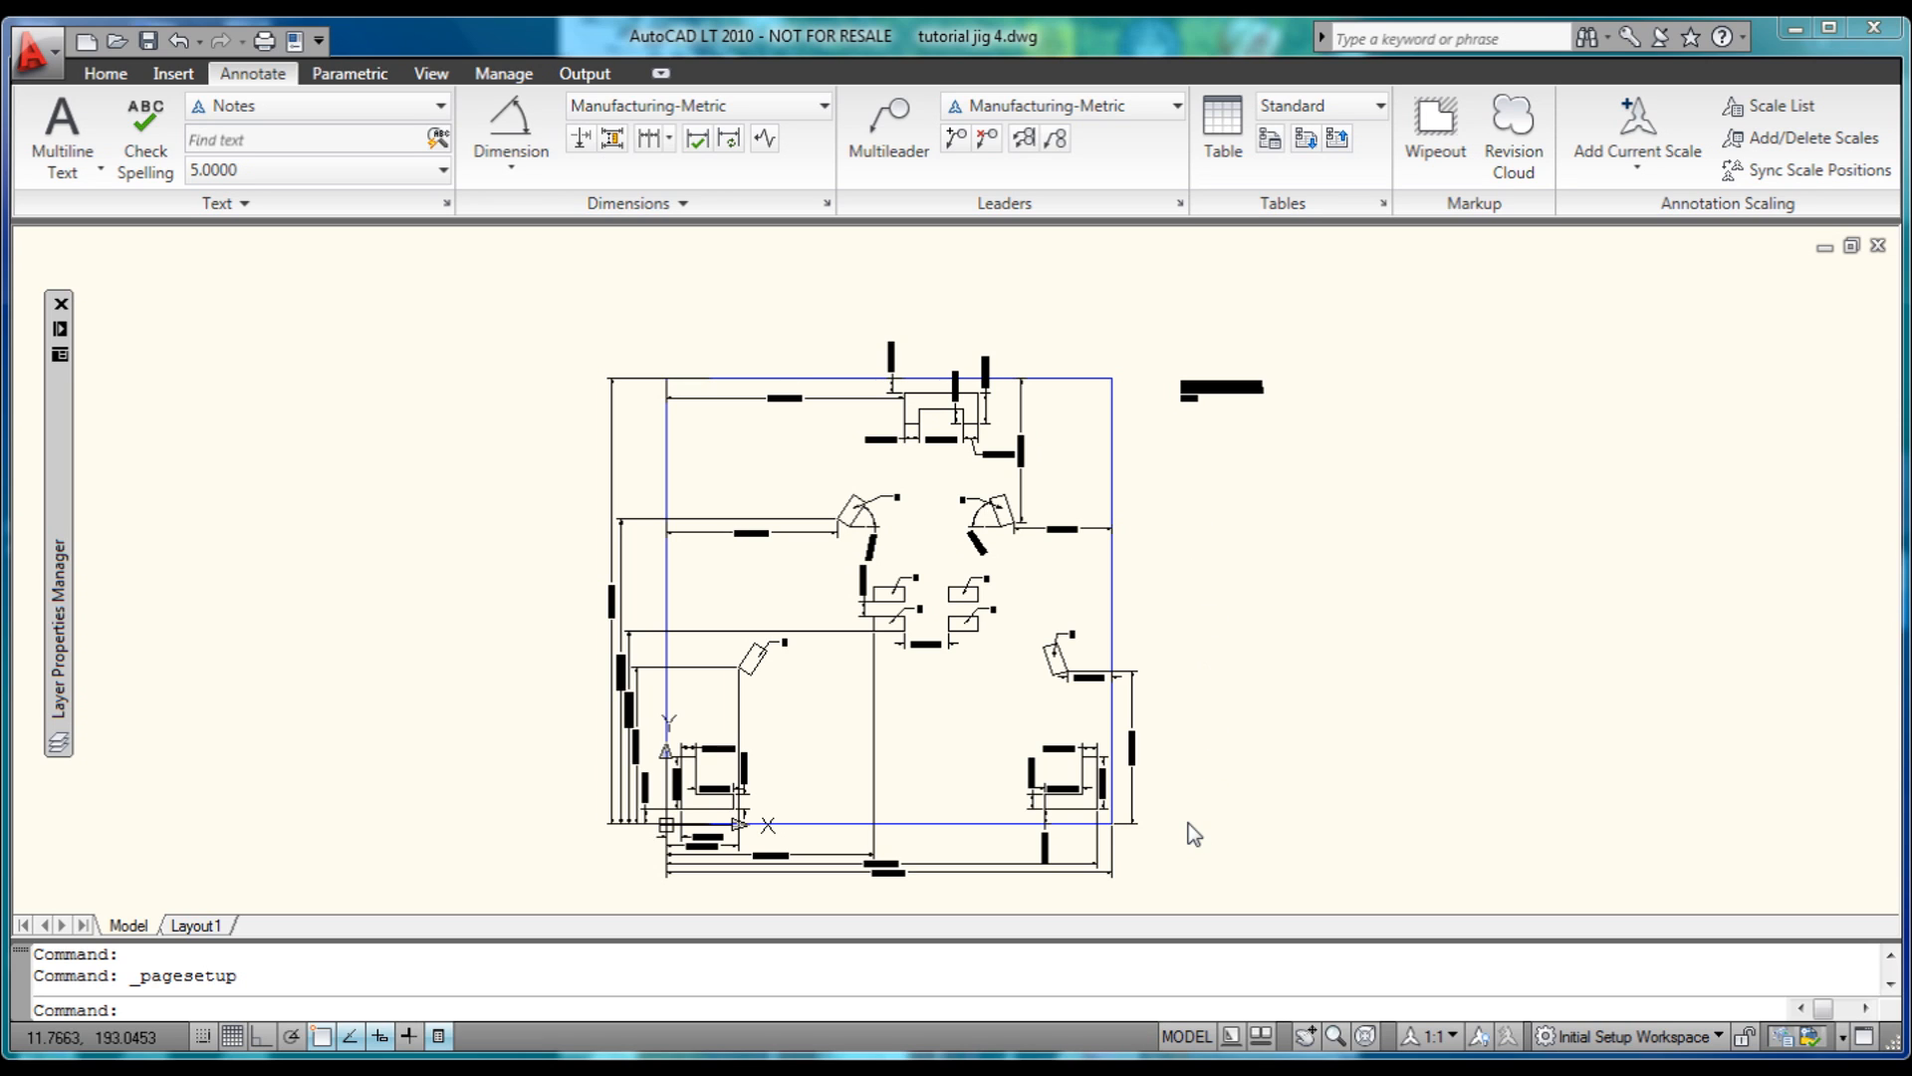
{"action": "mouse_move", "coordinate": [60, 129]}
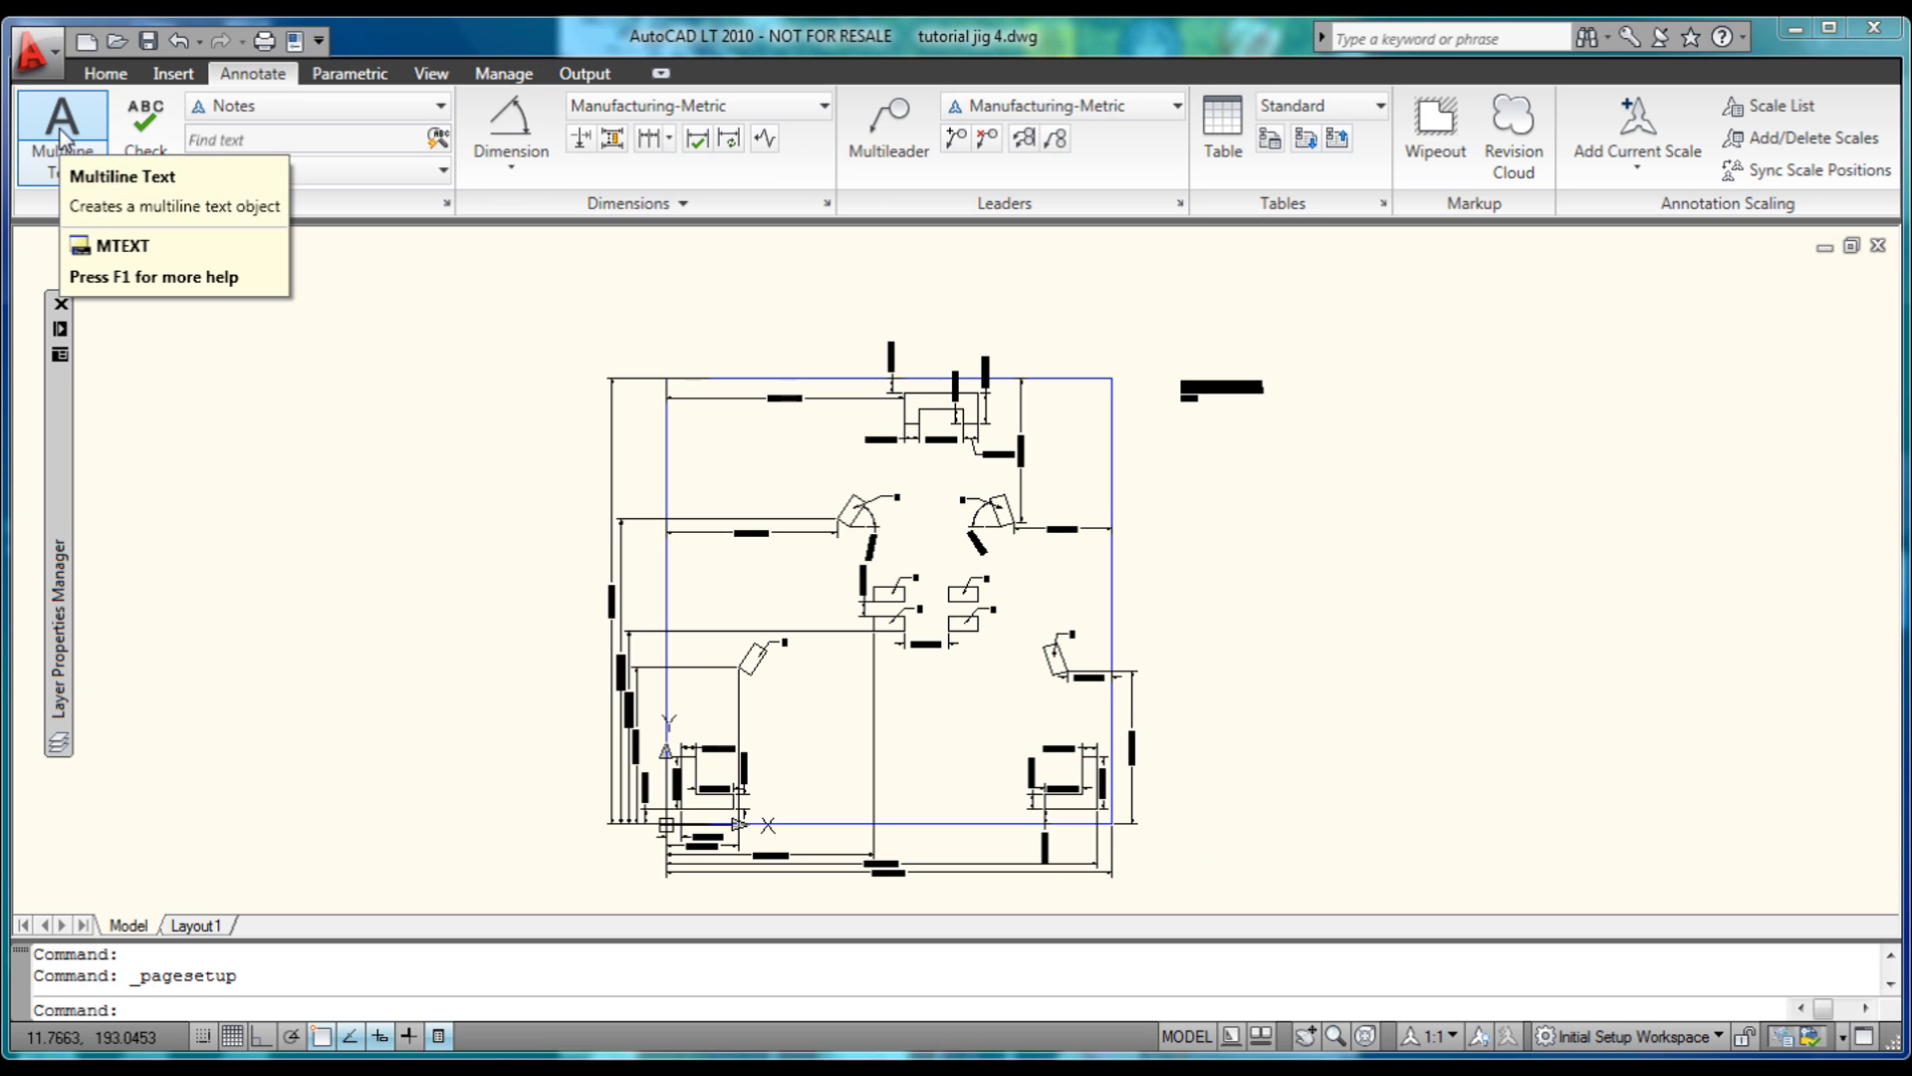
{"action": "mouse_move", "coordinate": [61, 128]}
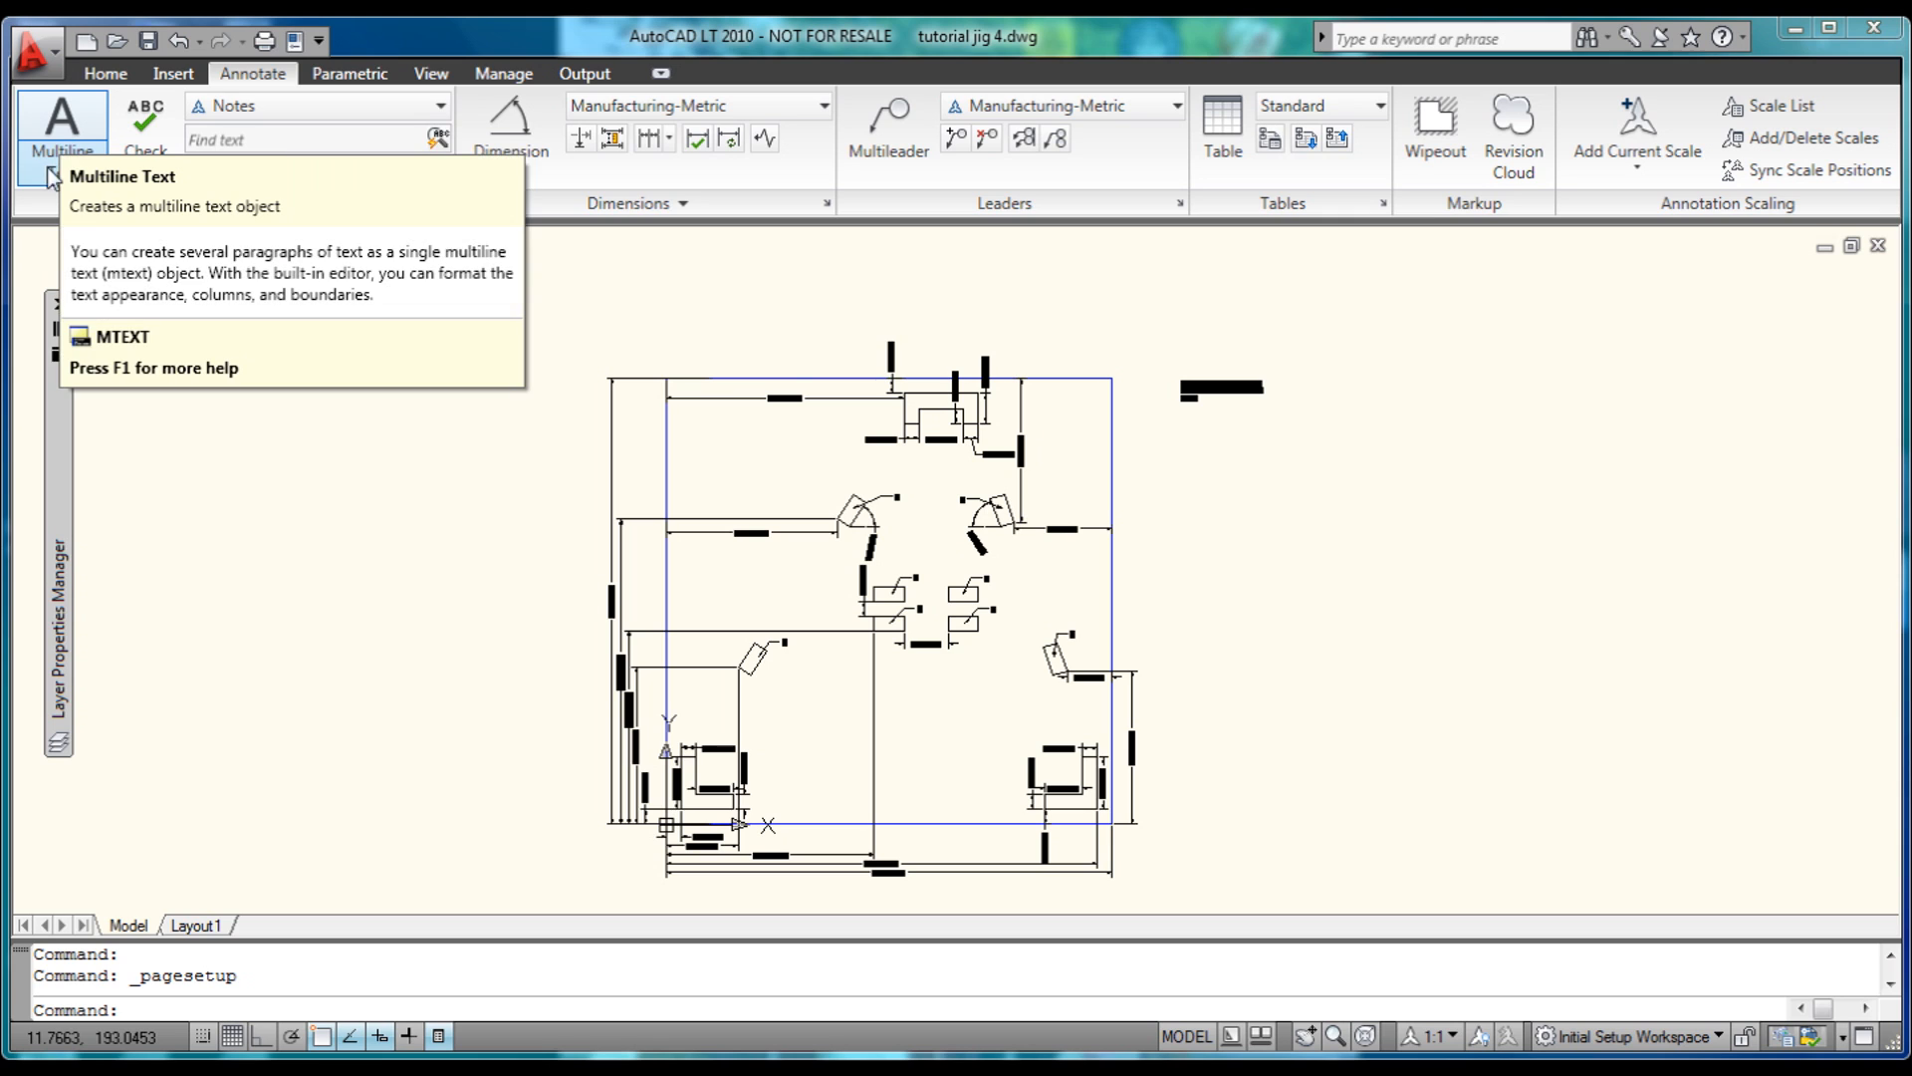
- Place the single-line text 'JigPlate Tutorial' above the jig plate drawing
{"action": "left_click", "coordinate": [60, 129]}
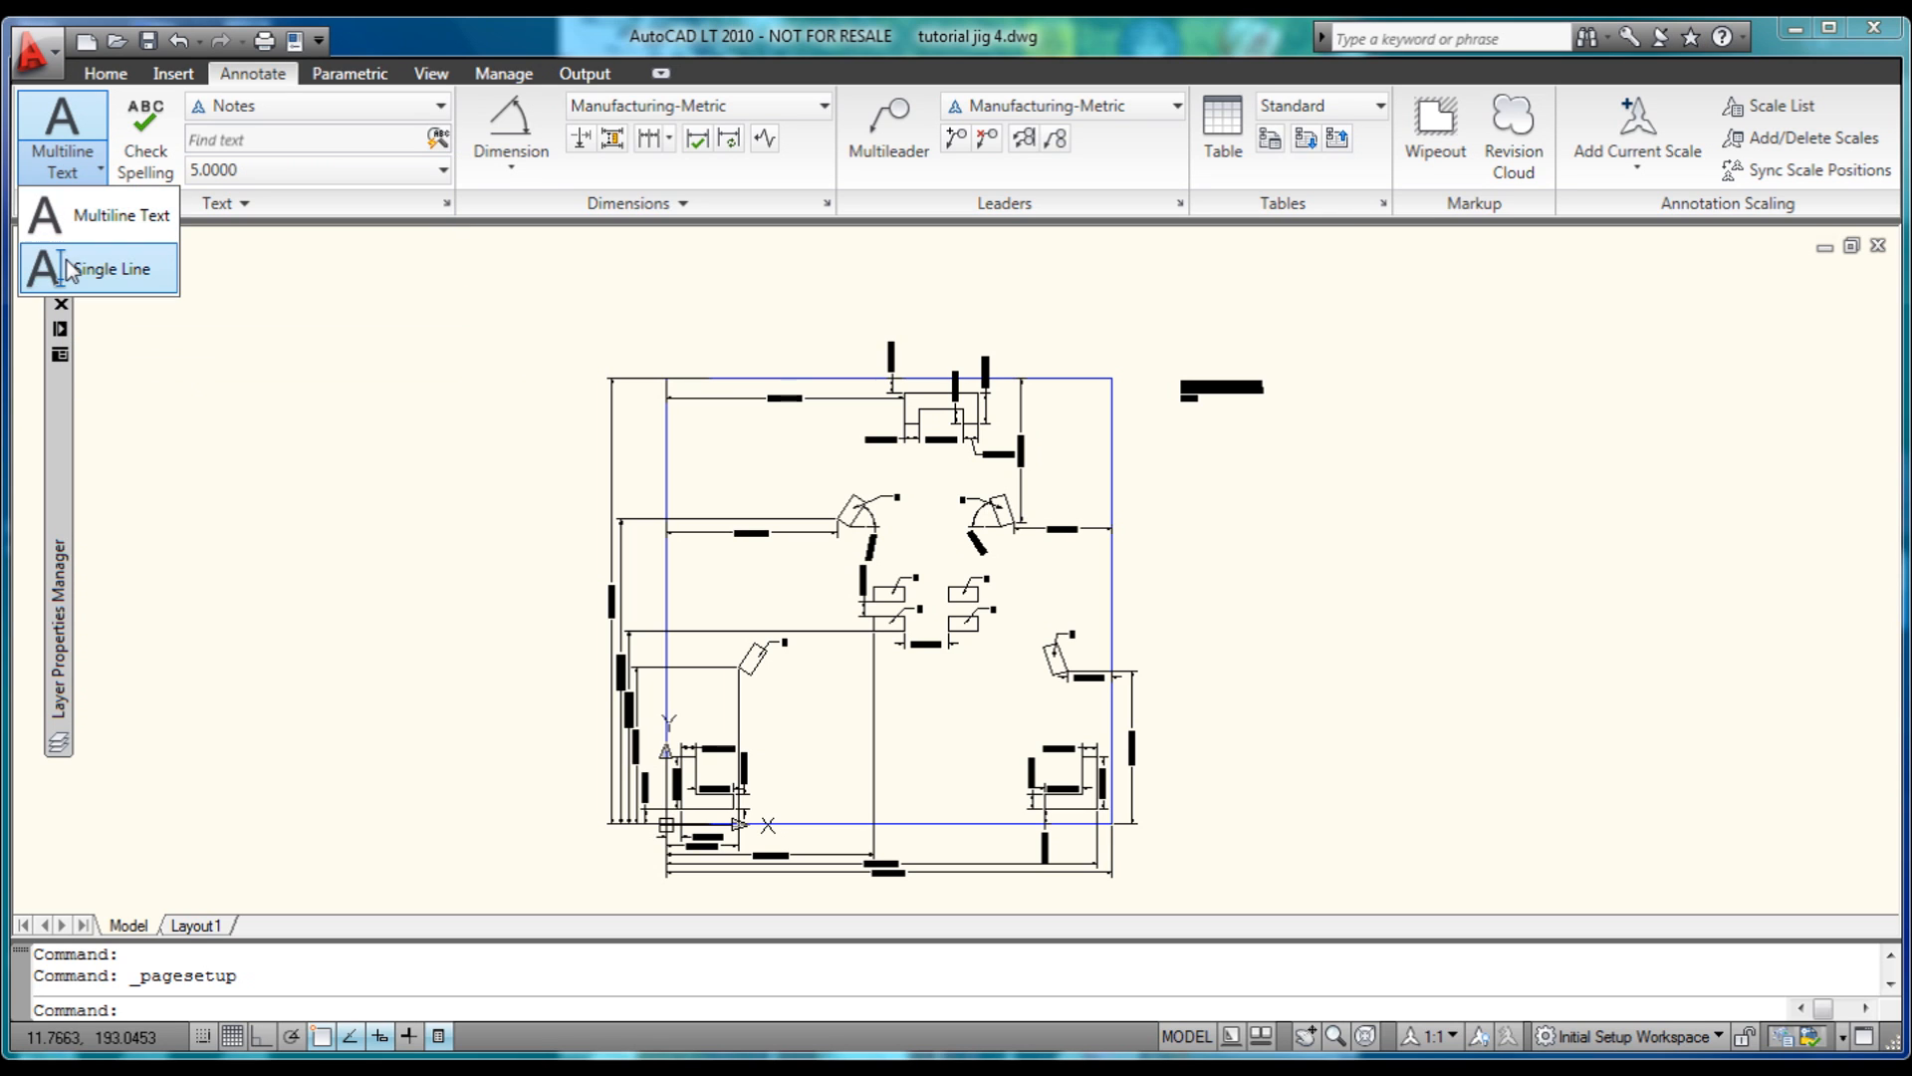
{"action": "left_click", "coordinate": [109, 268]}
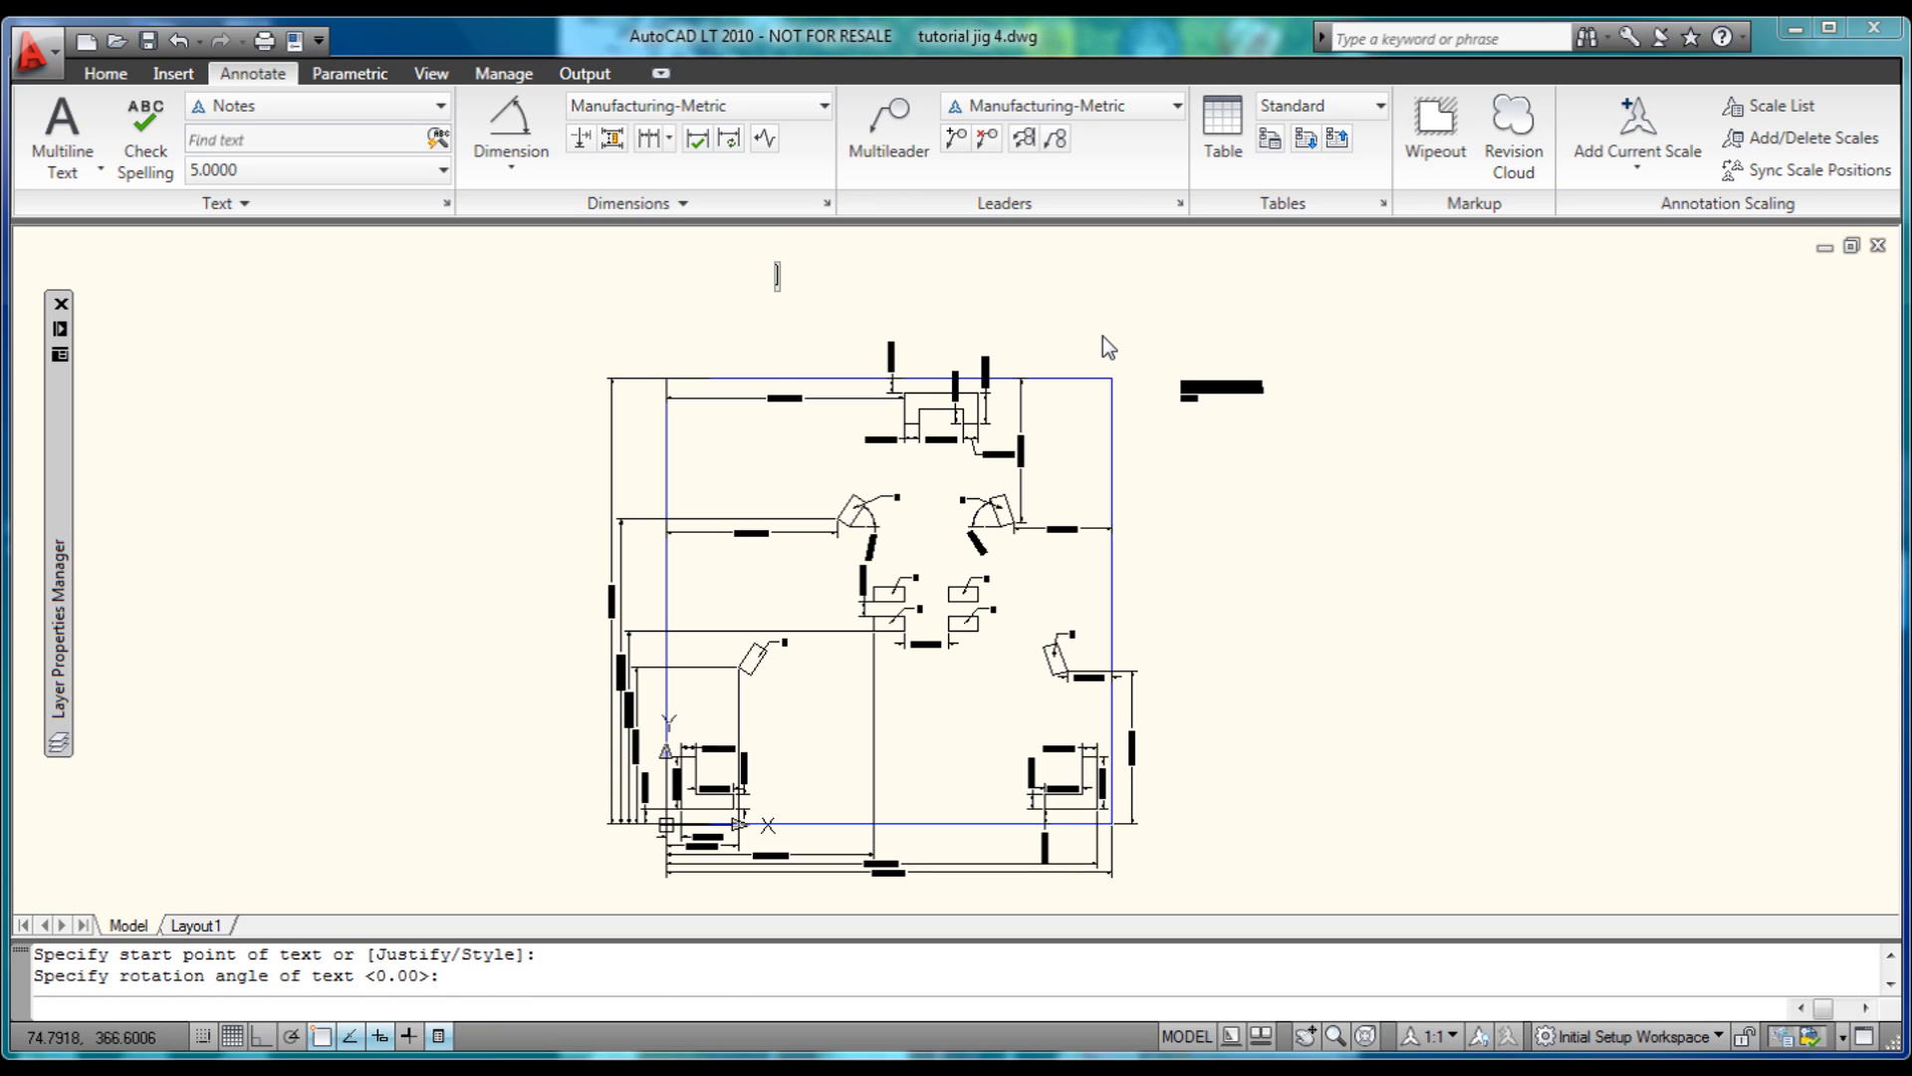
{"action": "type", "text": "Jig"}
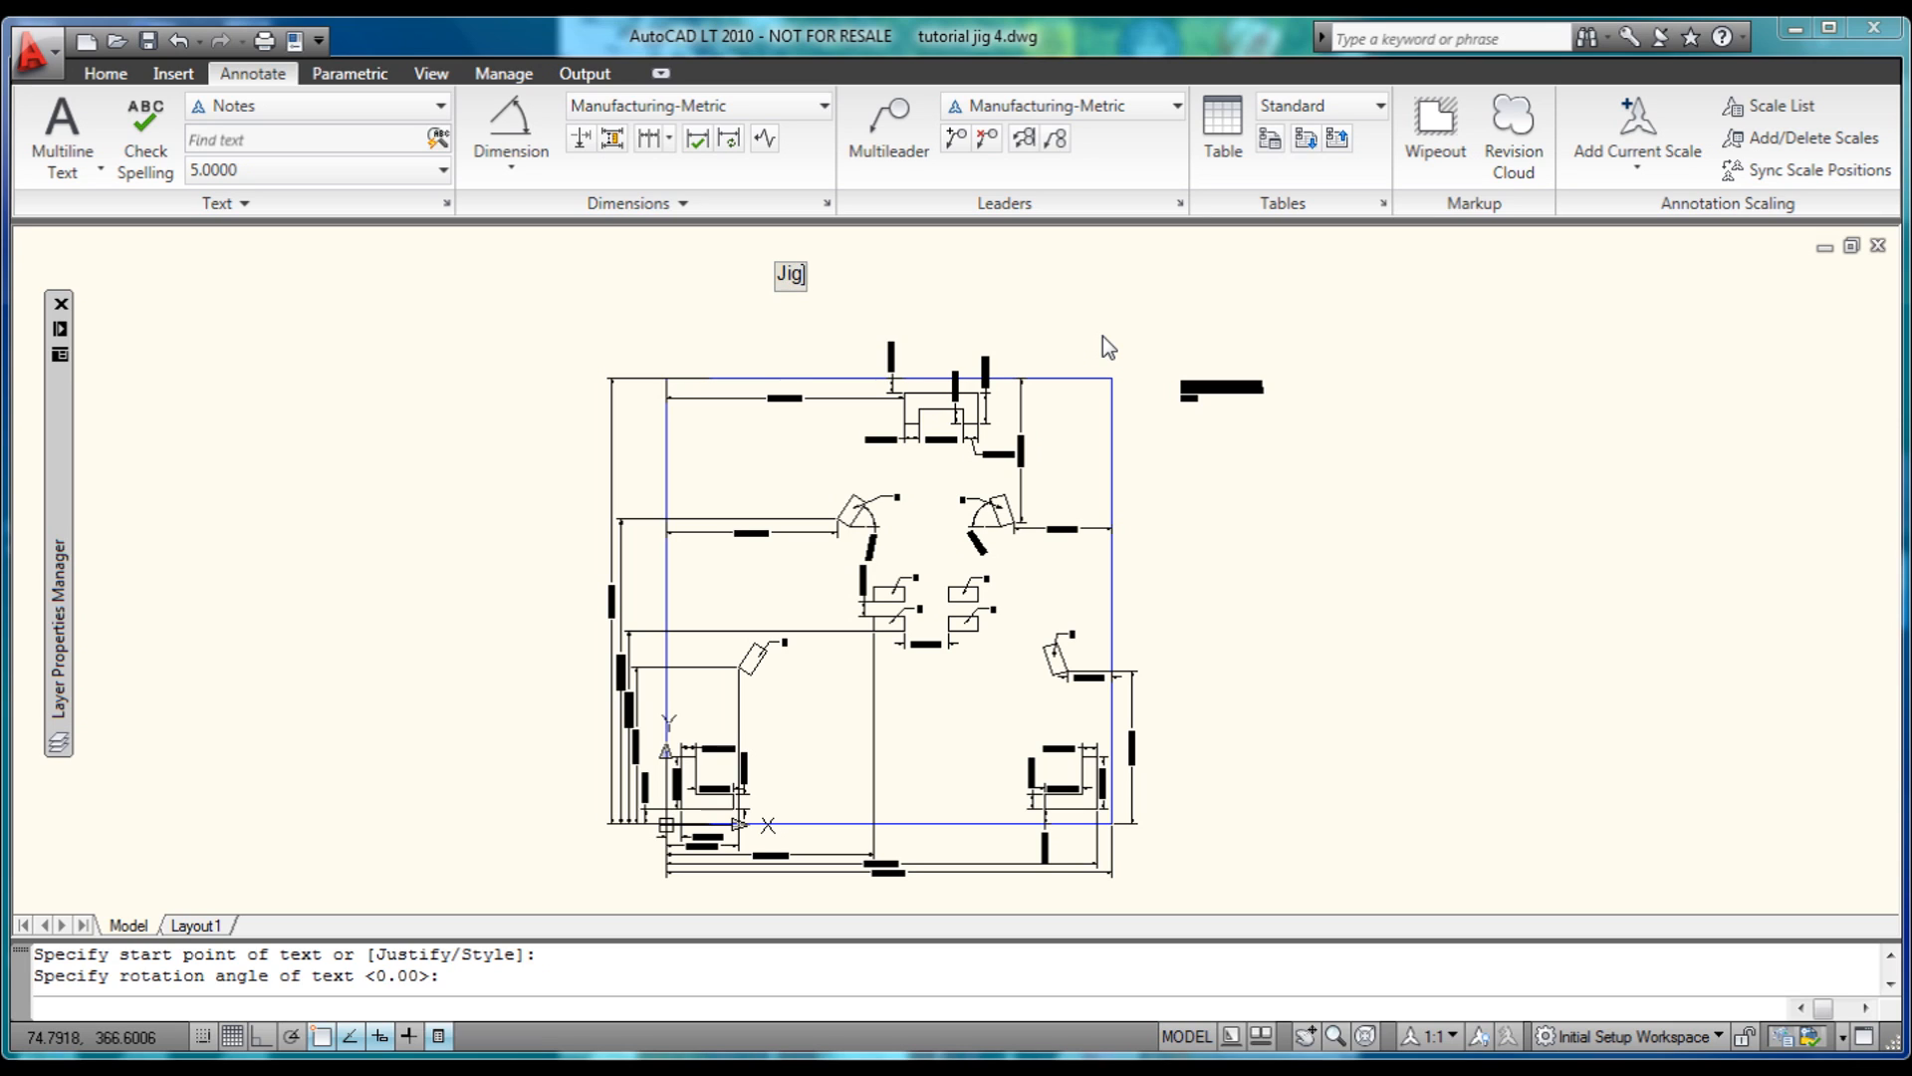
{"action": "type", "text": "Plate"}
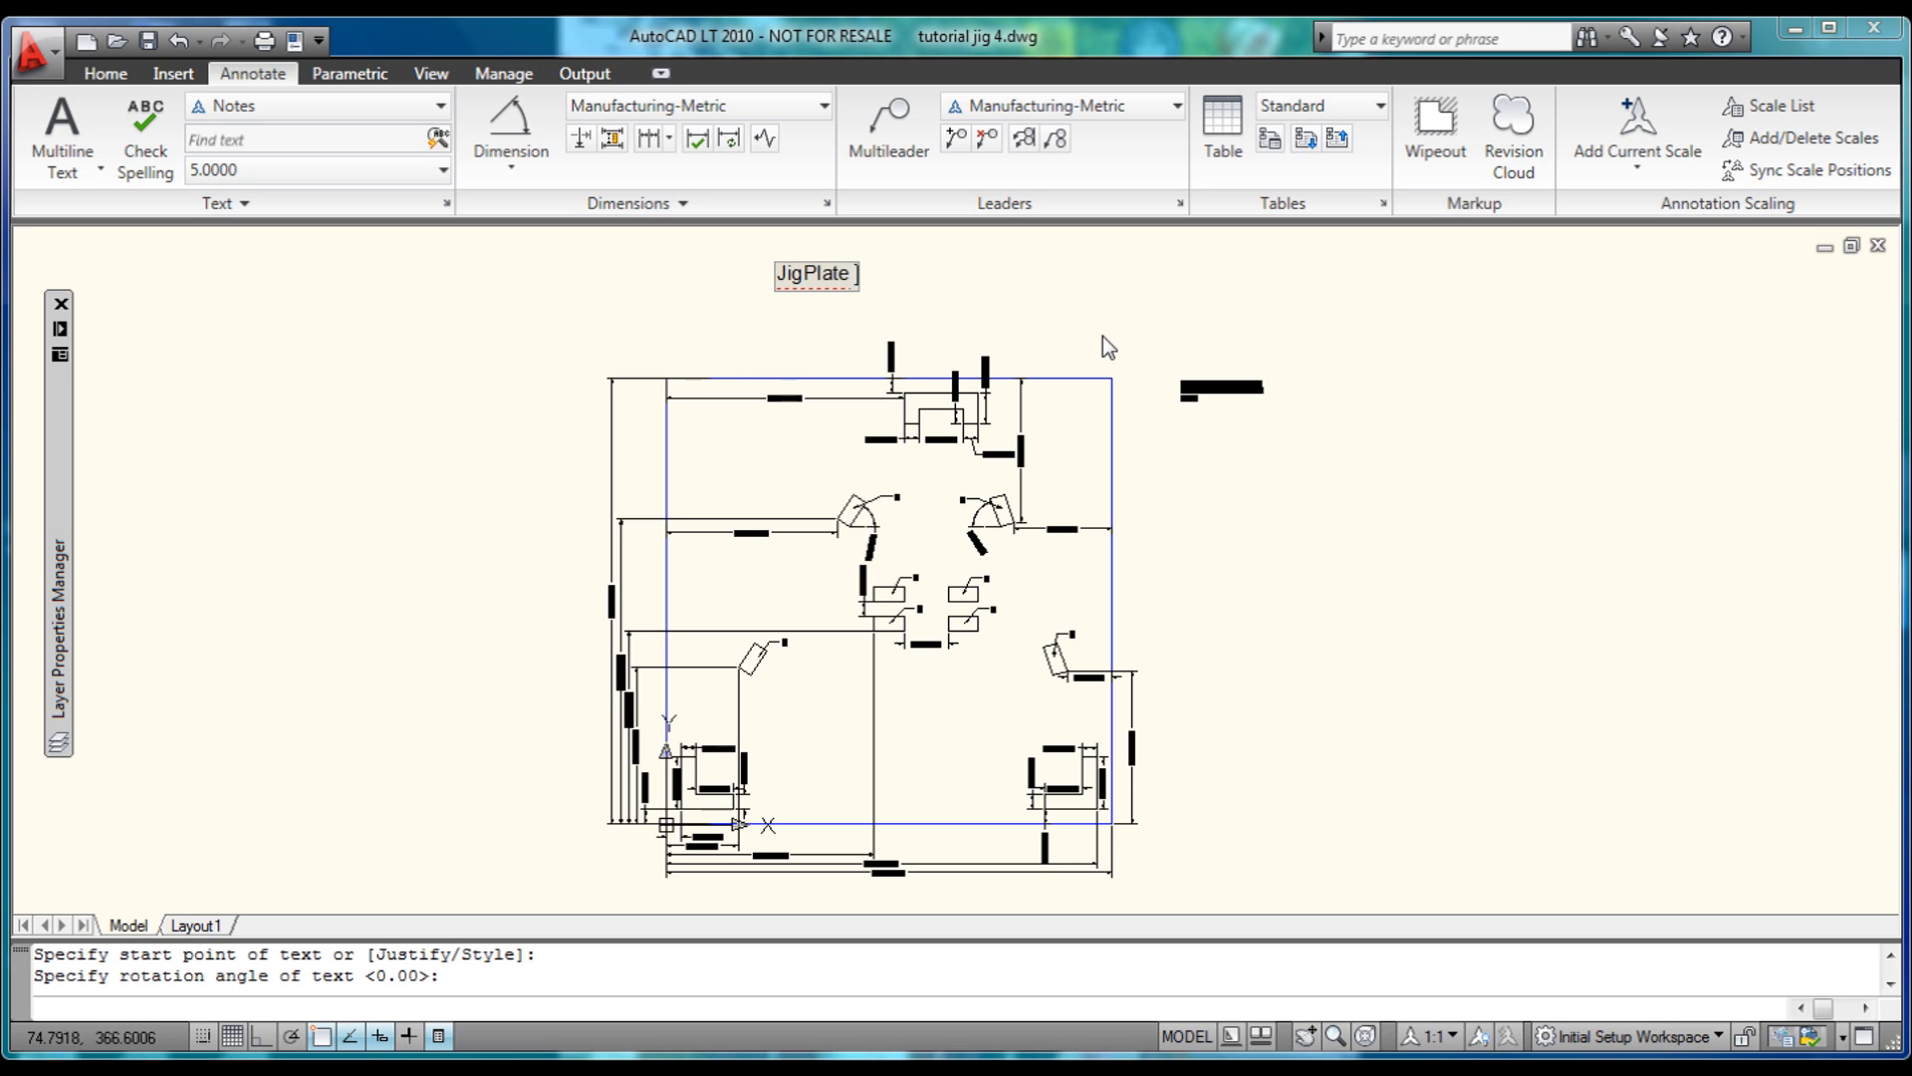
{"action": "type", "text": "Tutorial"}
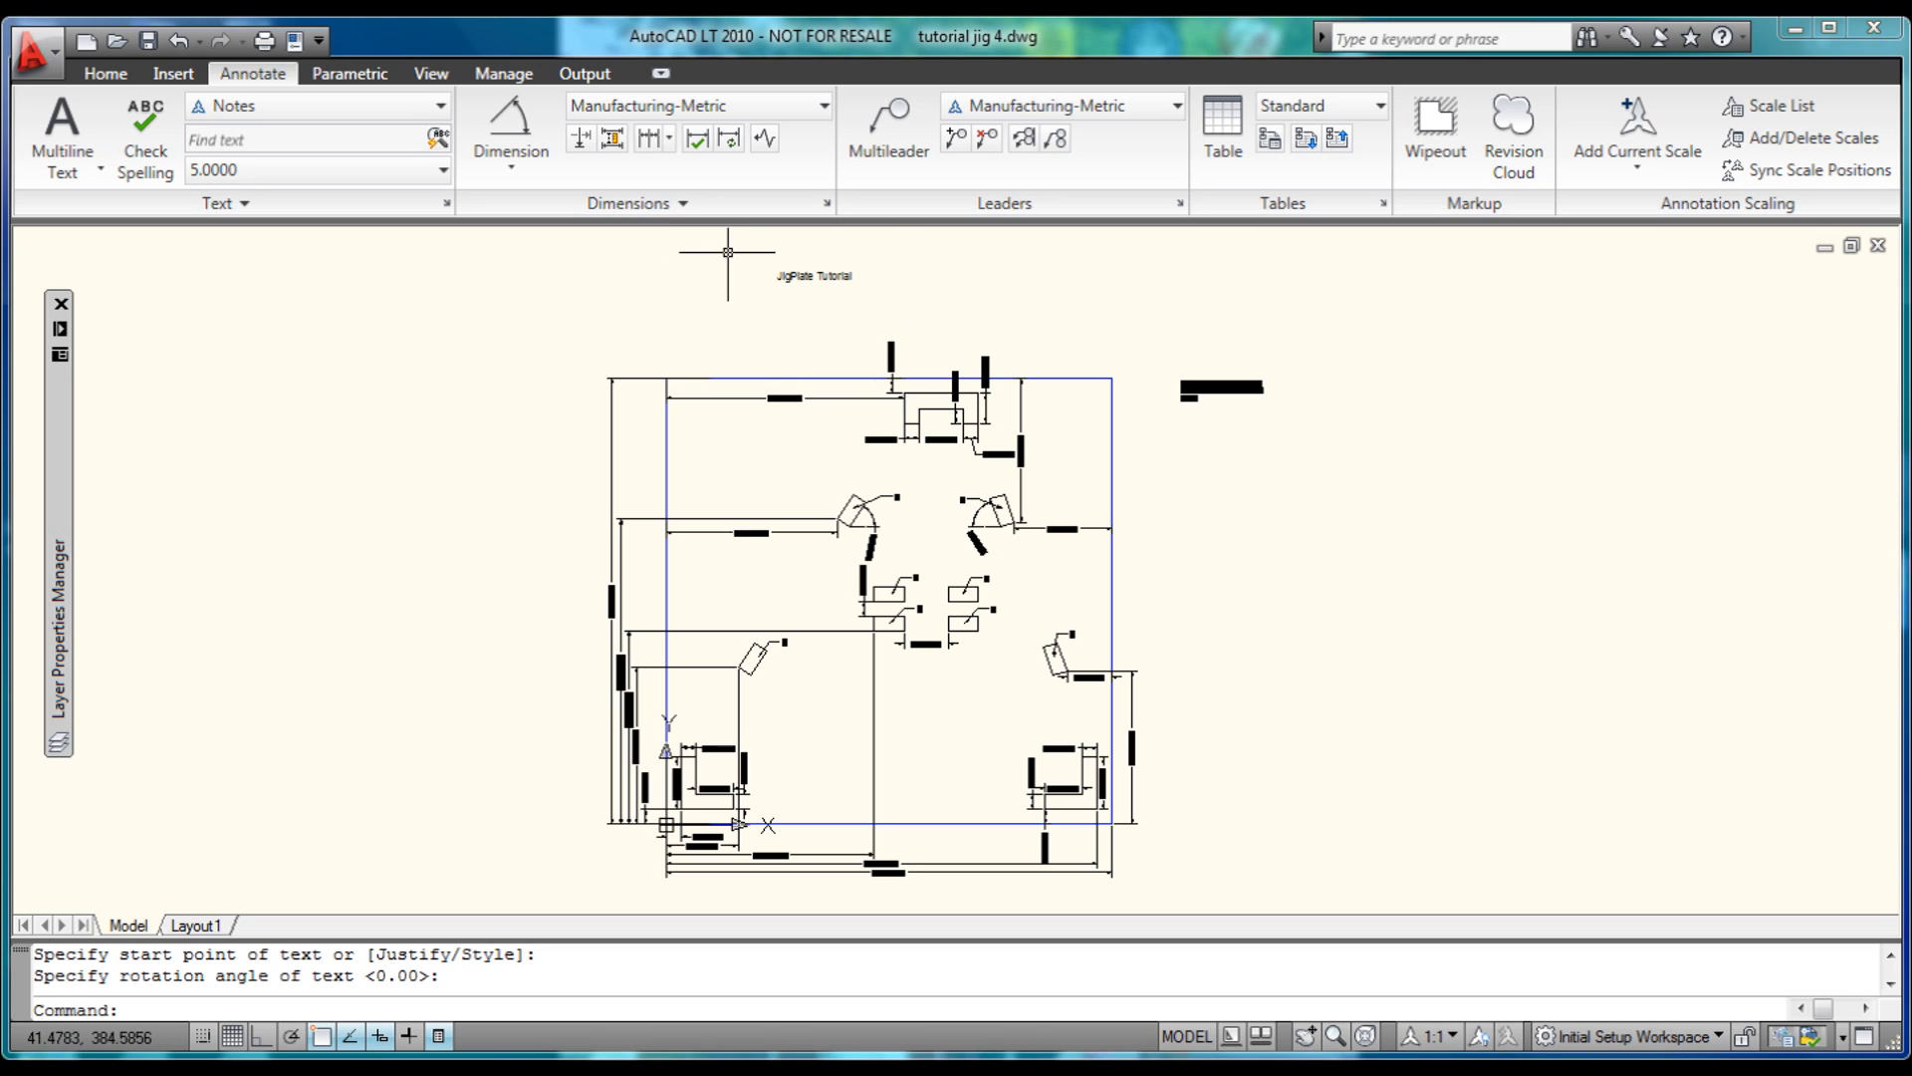
- Change the title text's style from Notes to Titles via Quick Properties
{"action": "left_click", "coordinate": [728, 252]}
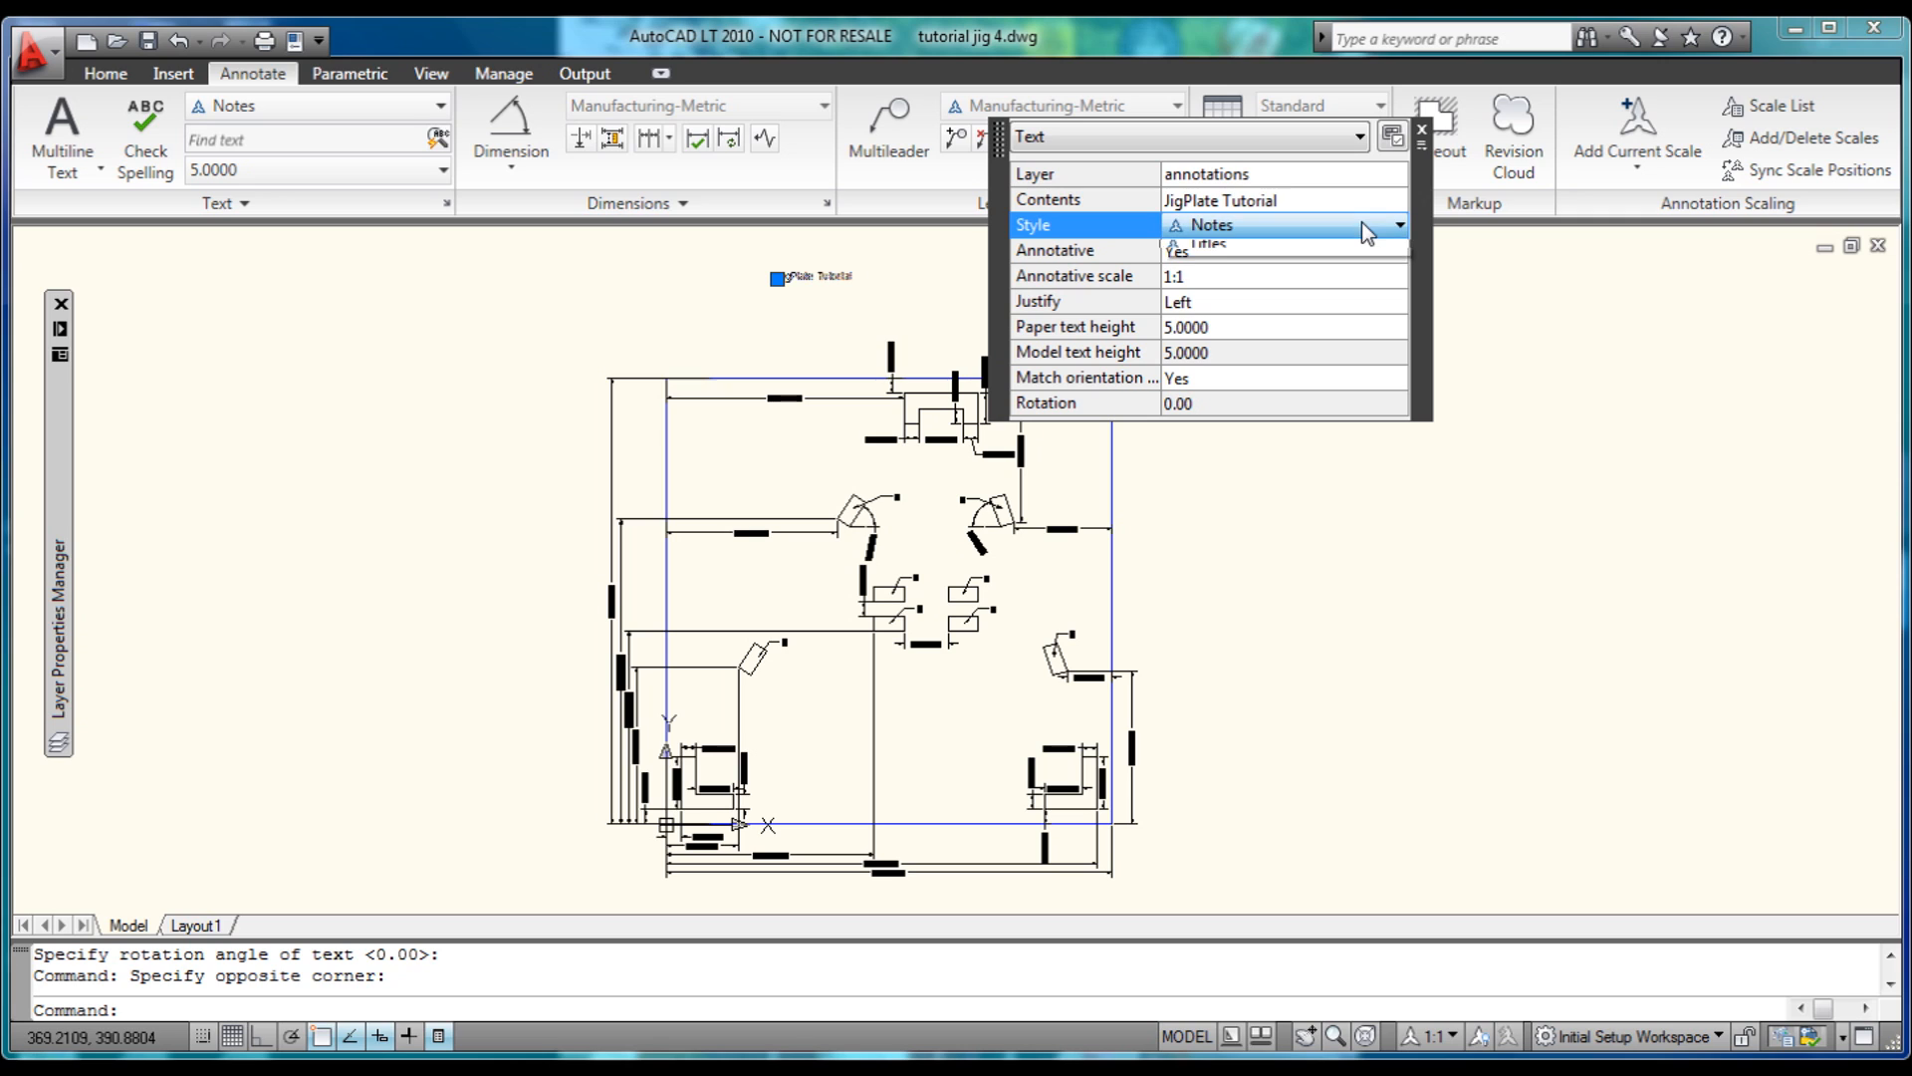
{"action": "left_click", "coordinate": [1398, 224]}
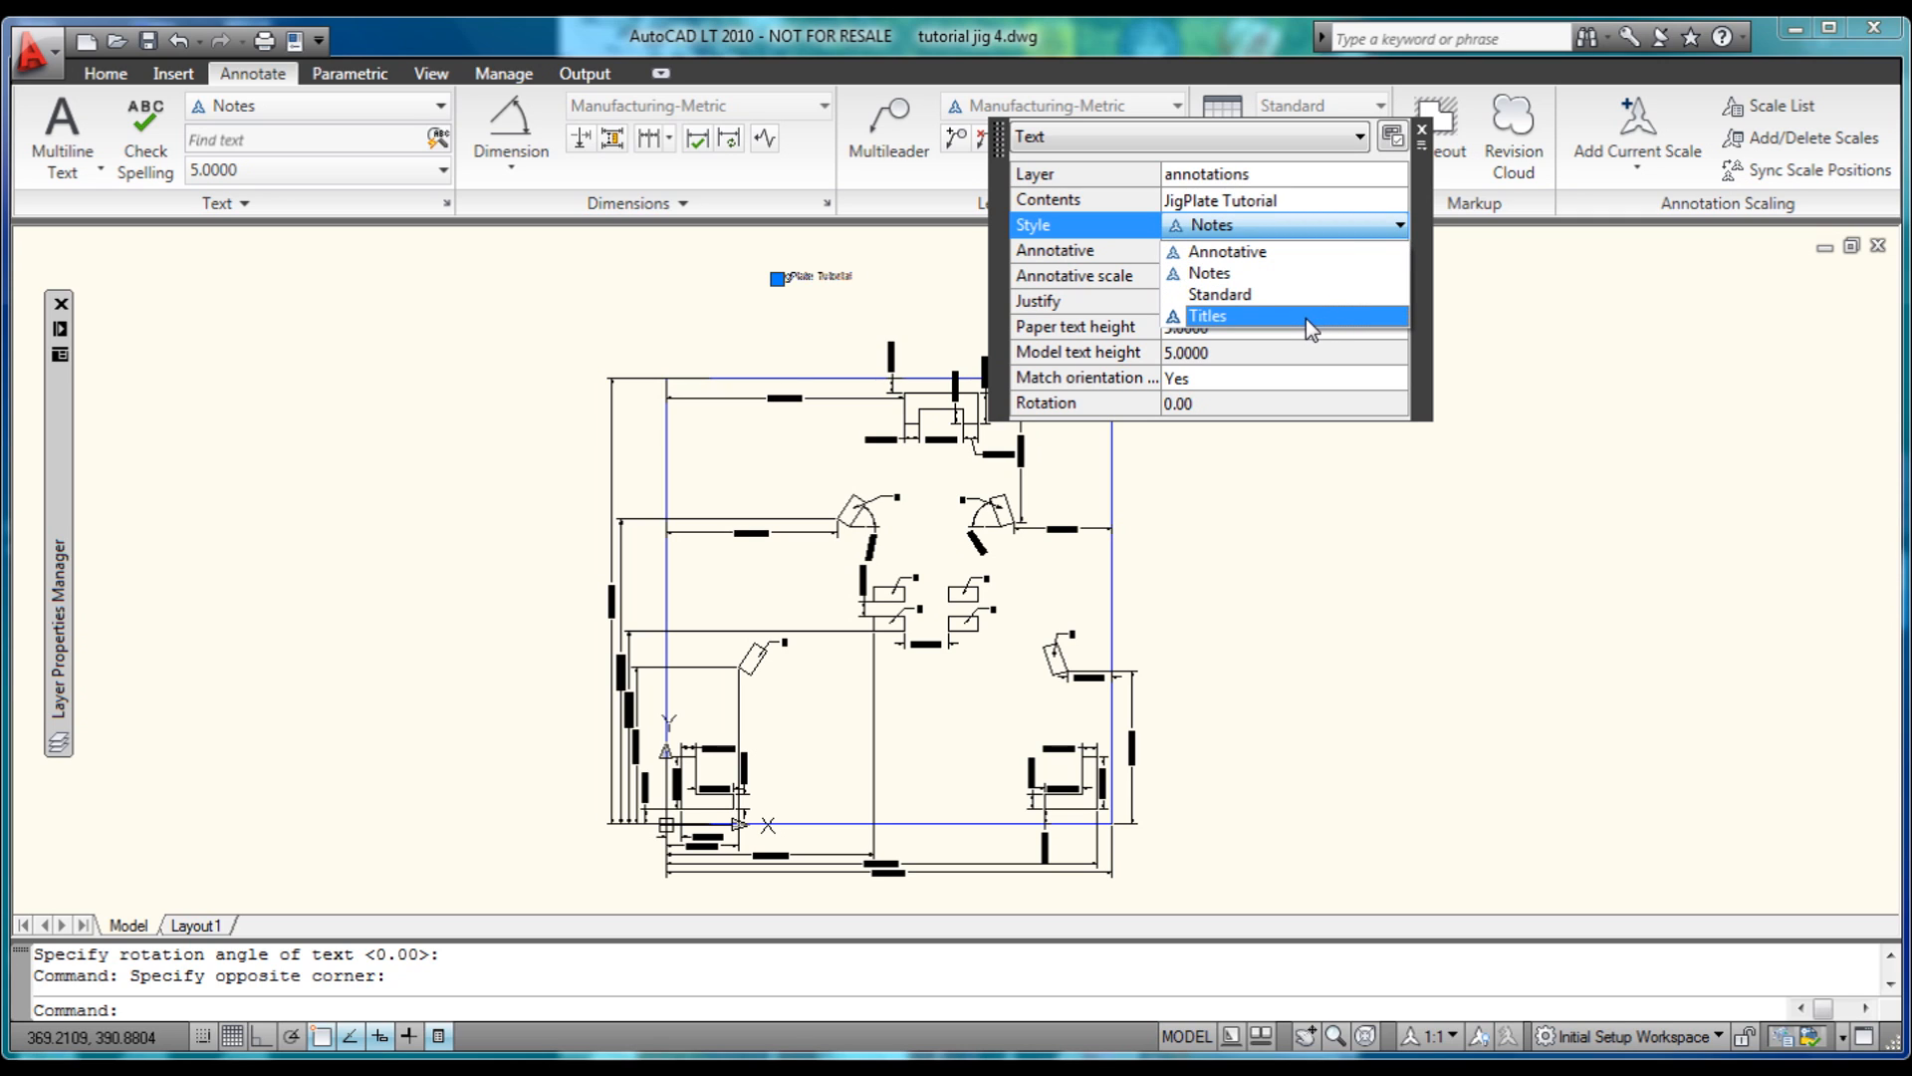
{"action": "left_click", "coordinate": [1207, 316]}
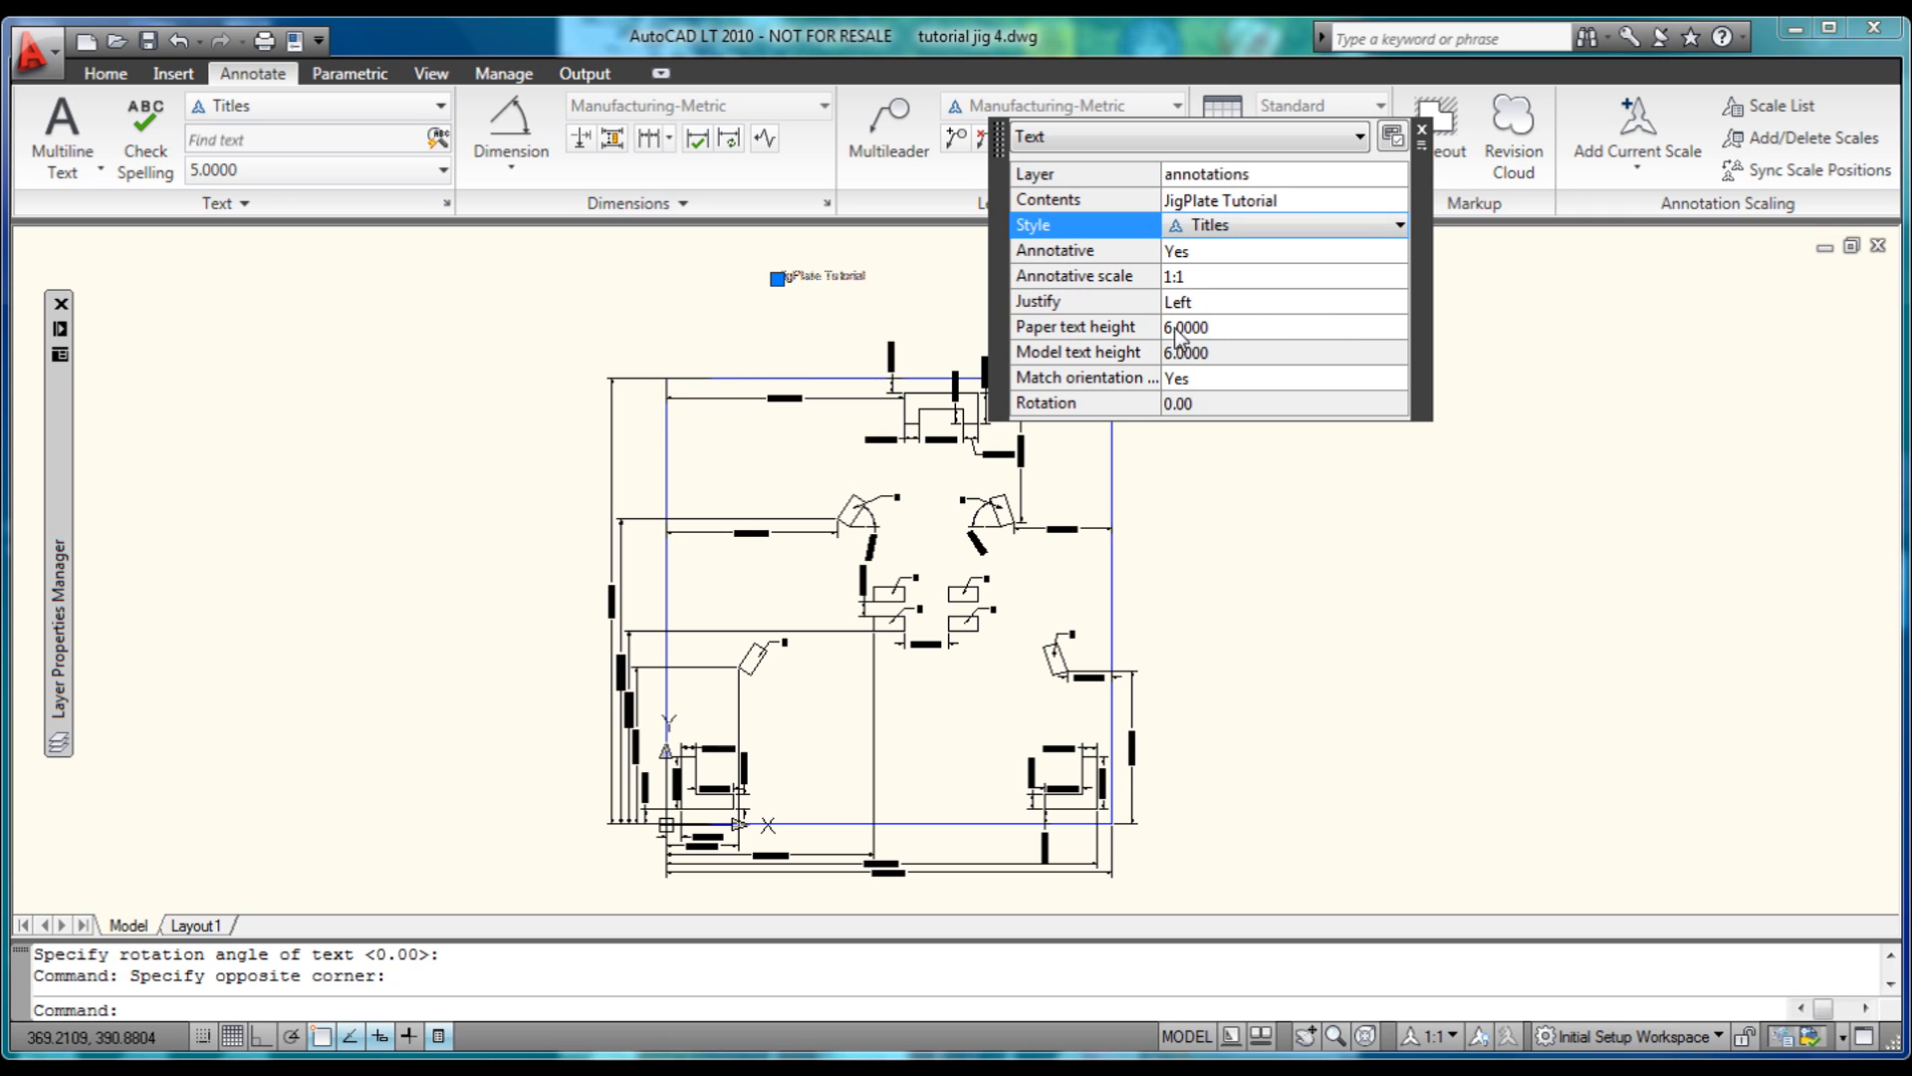
{"action": "left_click", "coordinate": [1281, 326]}
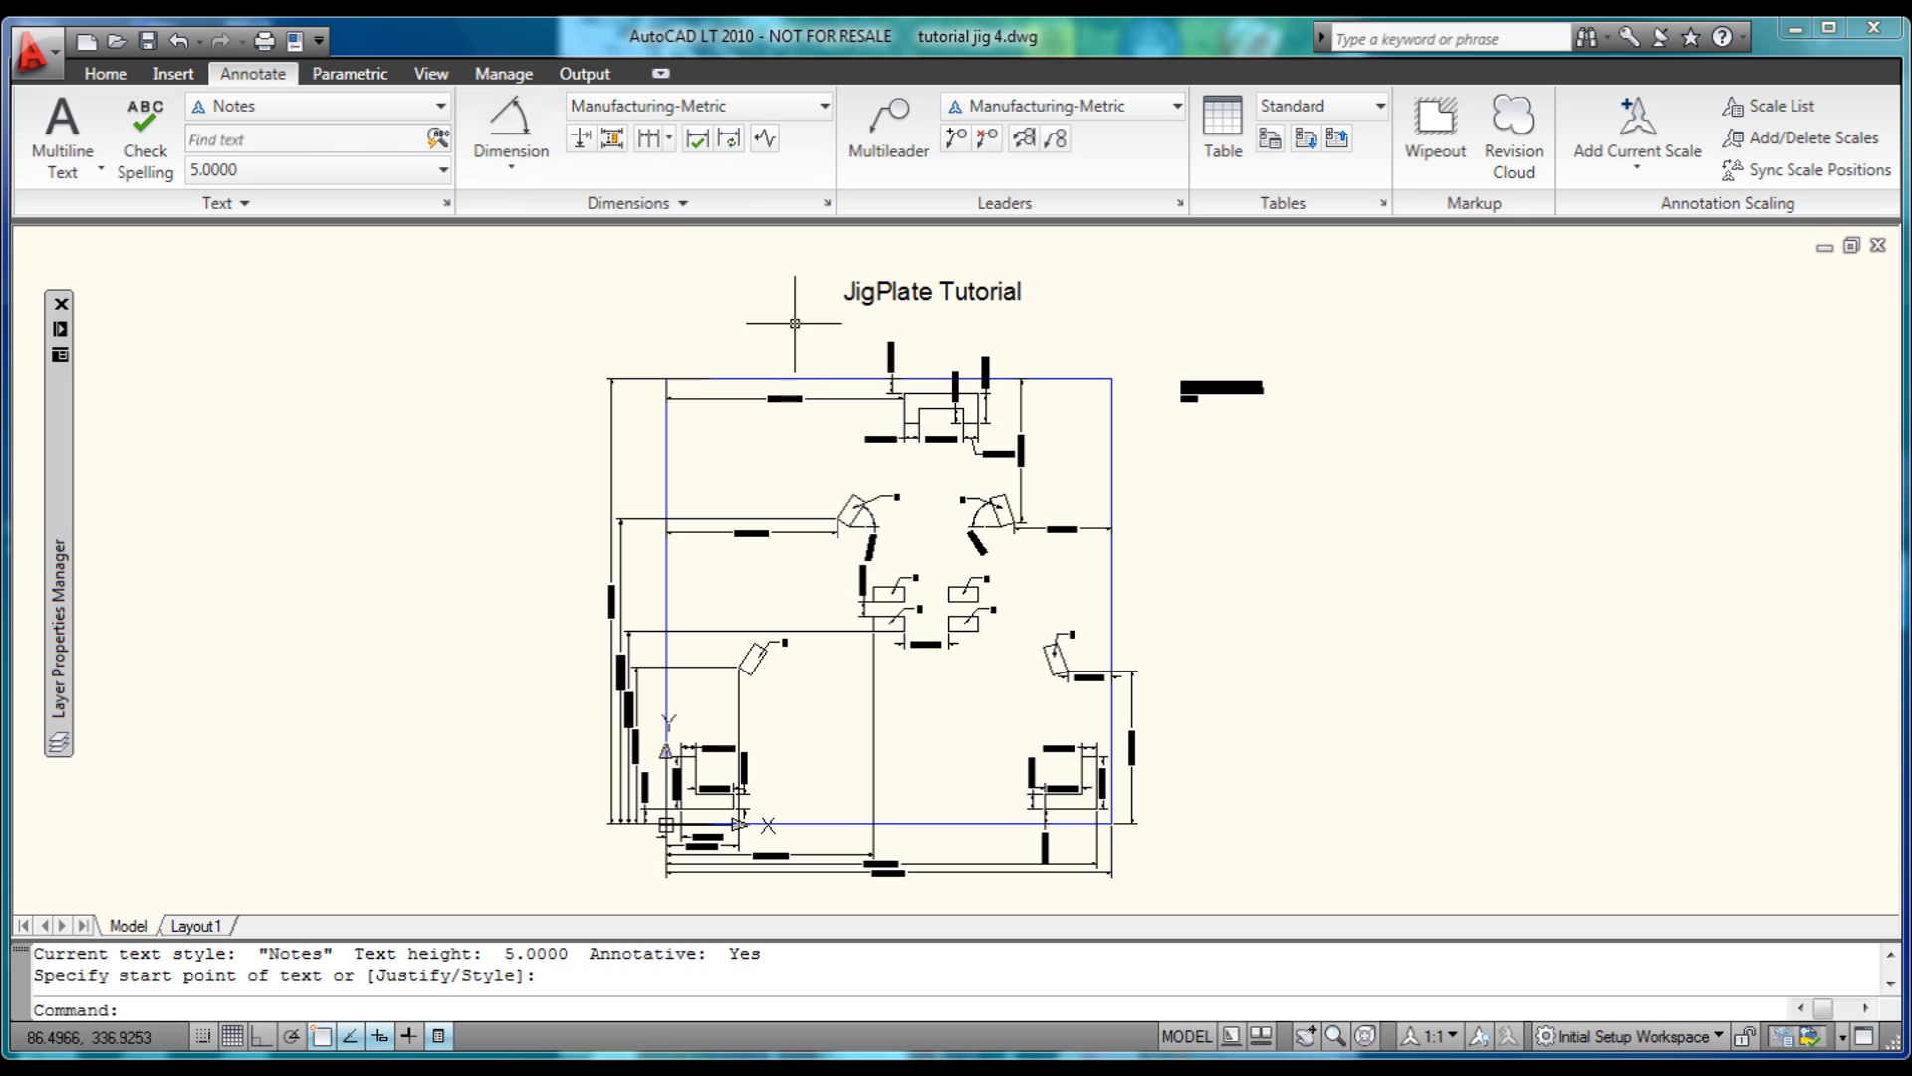
{"action": "mouse_move", "coordinate": [1156, 679]}
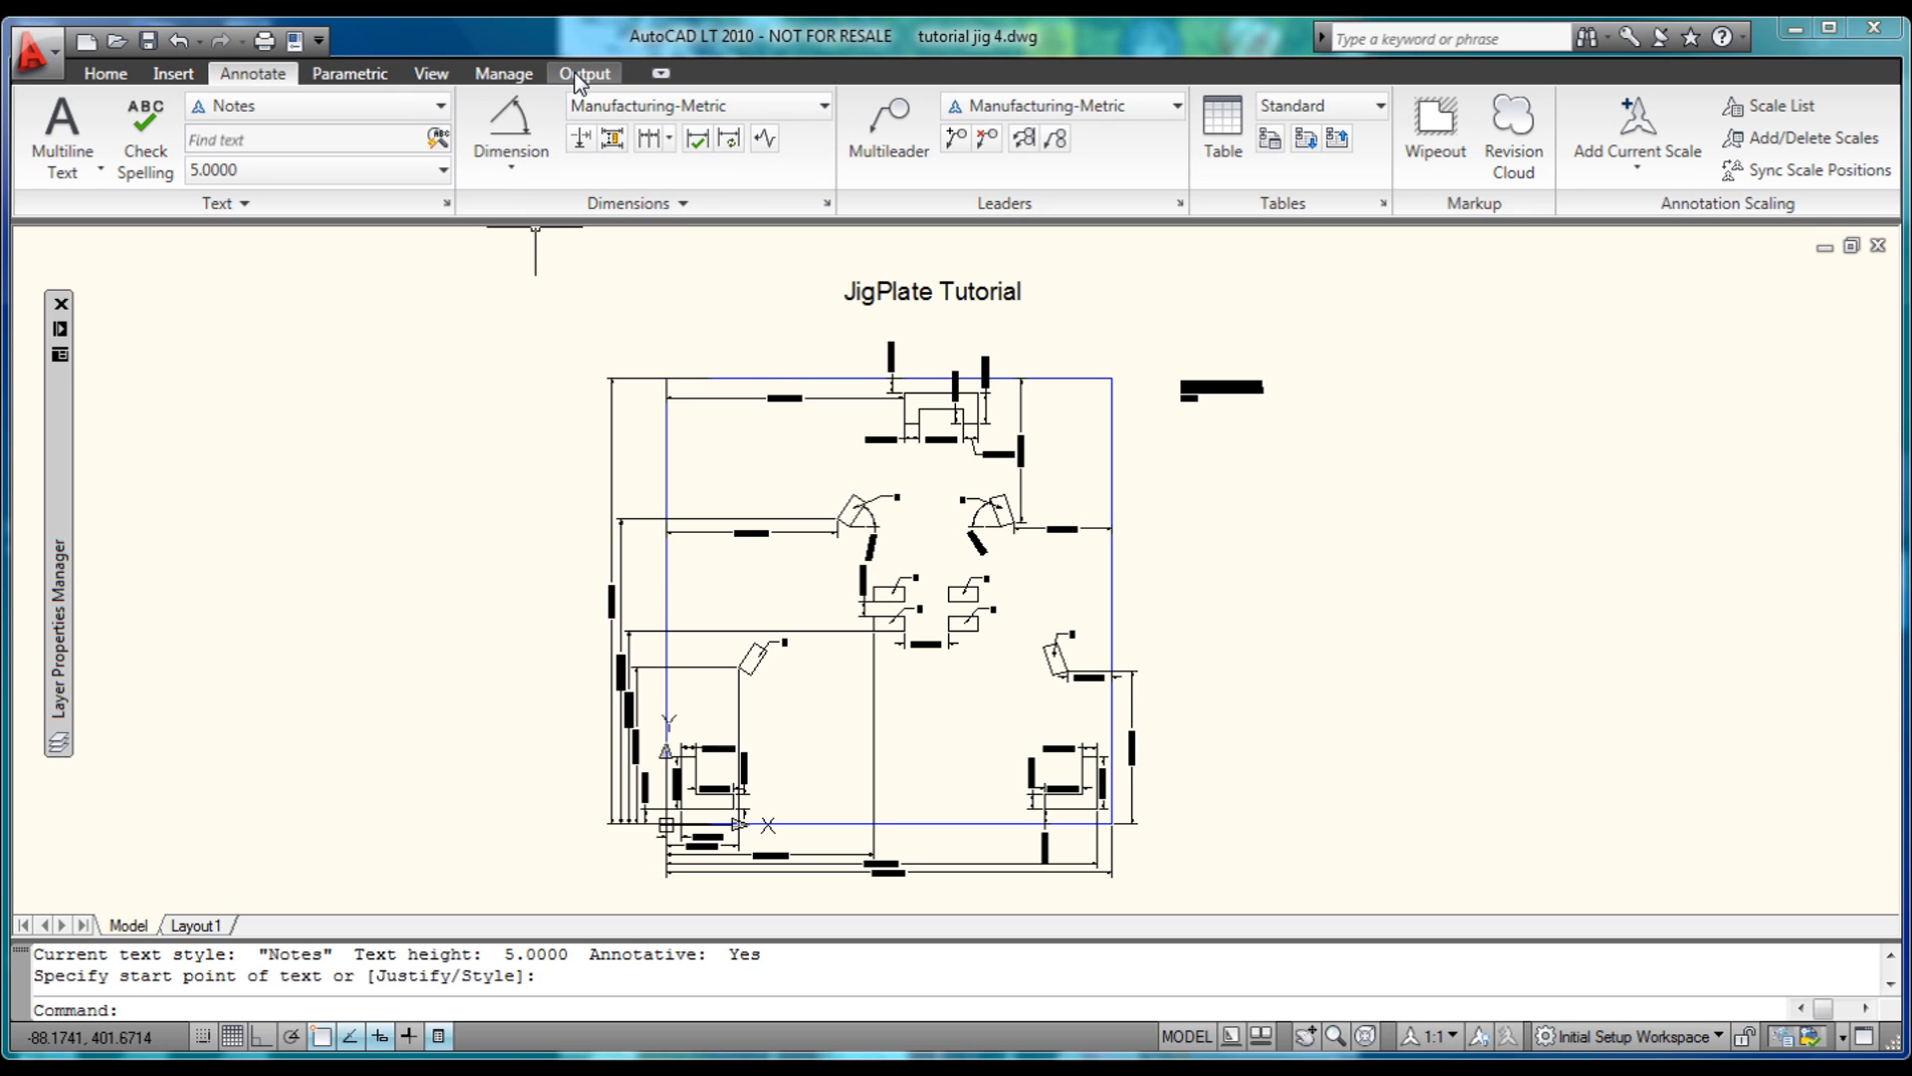
{"action": "left_click", "coordinate": [584, 72]}
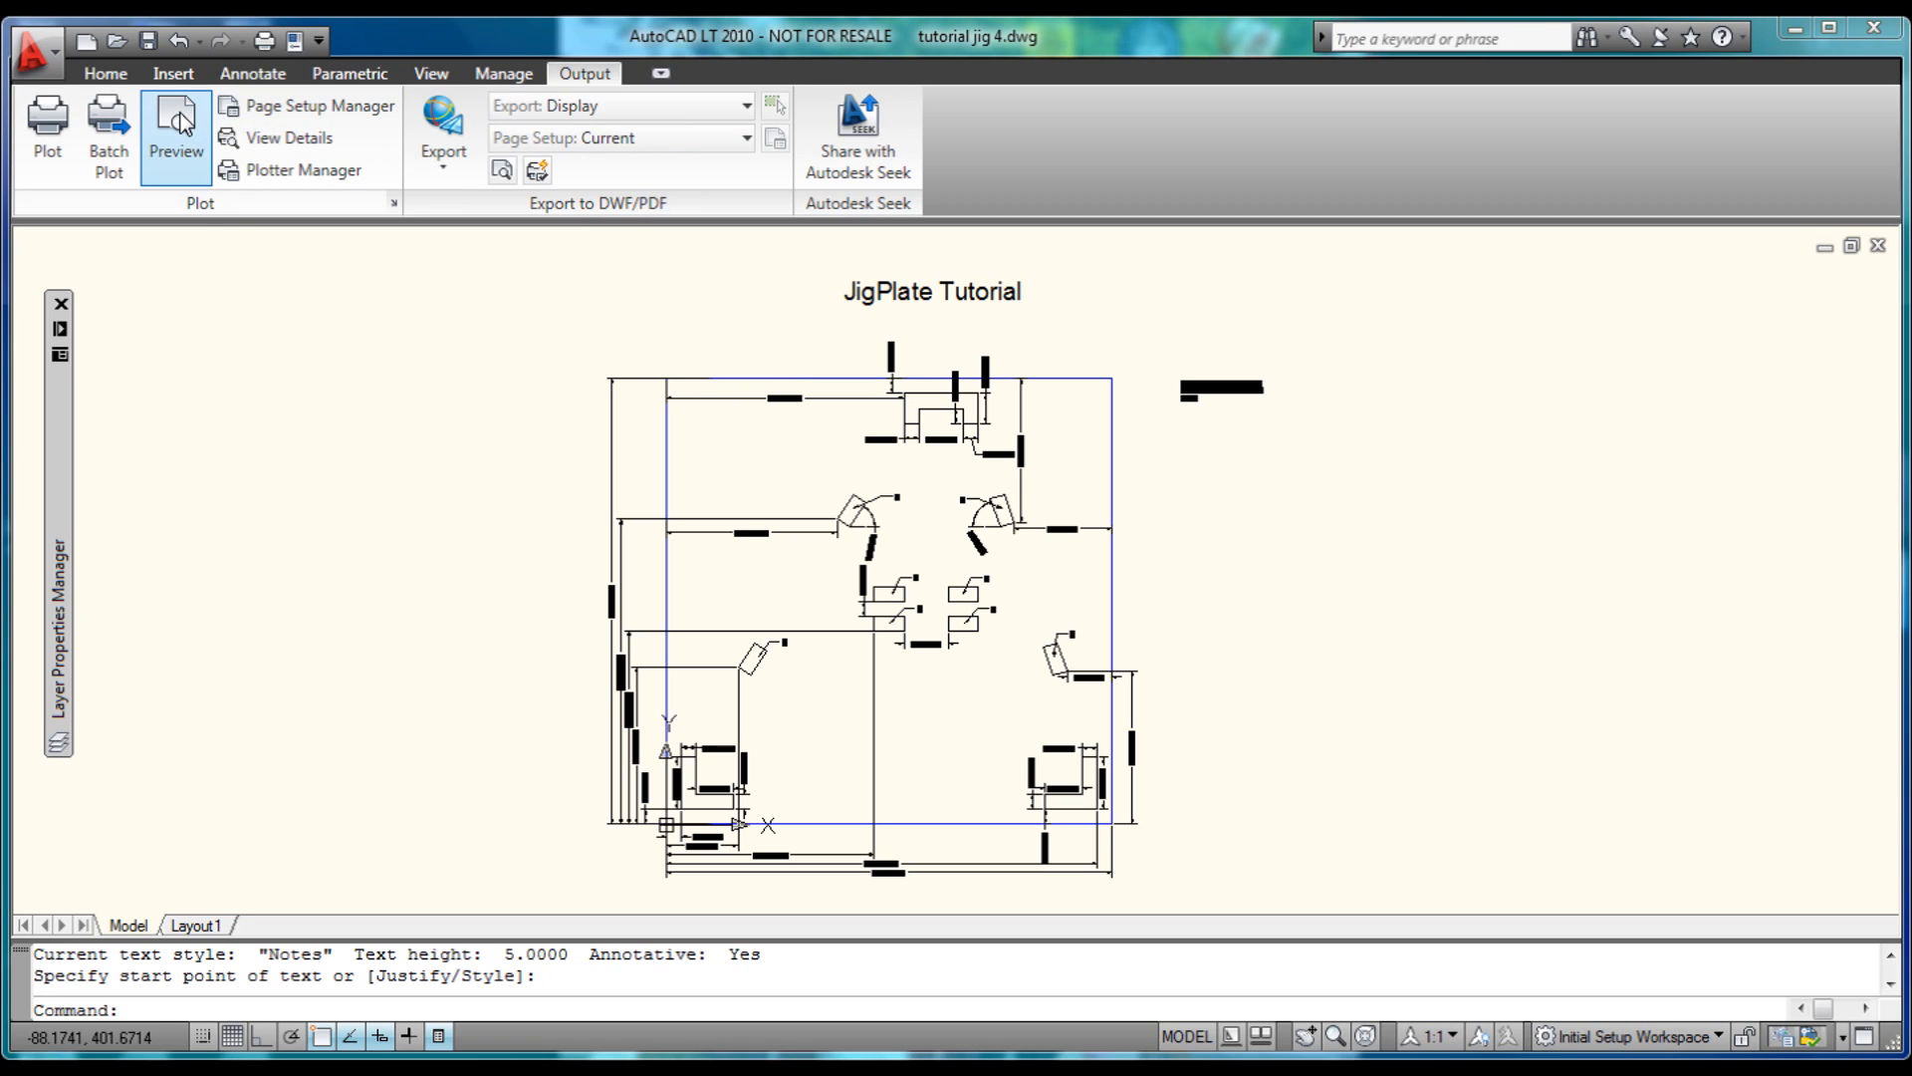
{"action": "left_click", "coordinate": [174, 134]}
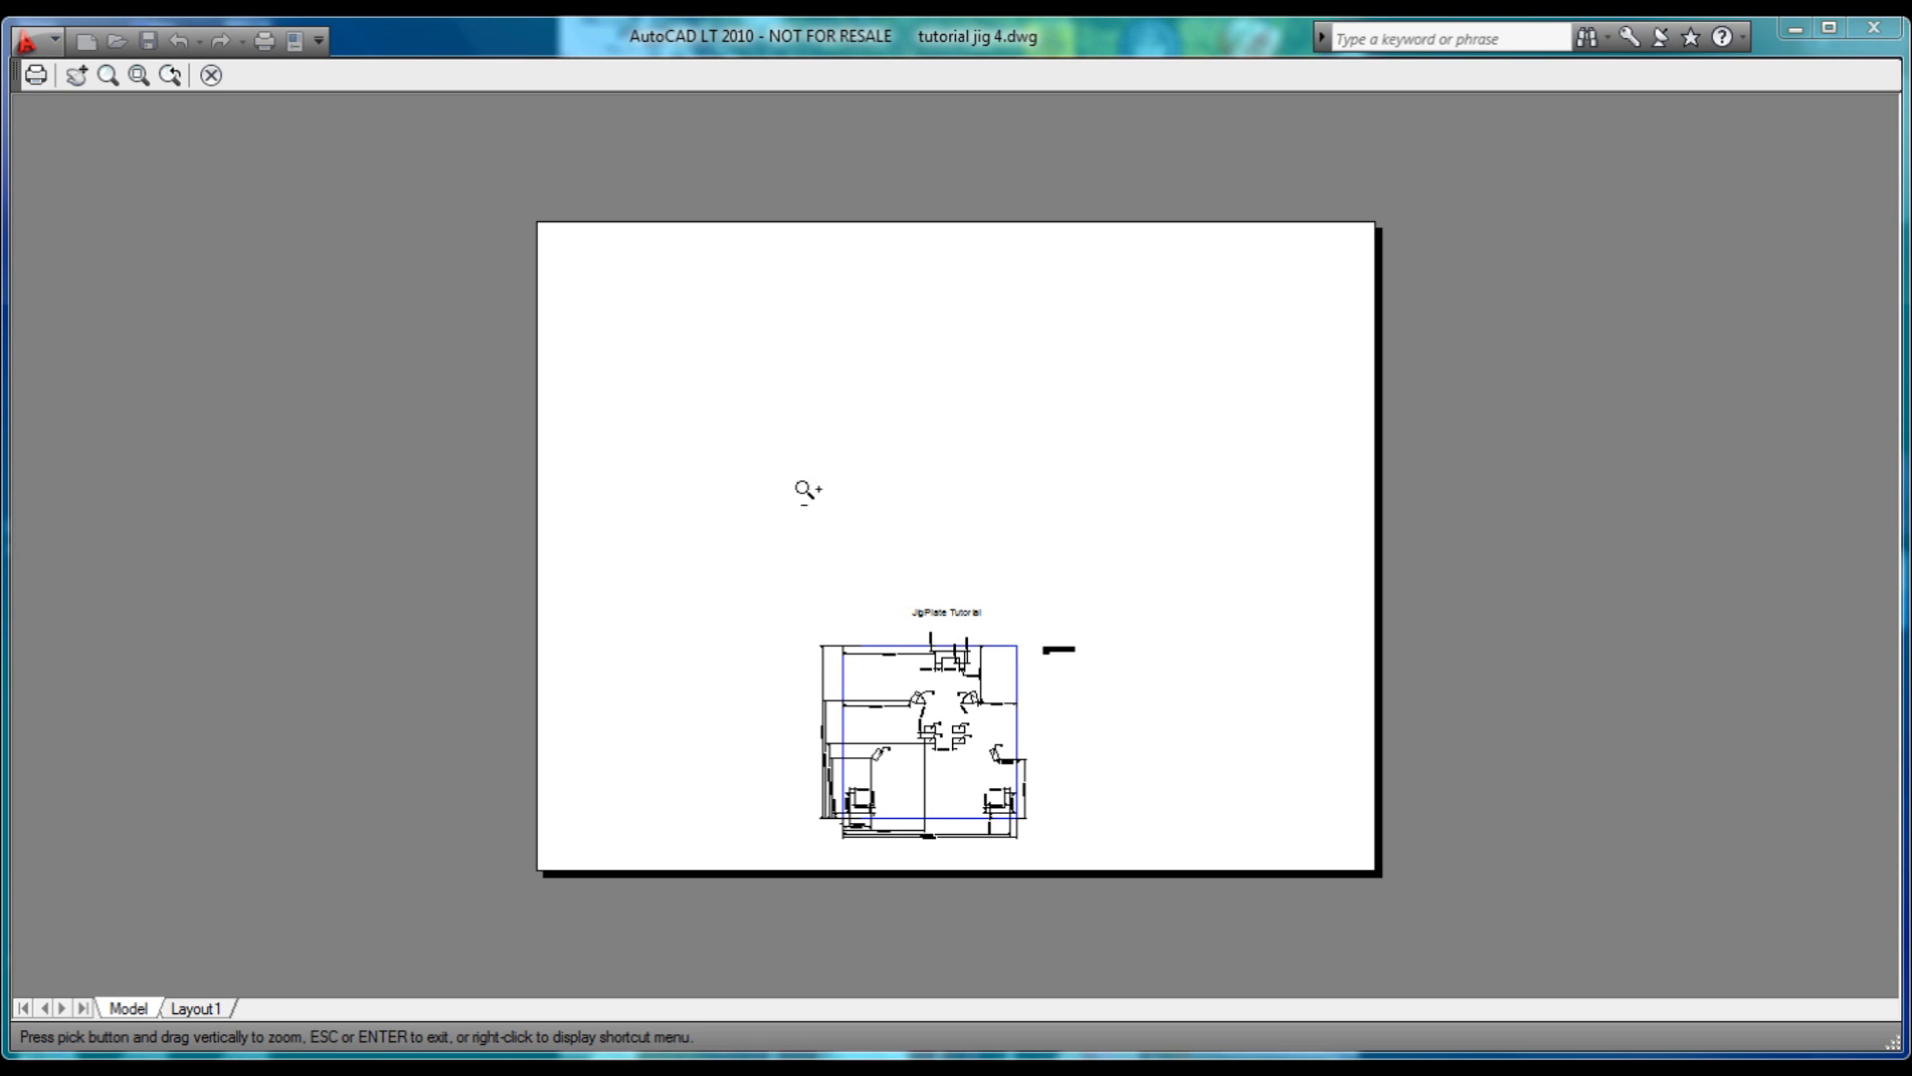
{"action": "mouse_move", "coordinate": [1070, 630]}
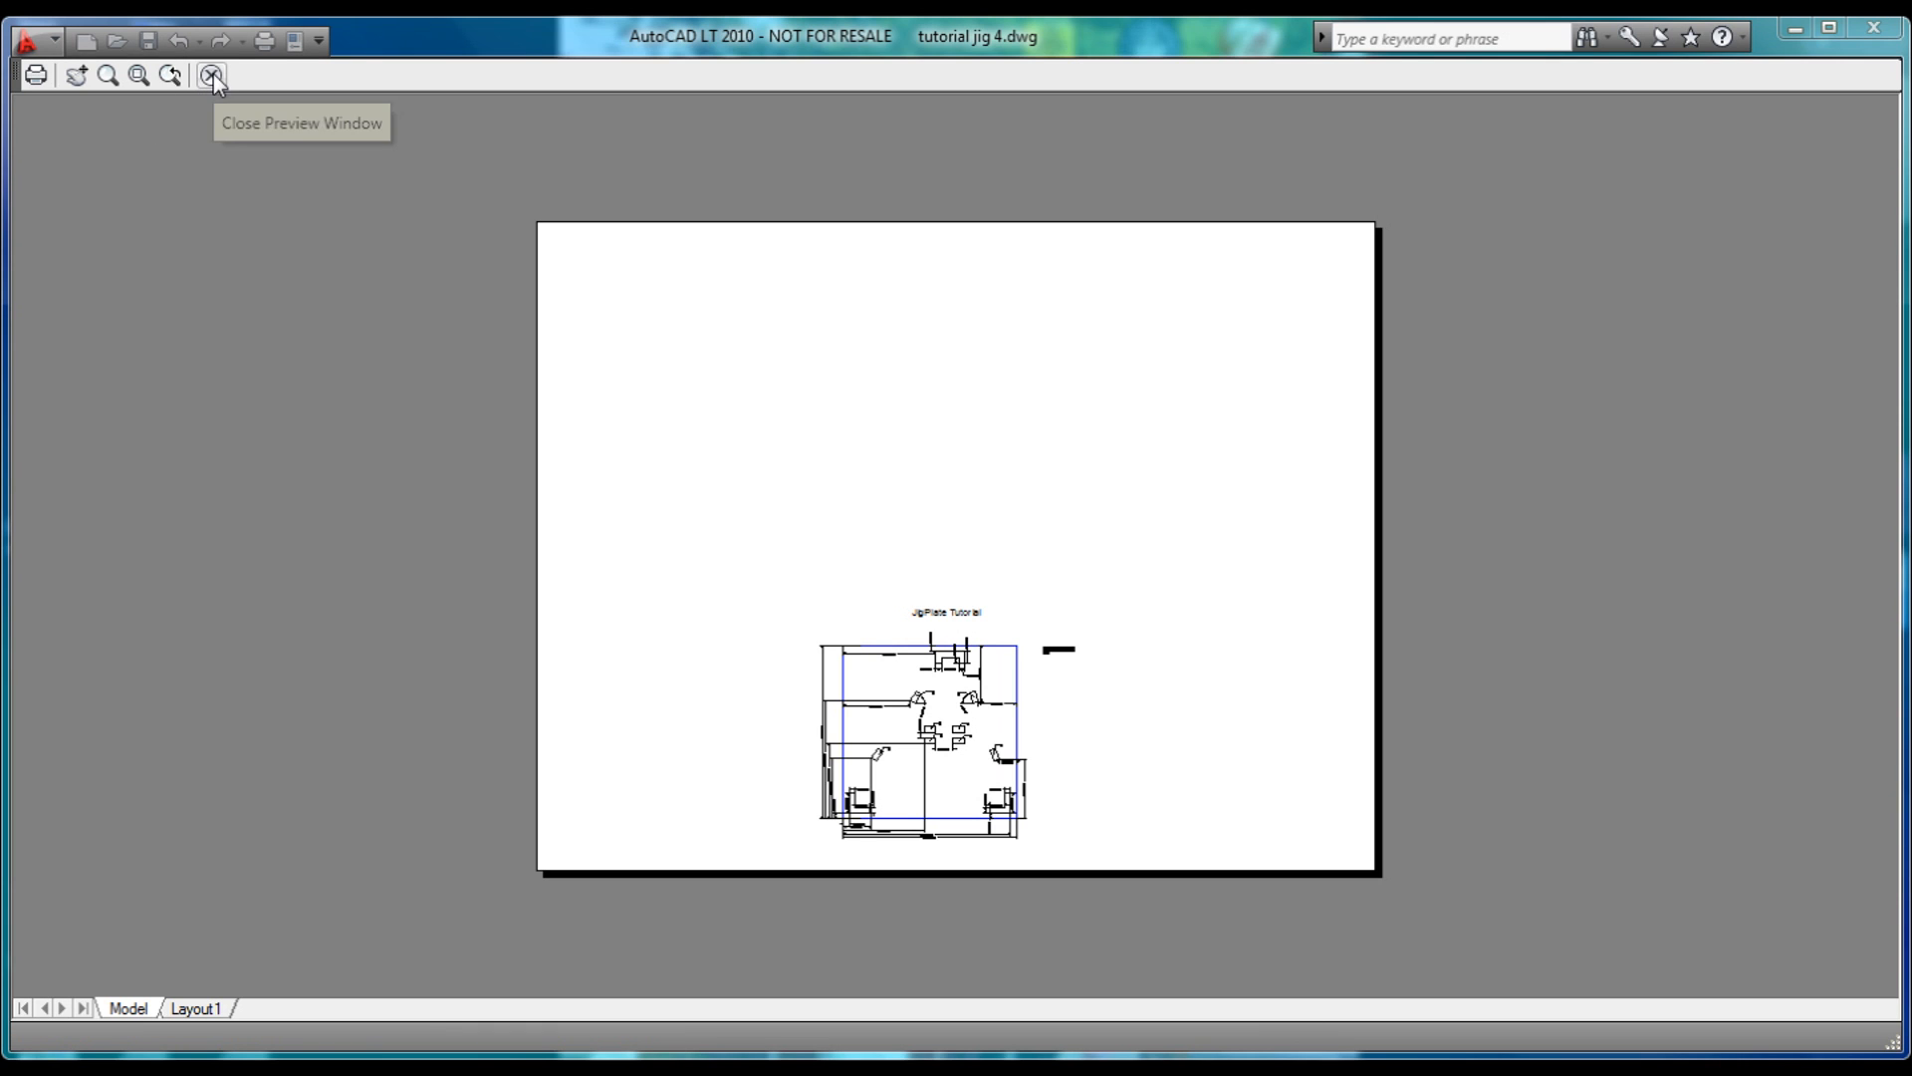
{"action": "left_click", "coordinate": [211, 75]}
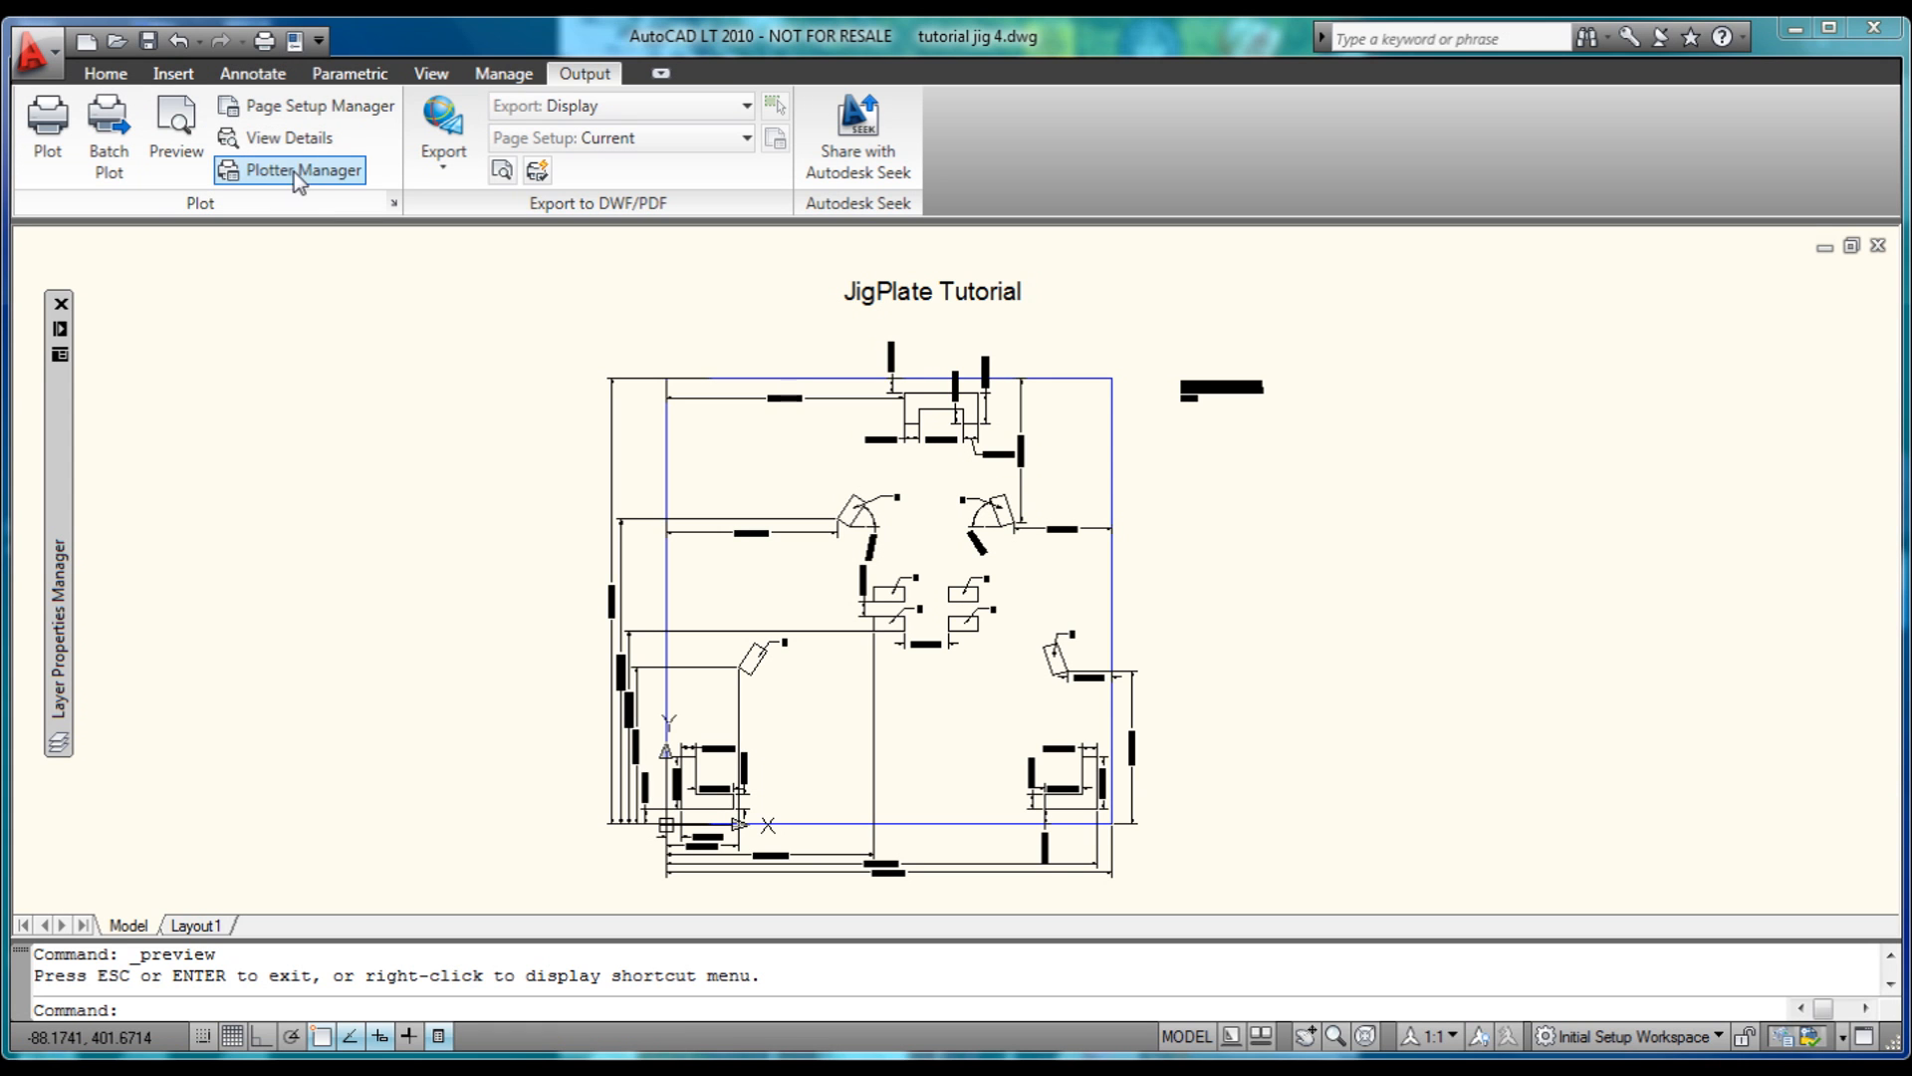
- Modify the *Model* page setup so What to plot is Extents instead of Display
{"action": "left_click", "coordinate": [318, 105]}
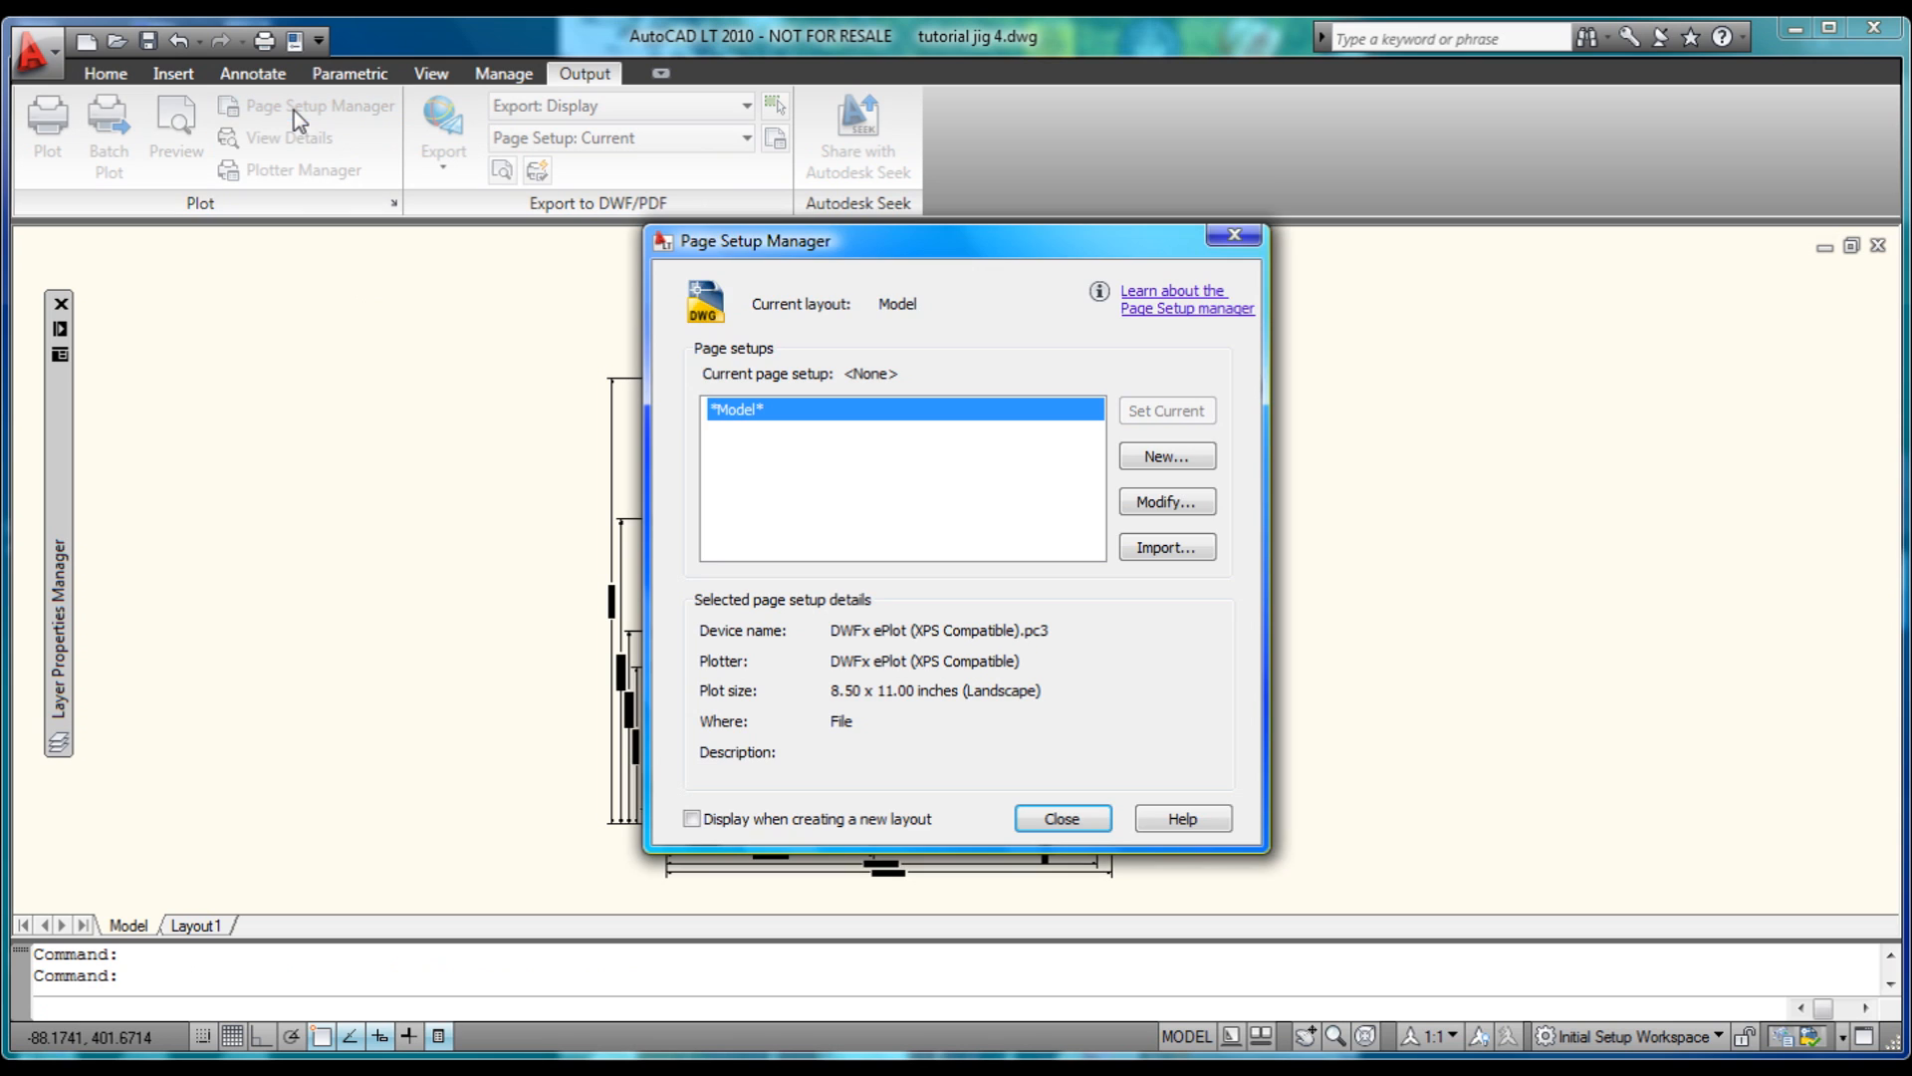
{"action": "mouse_move", "coordinate": [841, 414]}
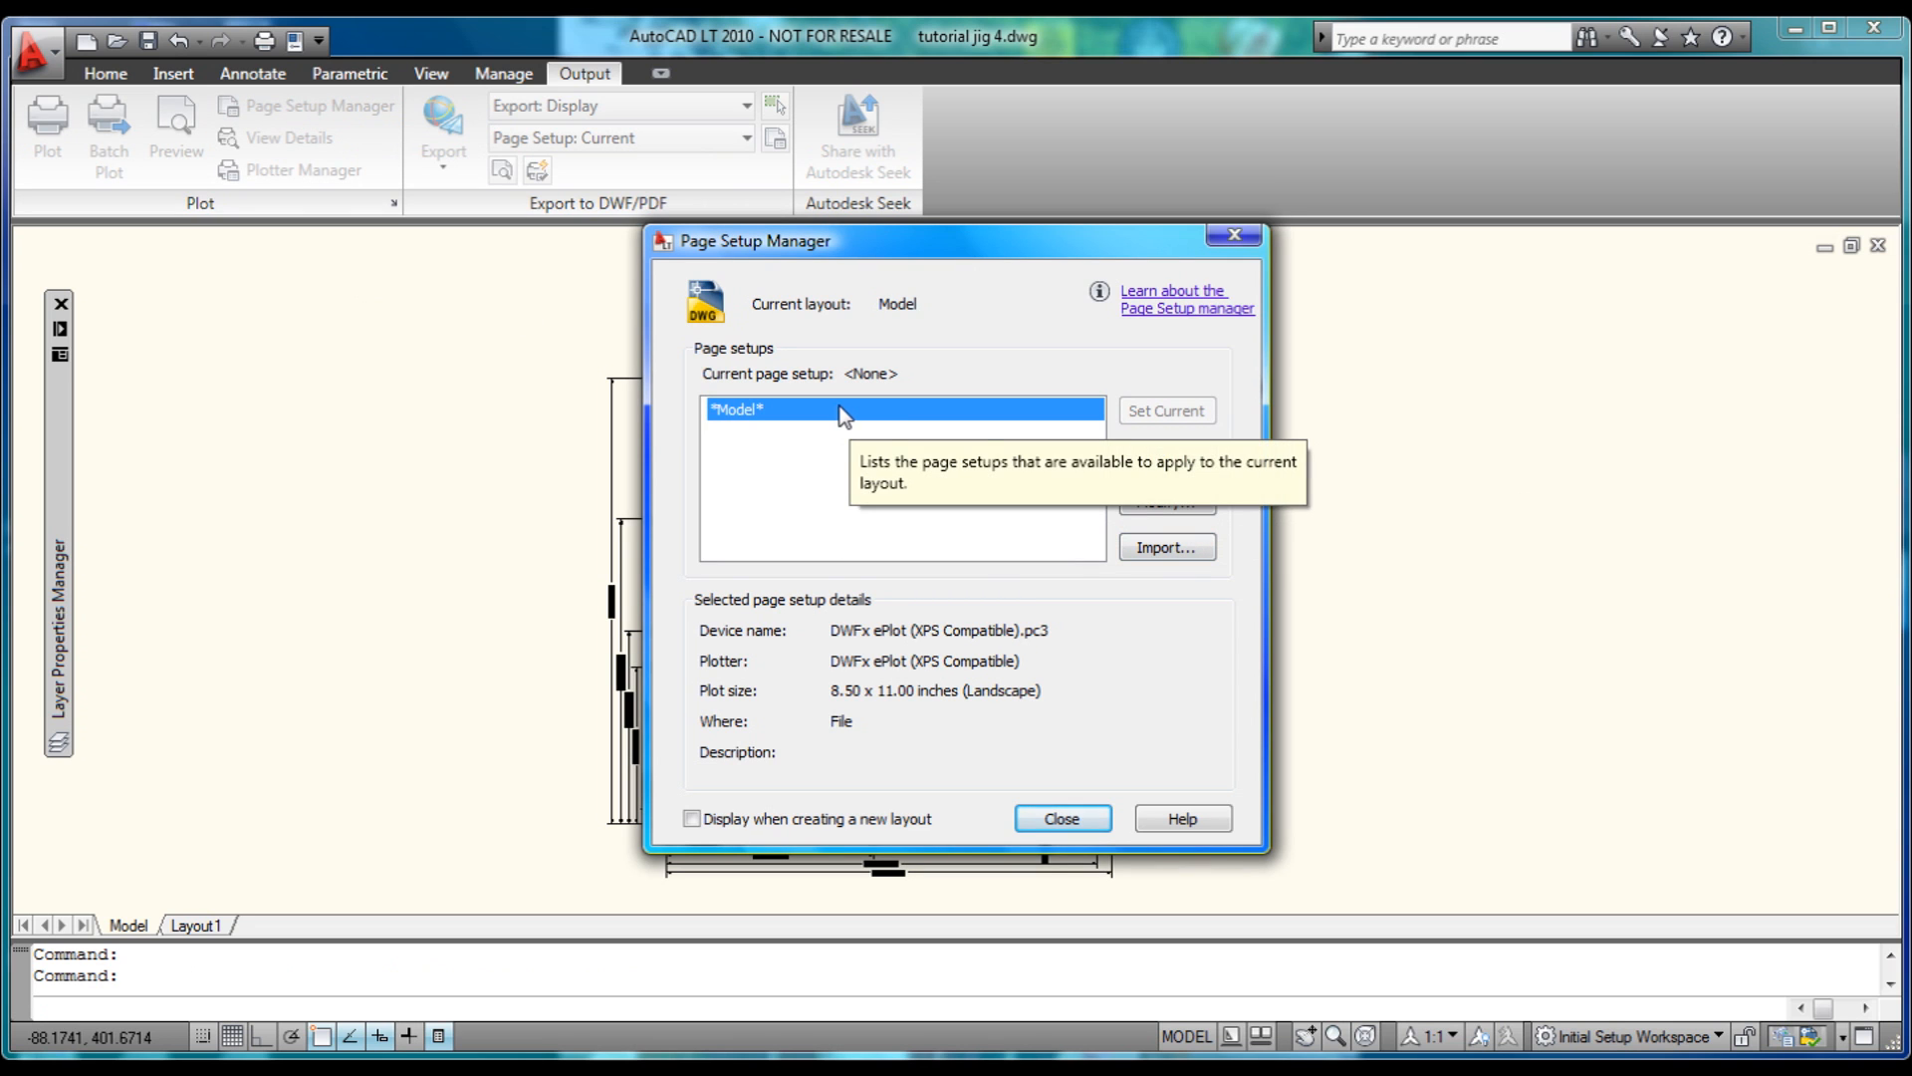
{"action": "left_click", "coordinate": [1163, 501]}
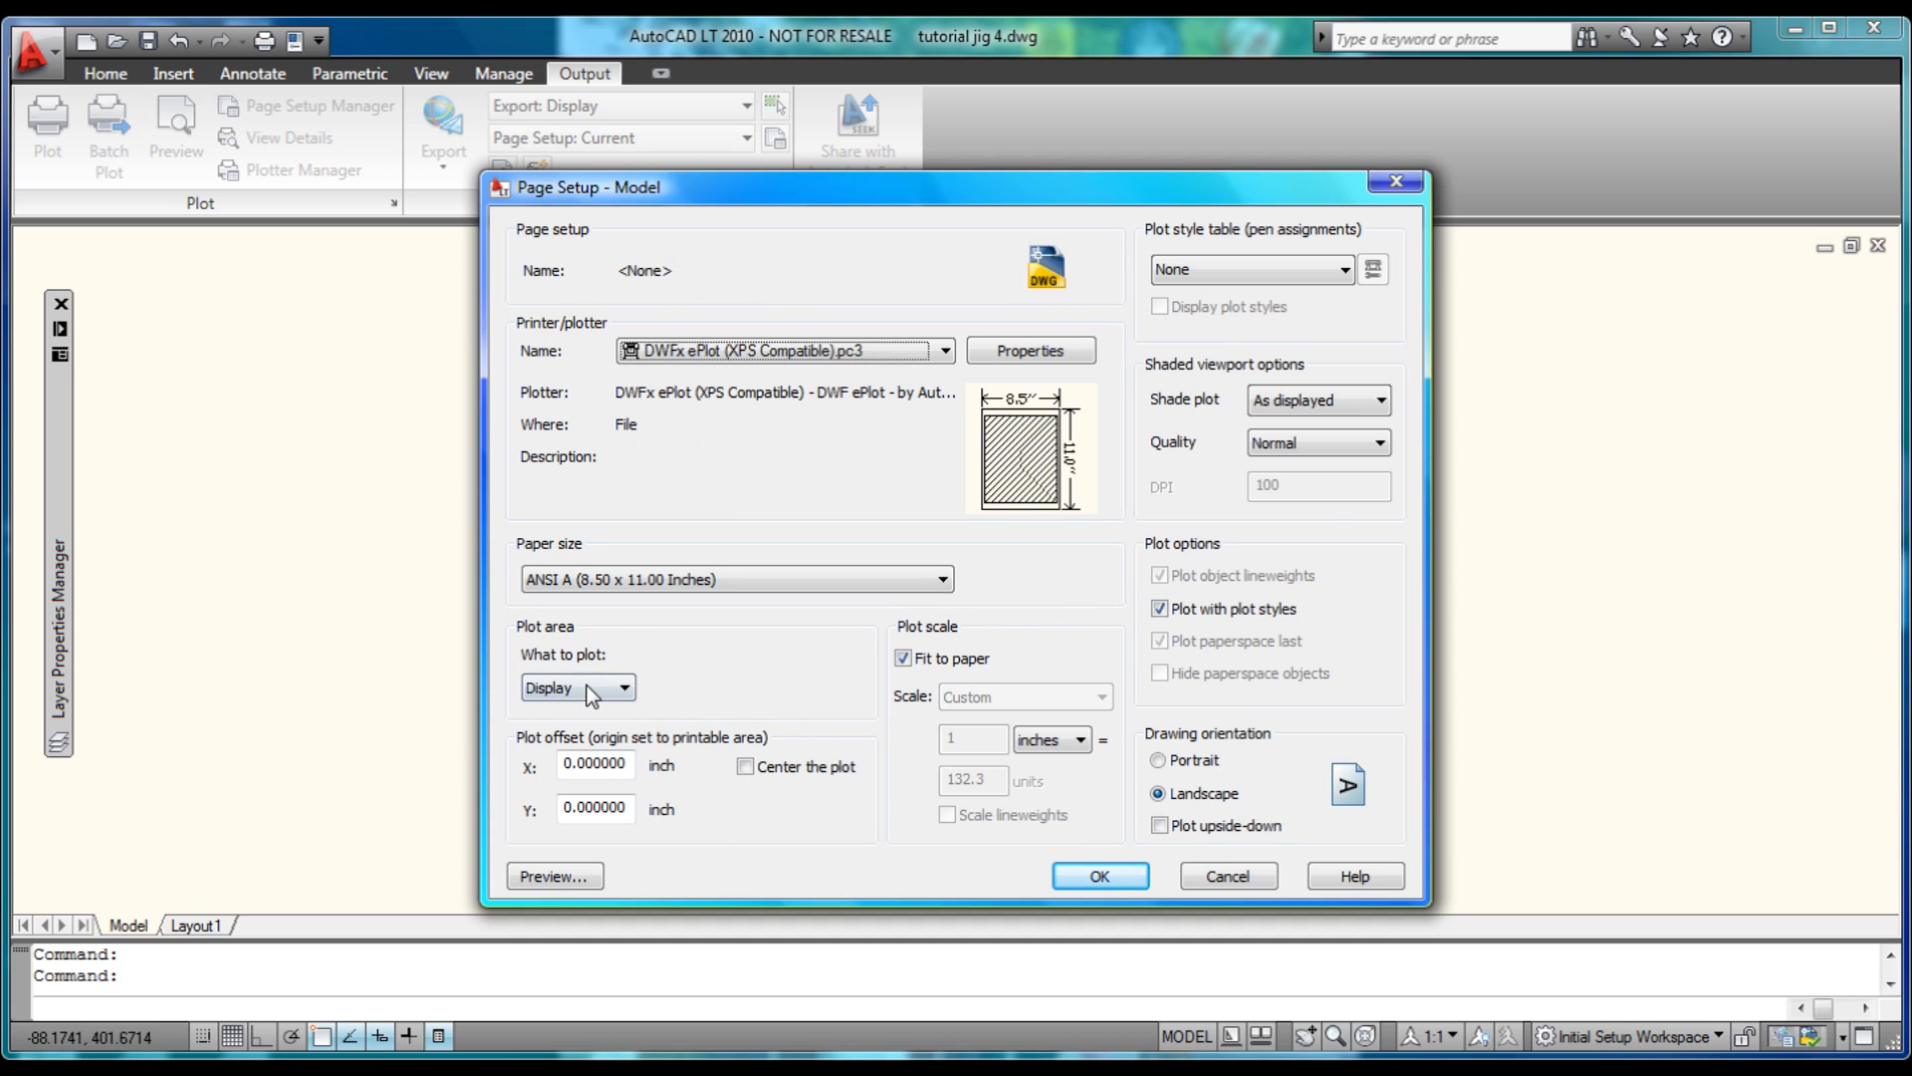
{"action": "left_click", "coordinate": [624, 686]}
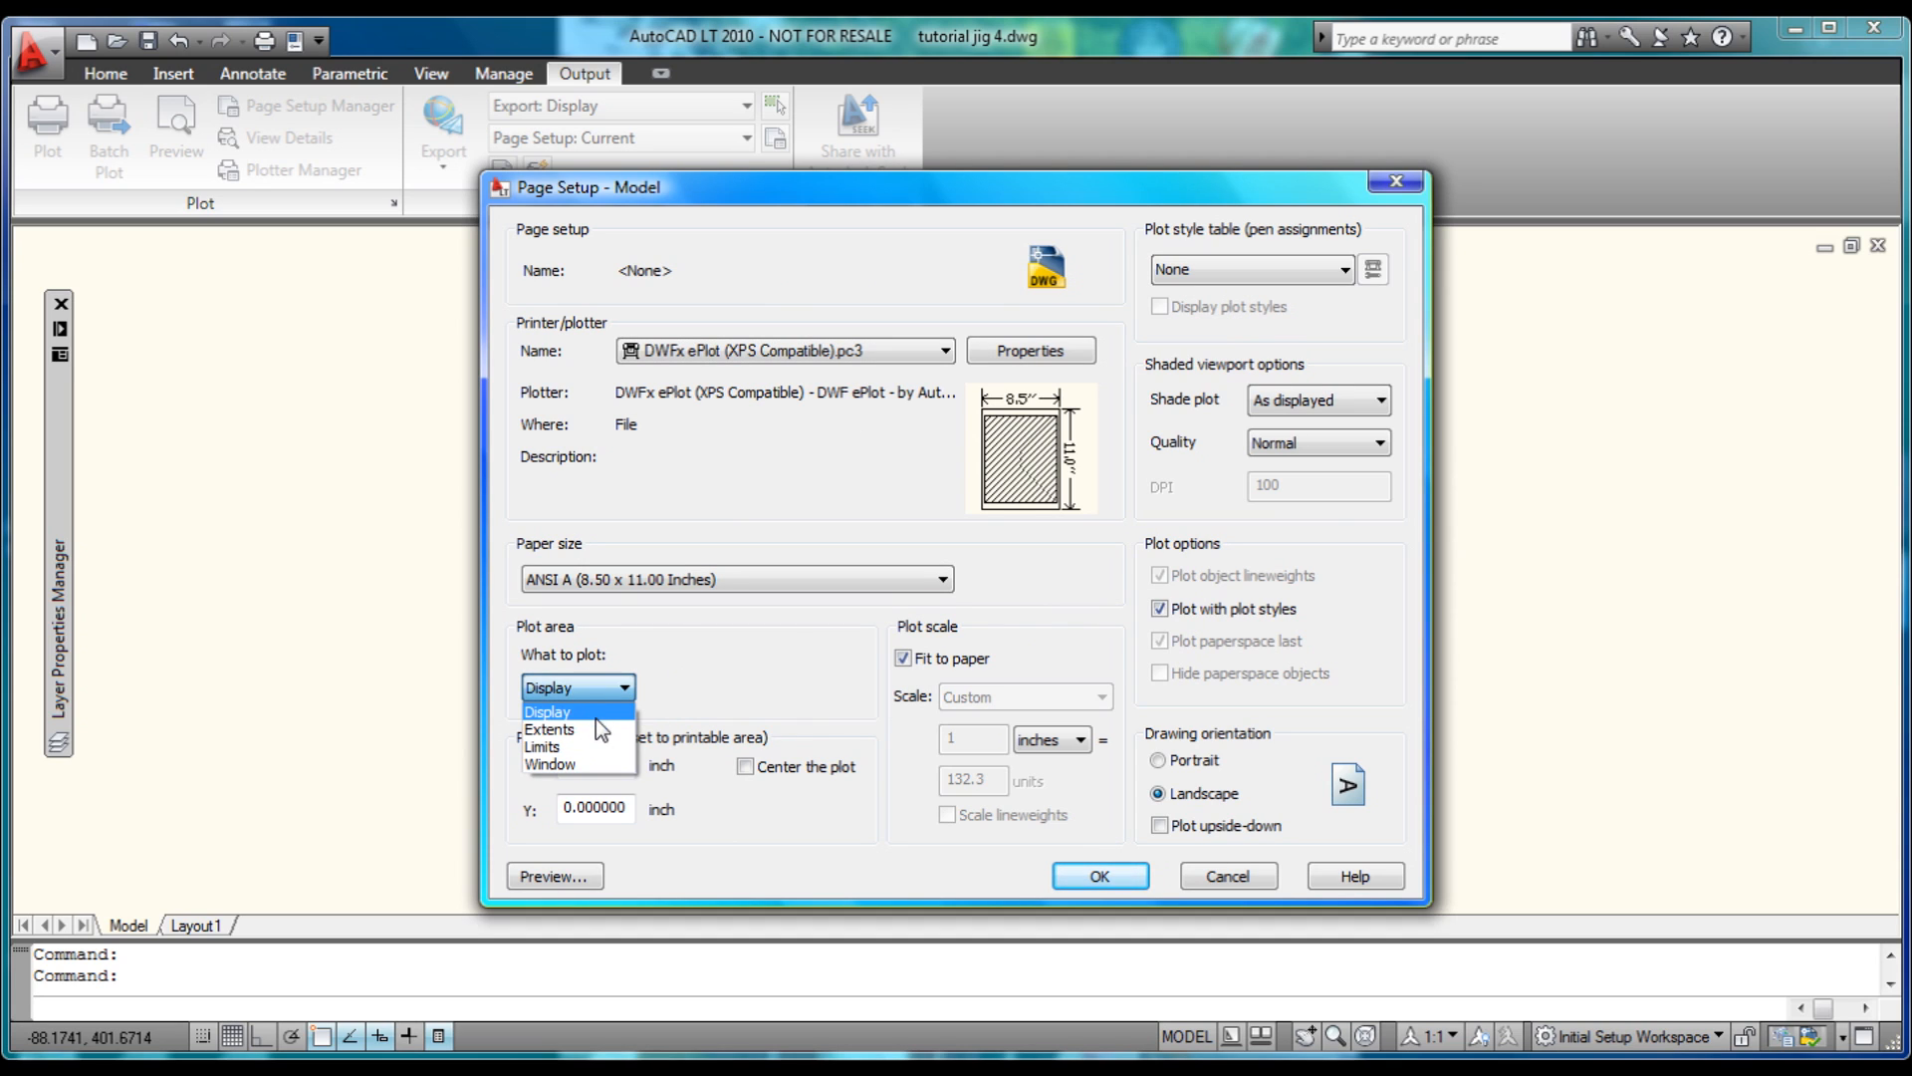
{"action": "left_click", "coordinate": [549, 729]}
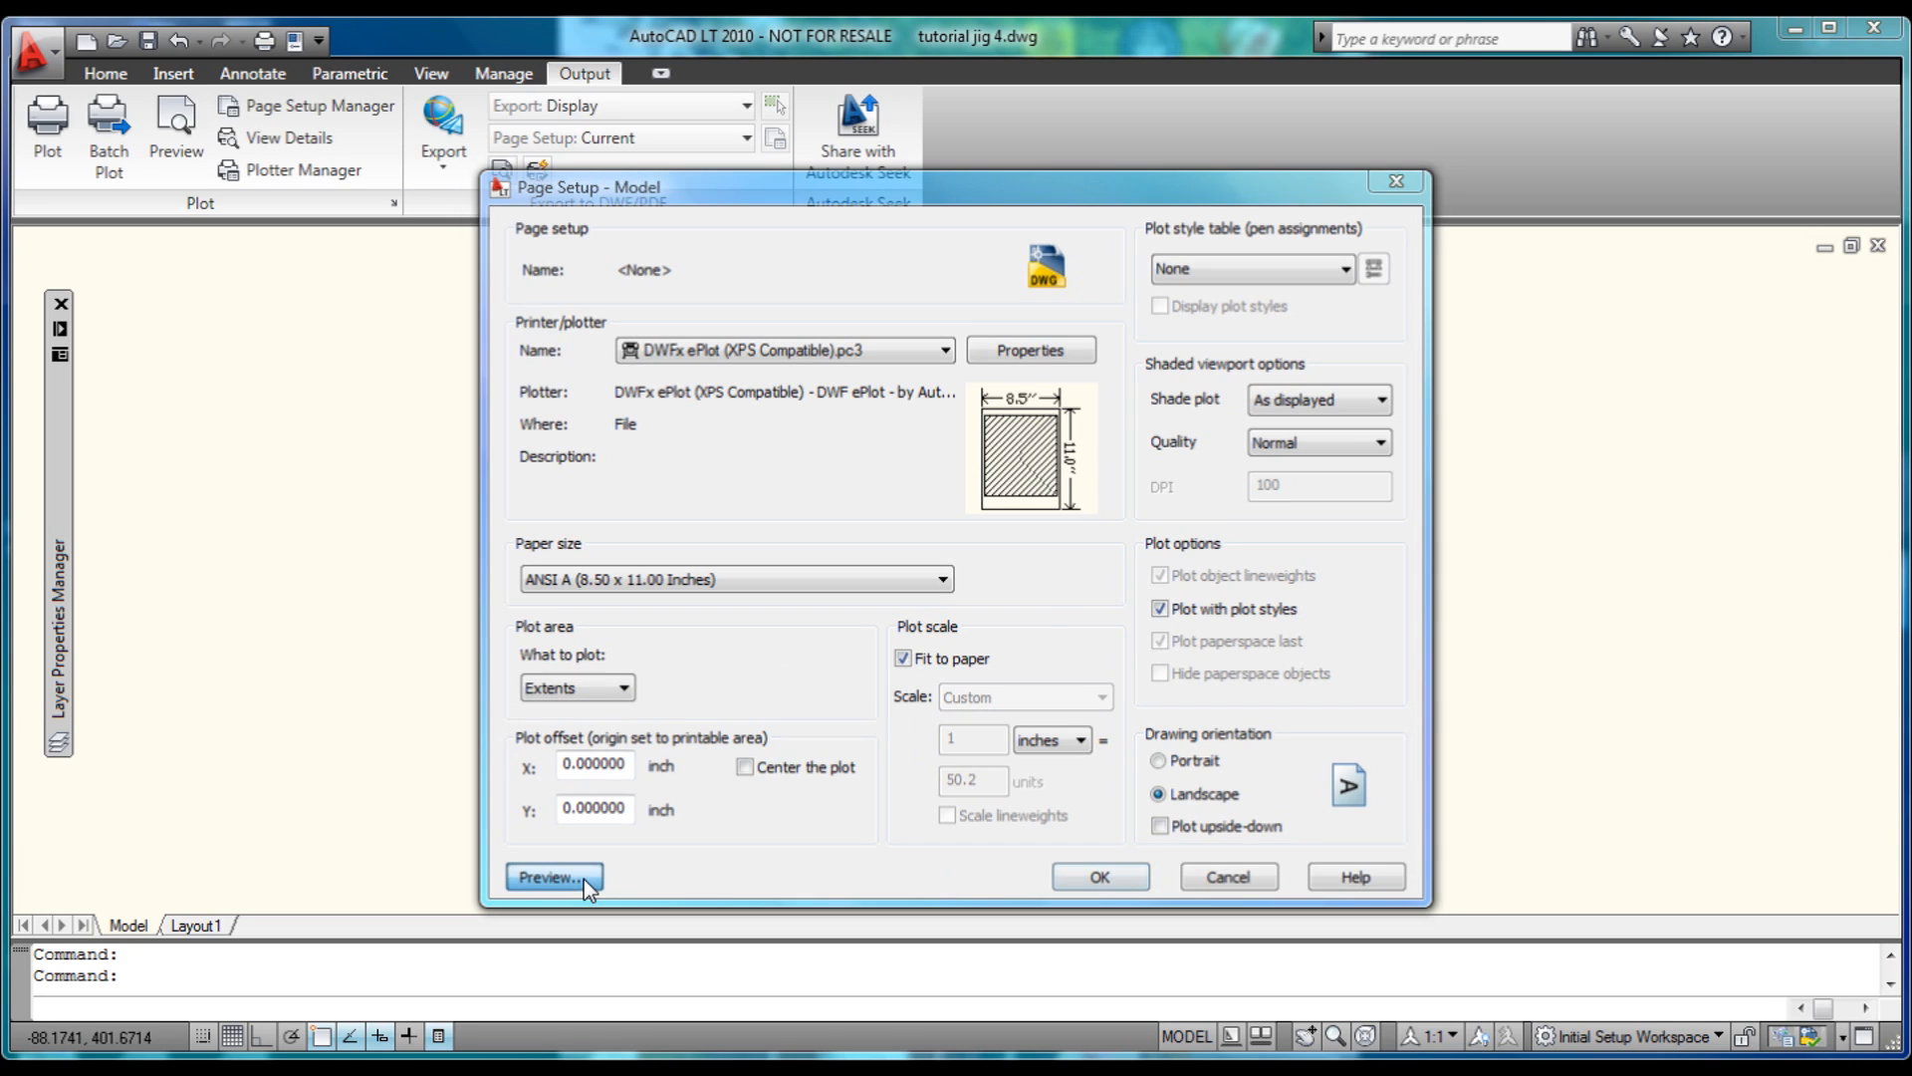
- Preview the extents plot, accept the Model page setup and close the Page Setup Manager
{"action": "left_click", "coordinate": [551, 877]}
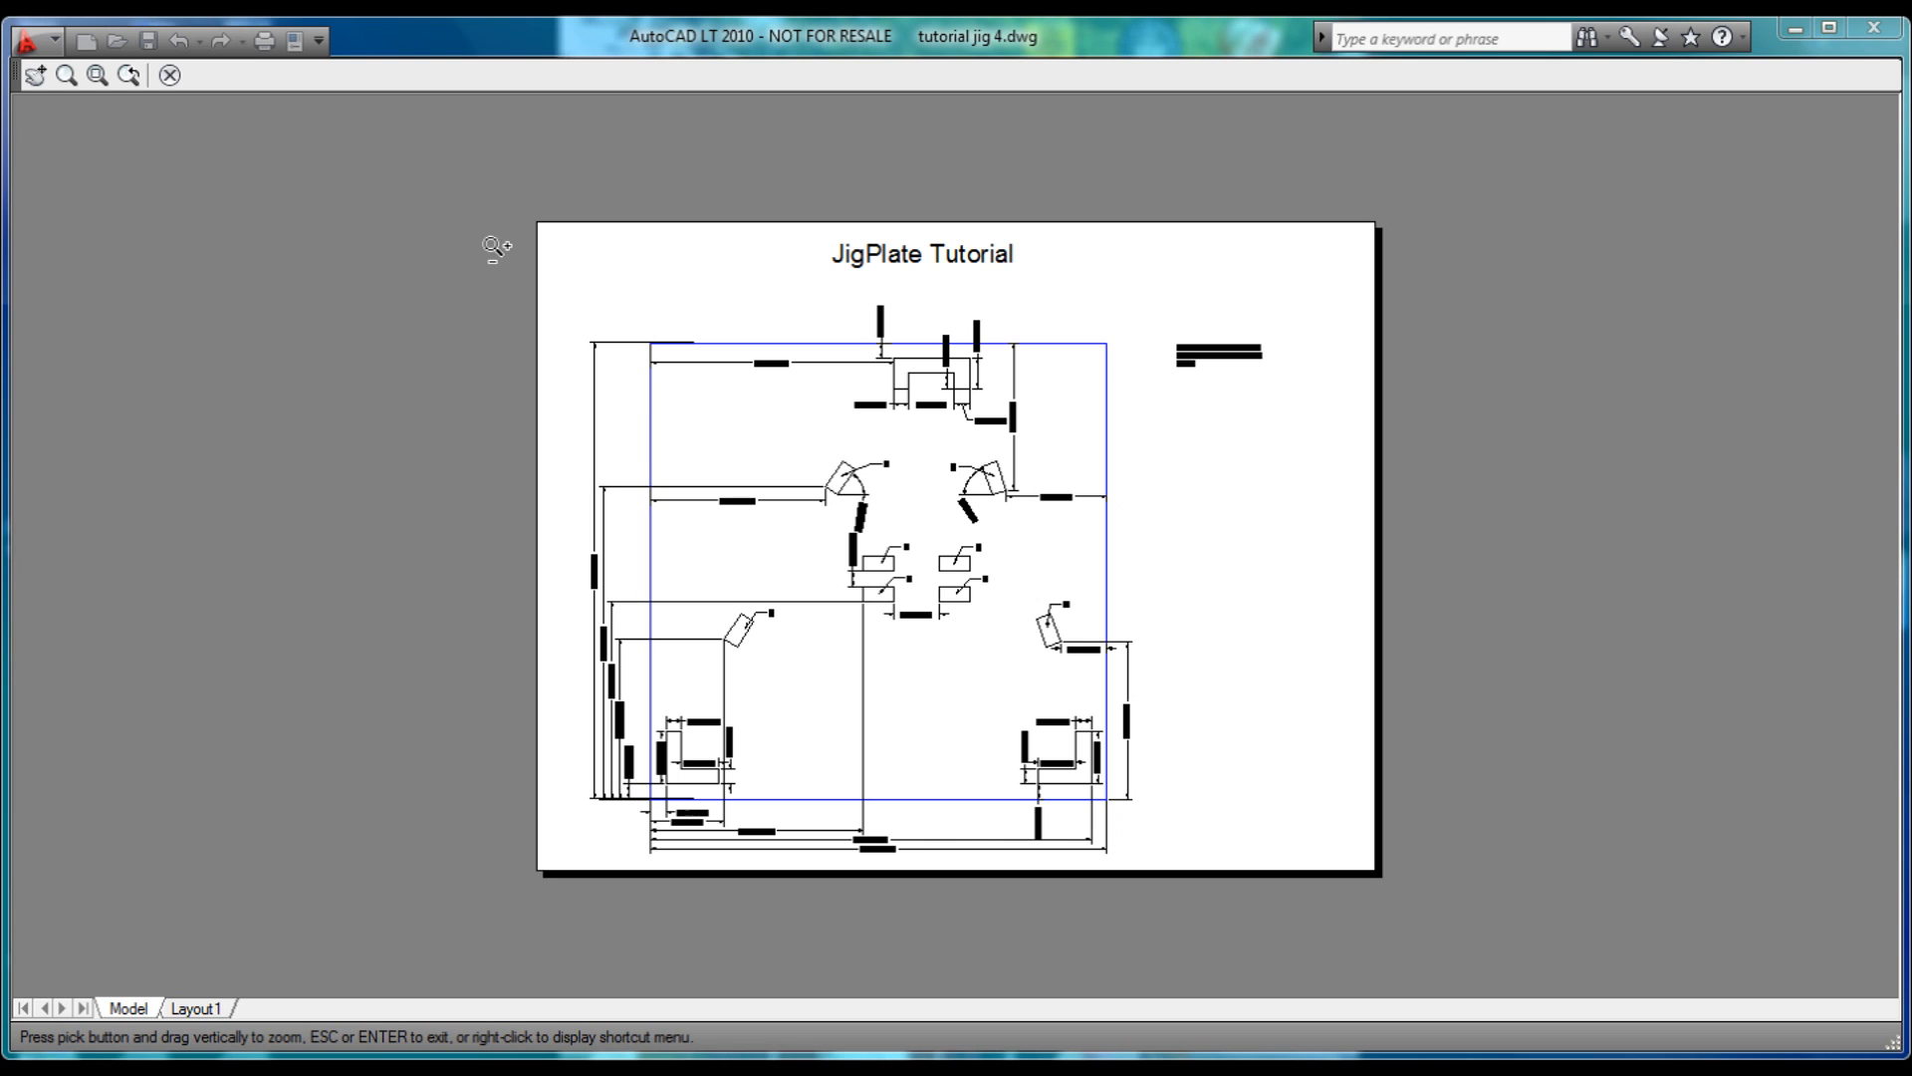
{"action": "mouse_move", "coordinate": [1120, 748]}
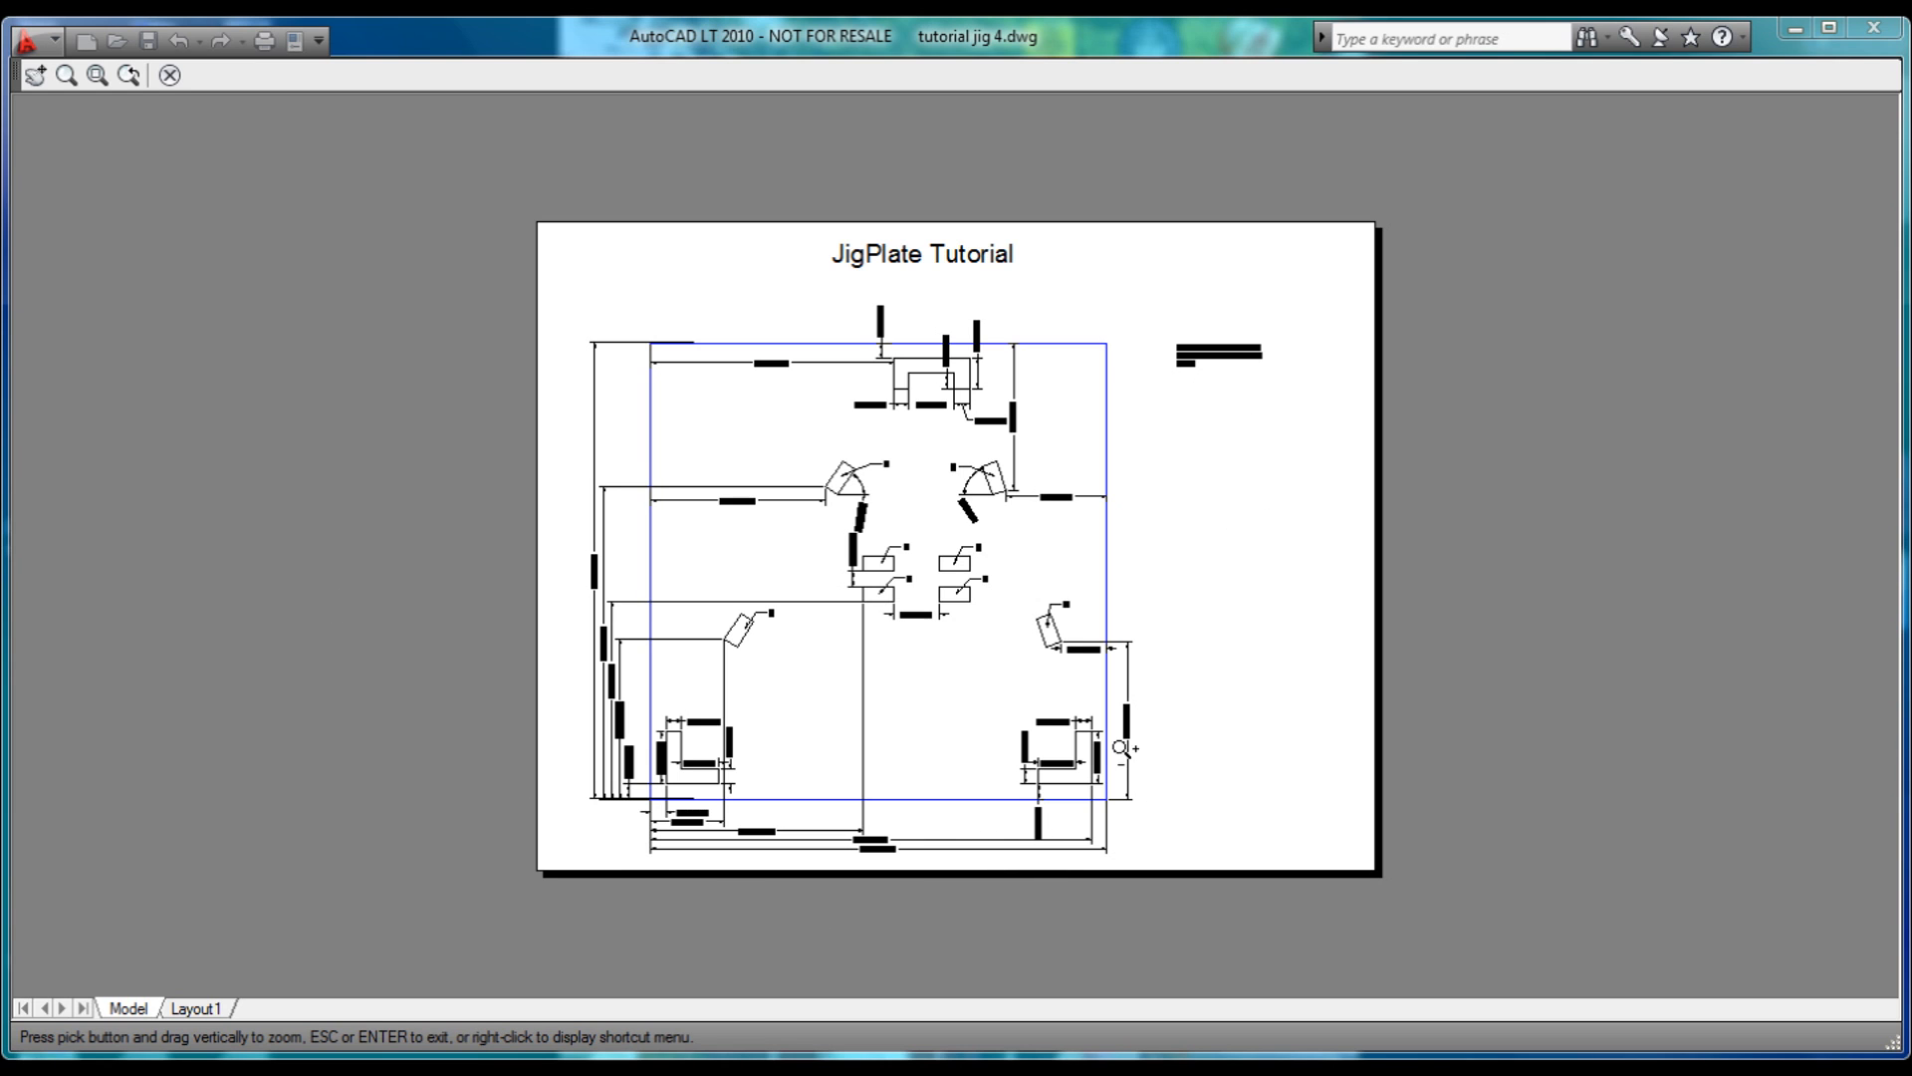
{"action": "mouse_move", "coordinate": [169, 74]}
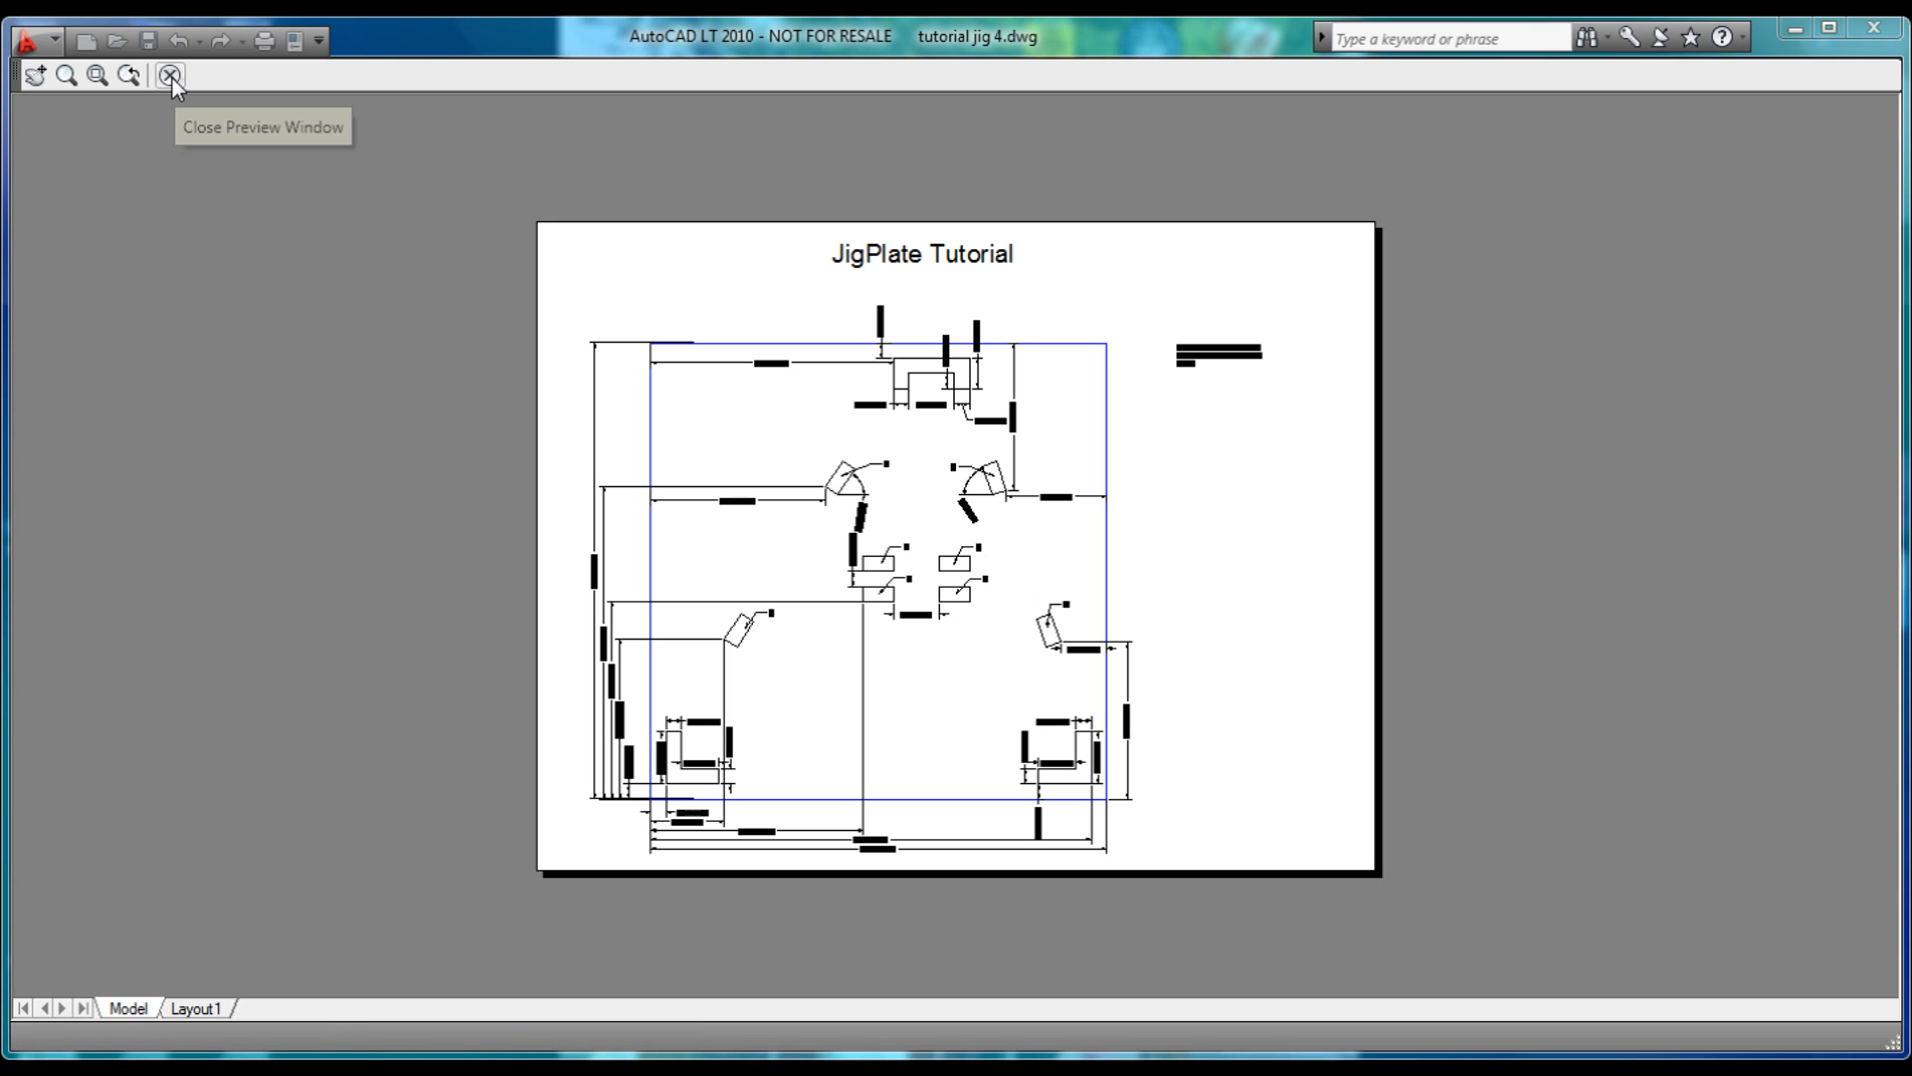
{"action": "left_click", "coordinate": [169, 74]}
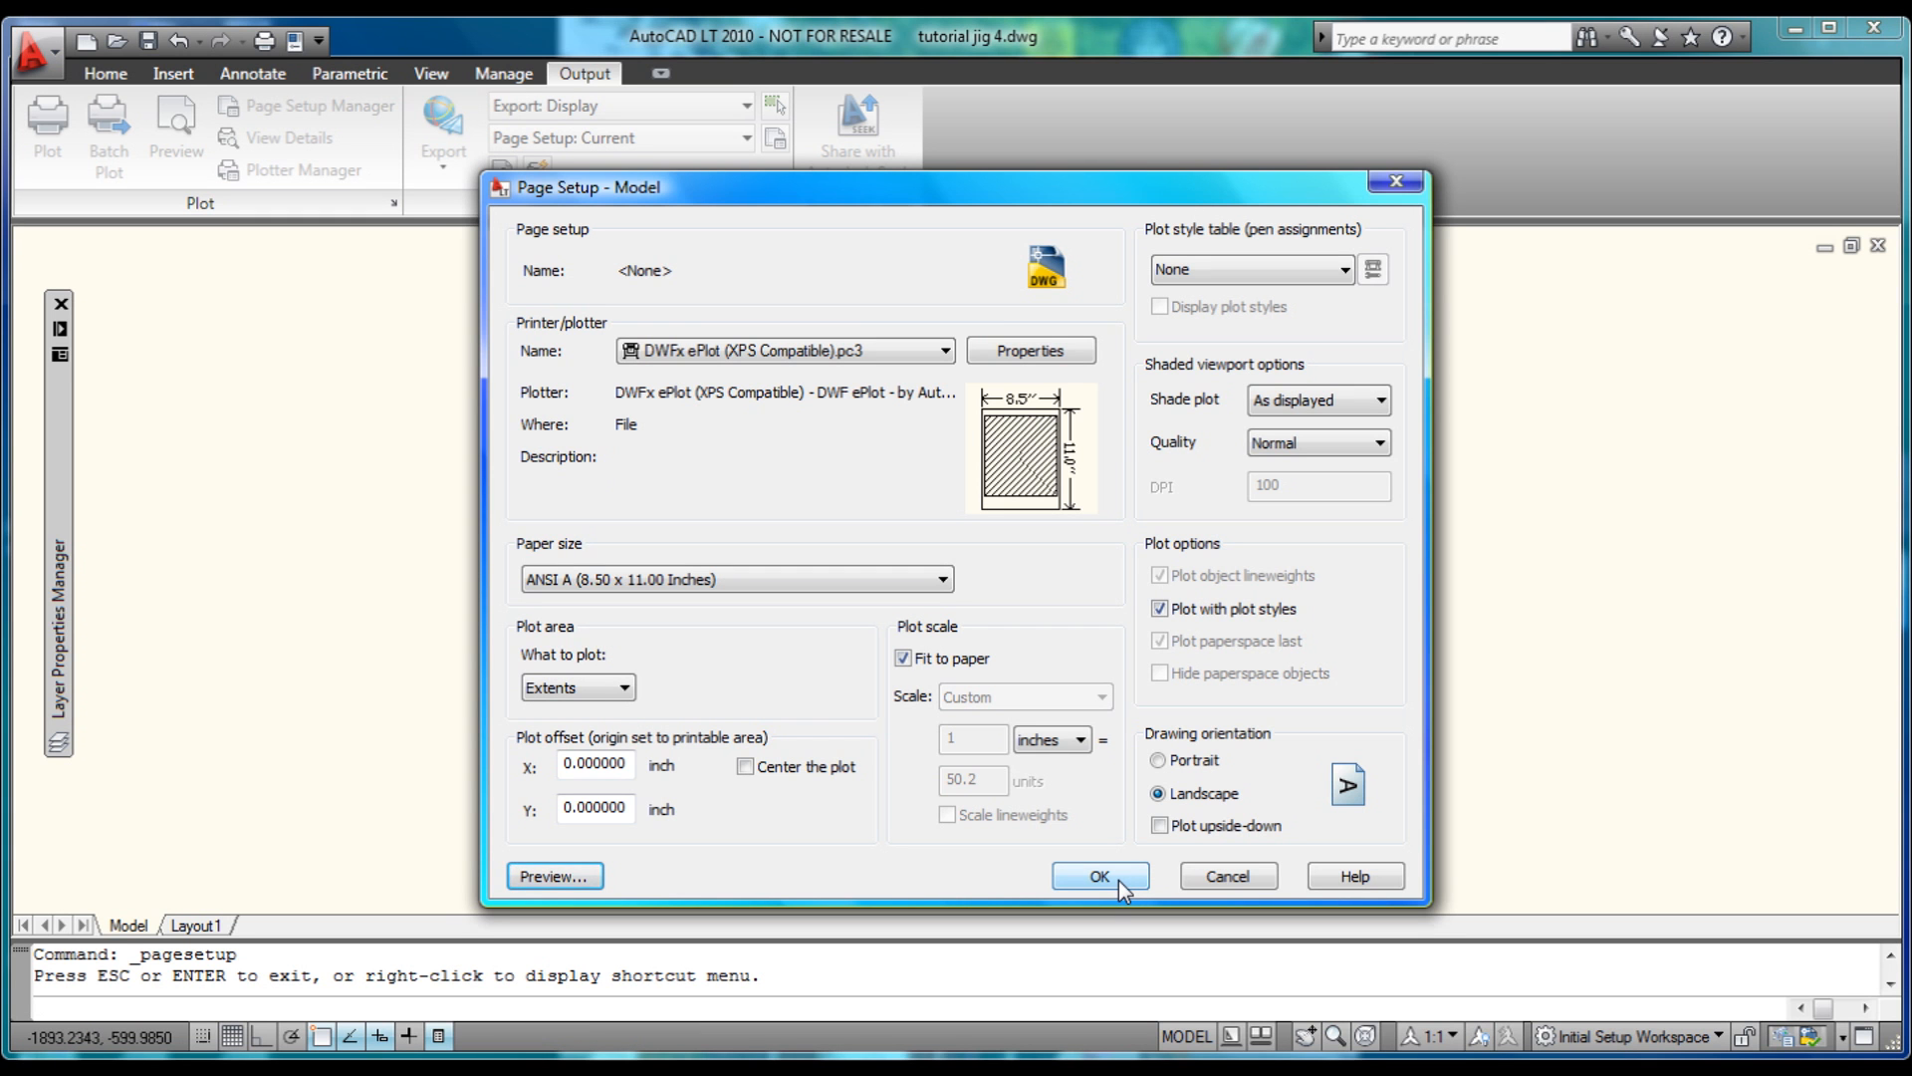
{"action": "left_click", "coordinate": [1097, 875]}
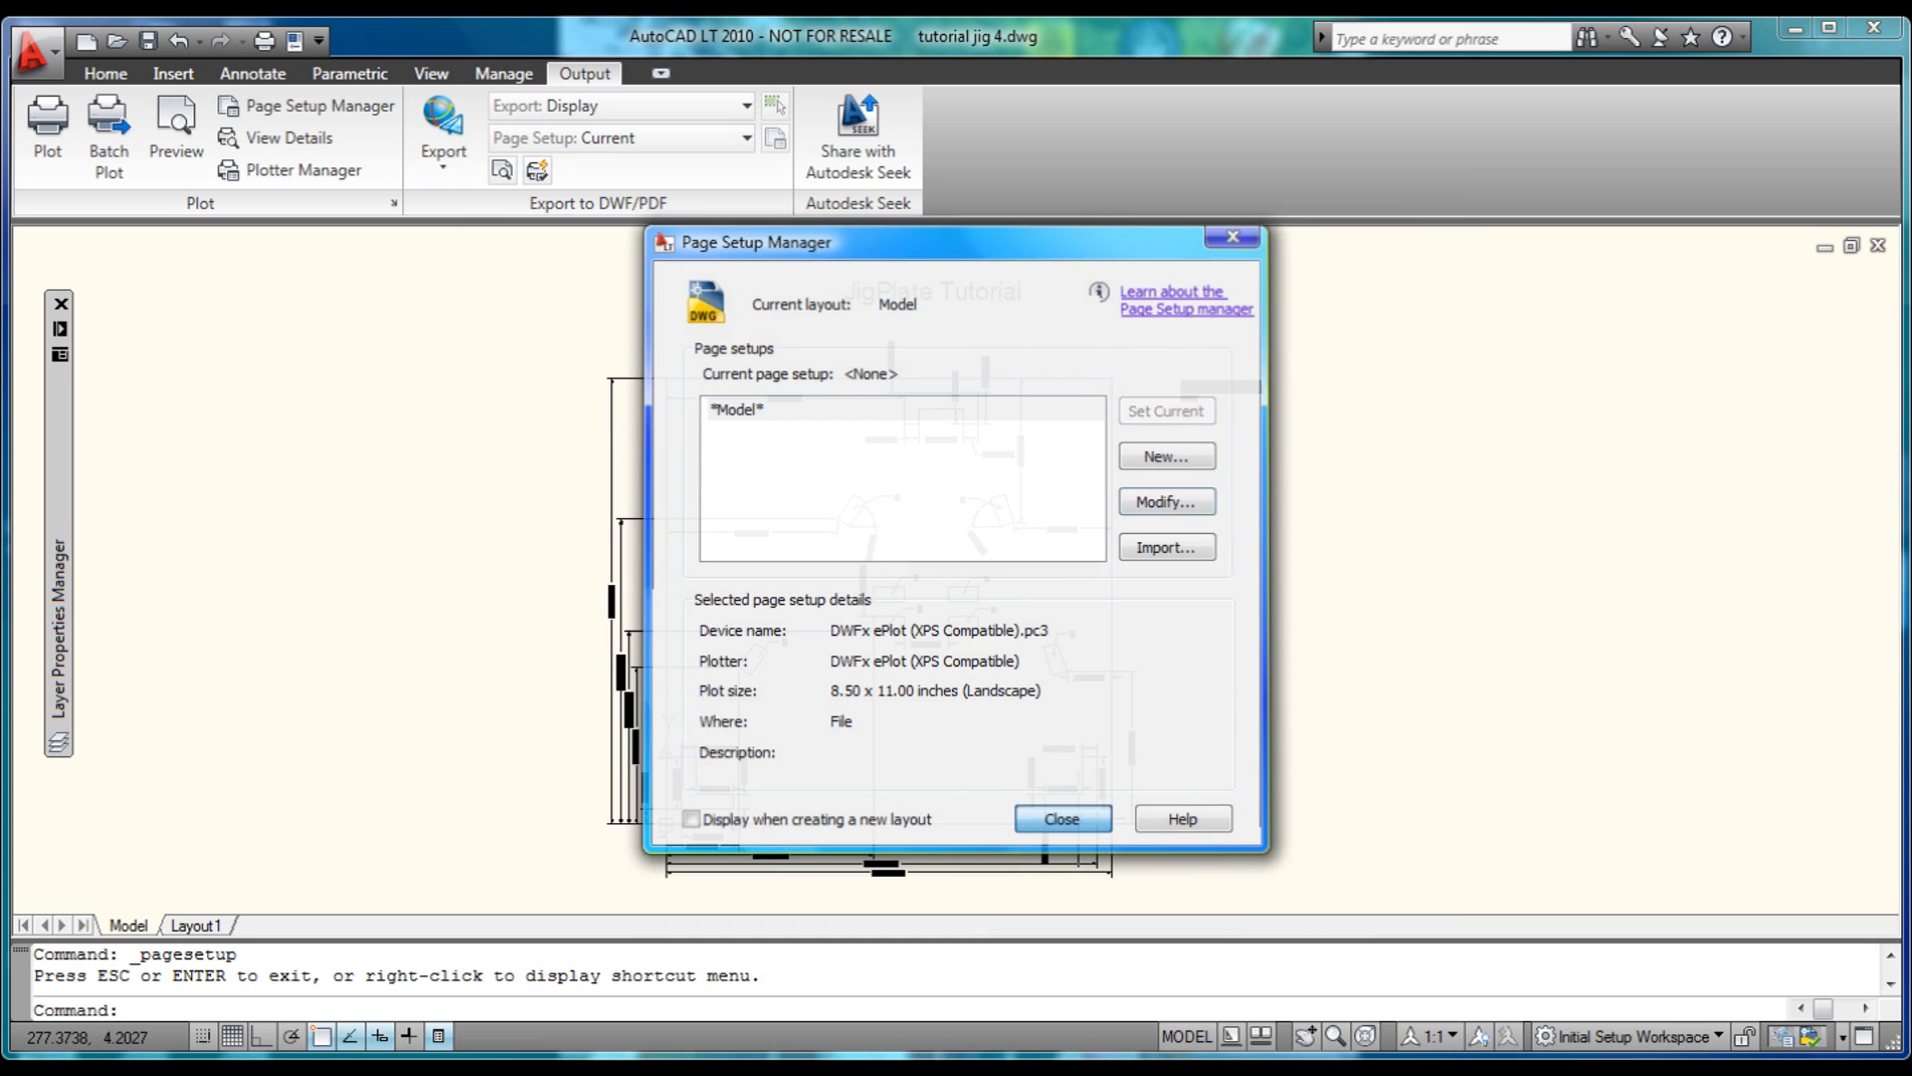
{"action": "left_click", "coordinate": [1060, 819]}
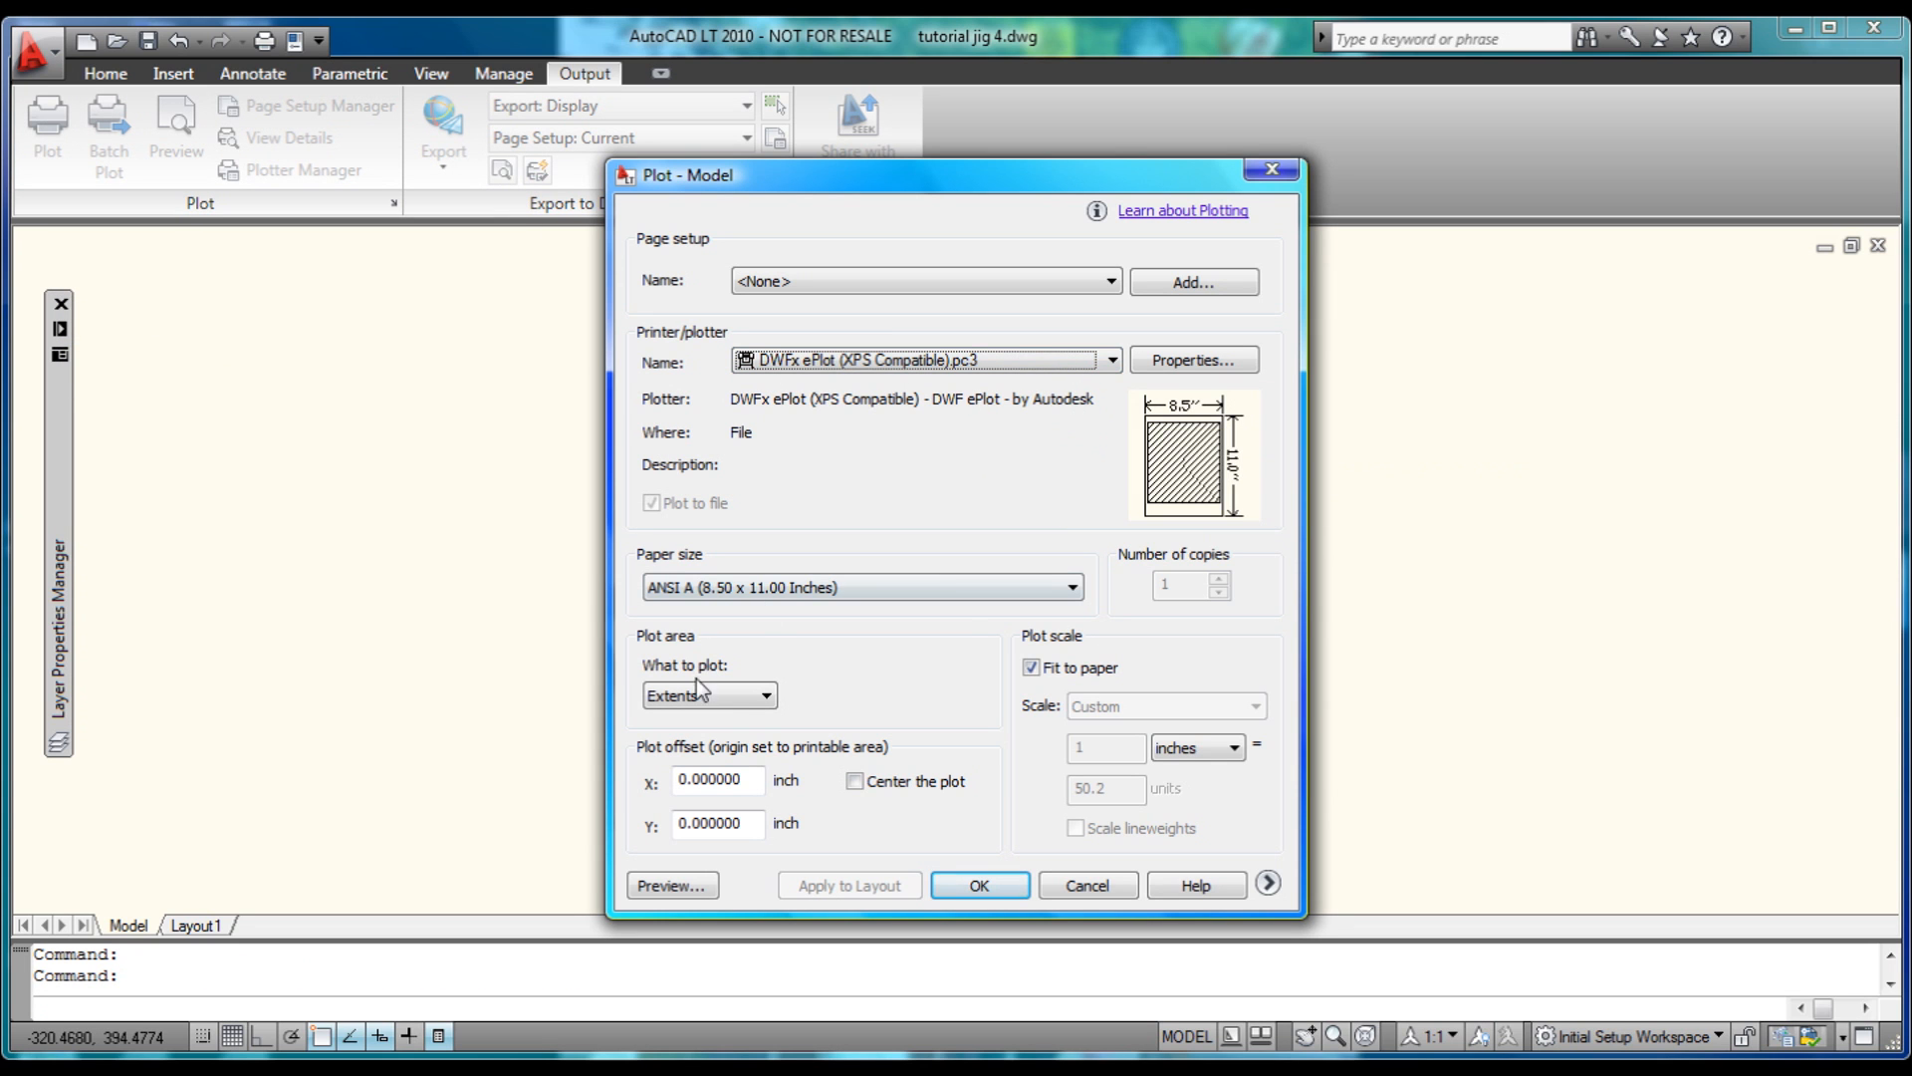
{"action": "mouse_move", "coordinate": [790, 710]}
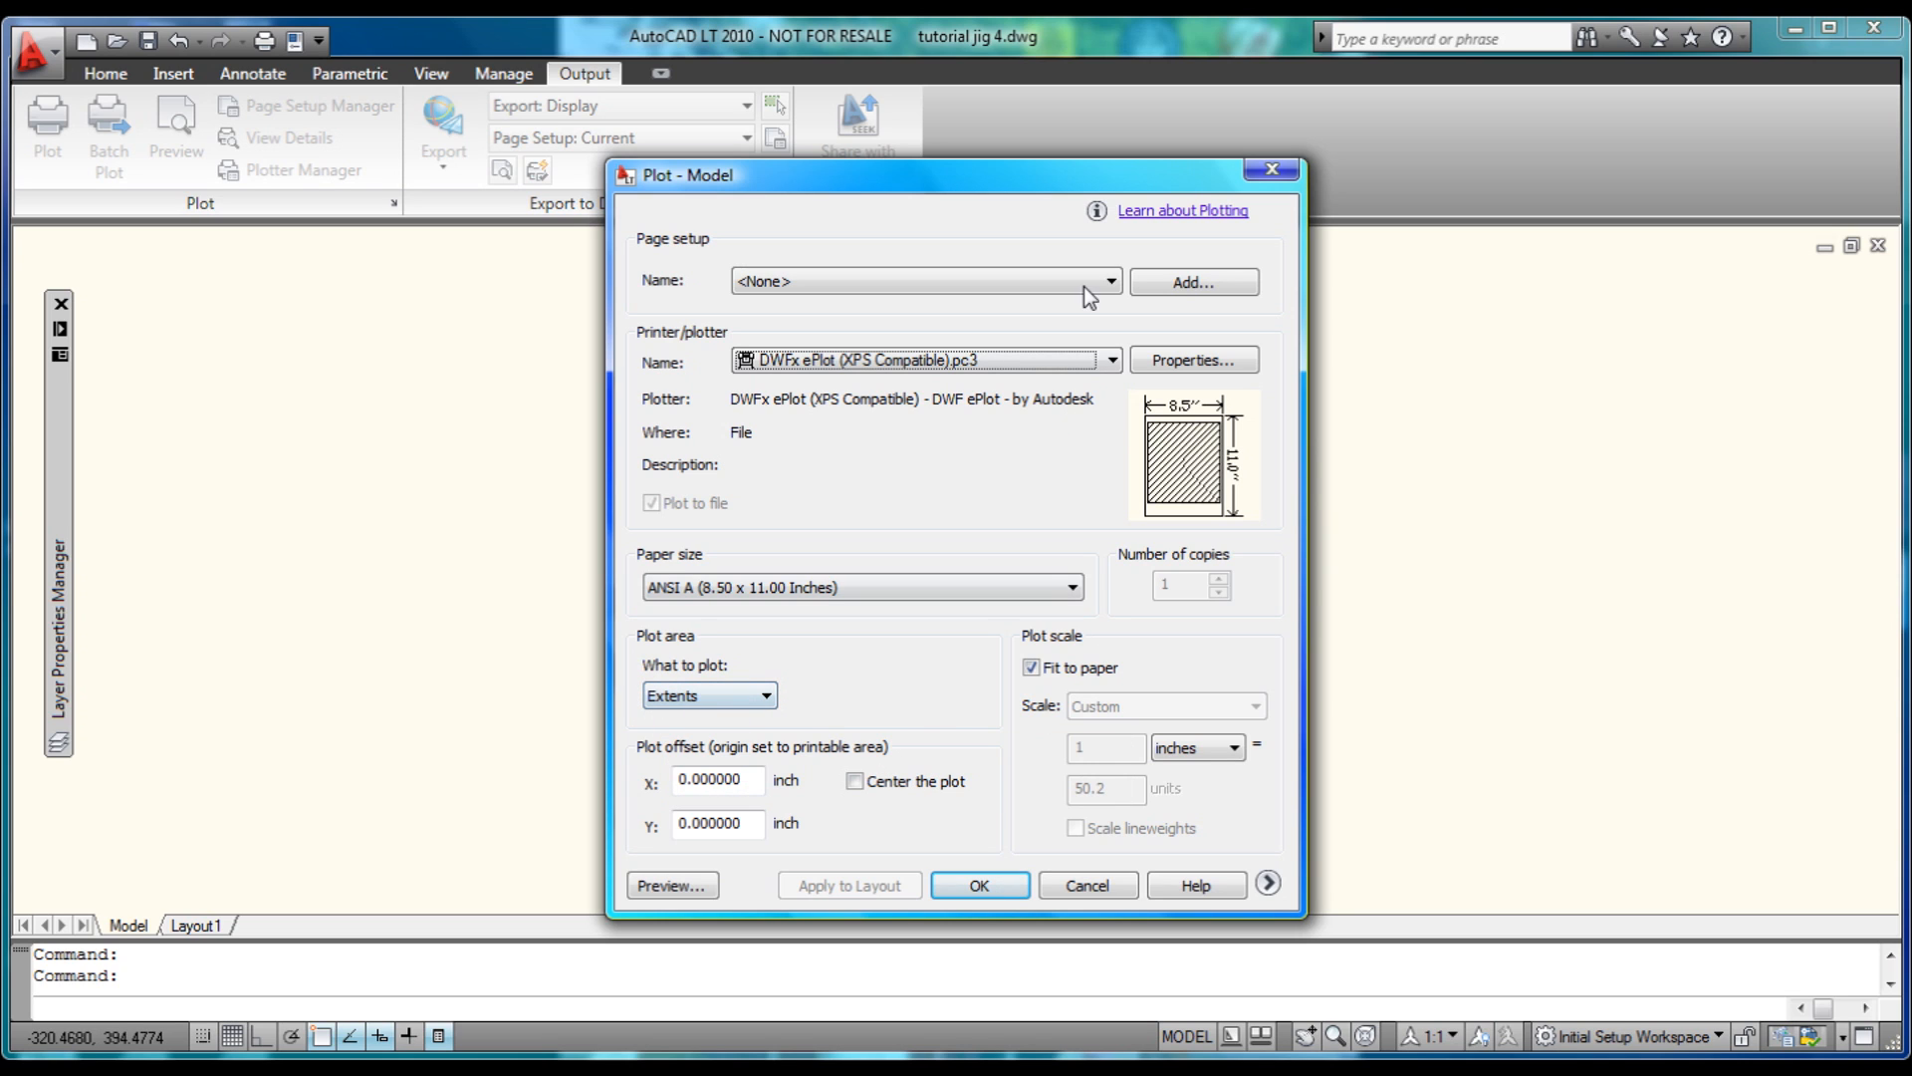
{"action": "left_click", "coordinate": [1105, 281]}
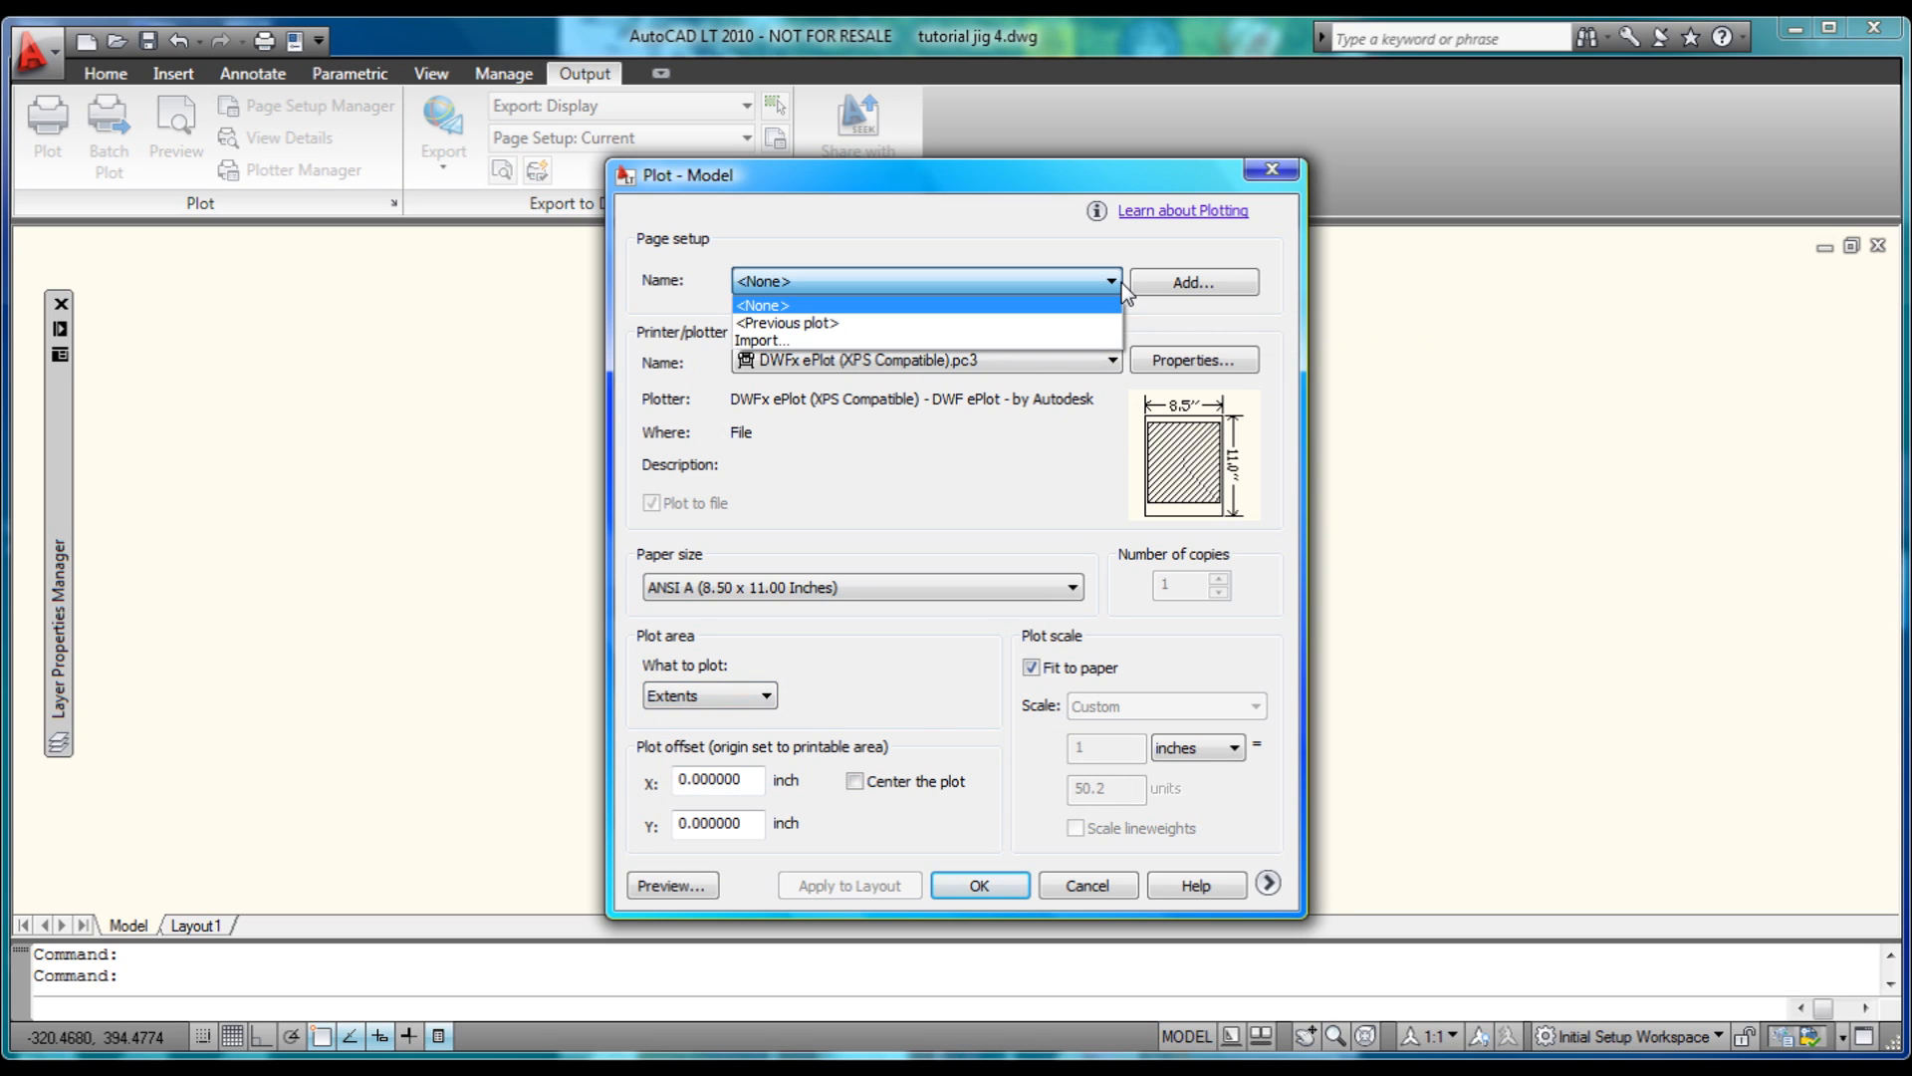
{"action": "left_click", "coordinate": [1106, 360]}
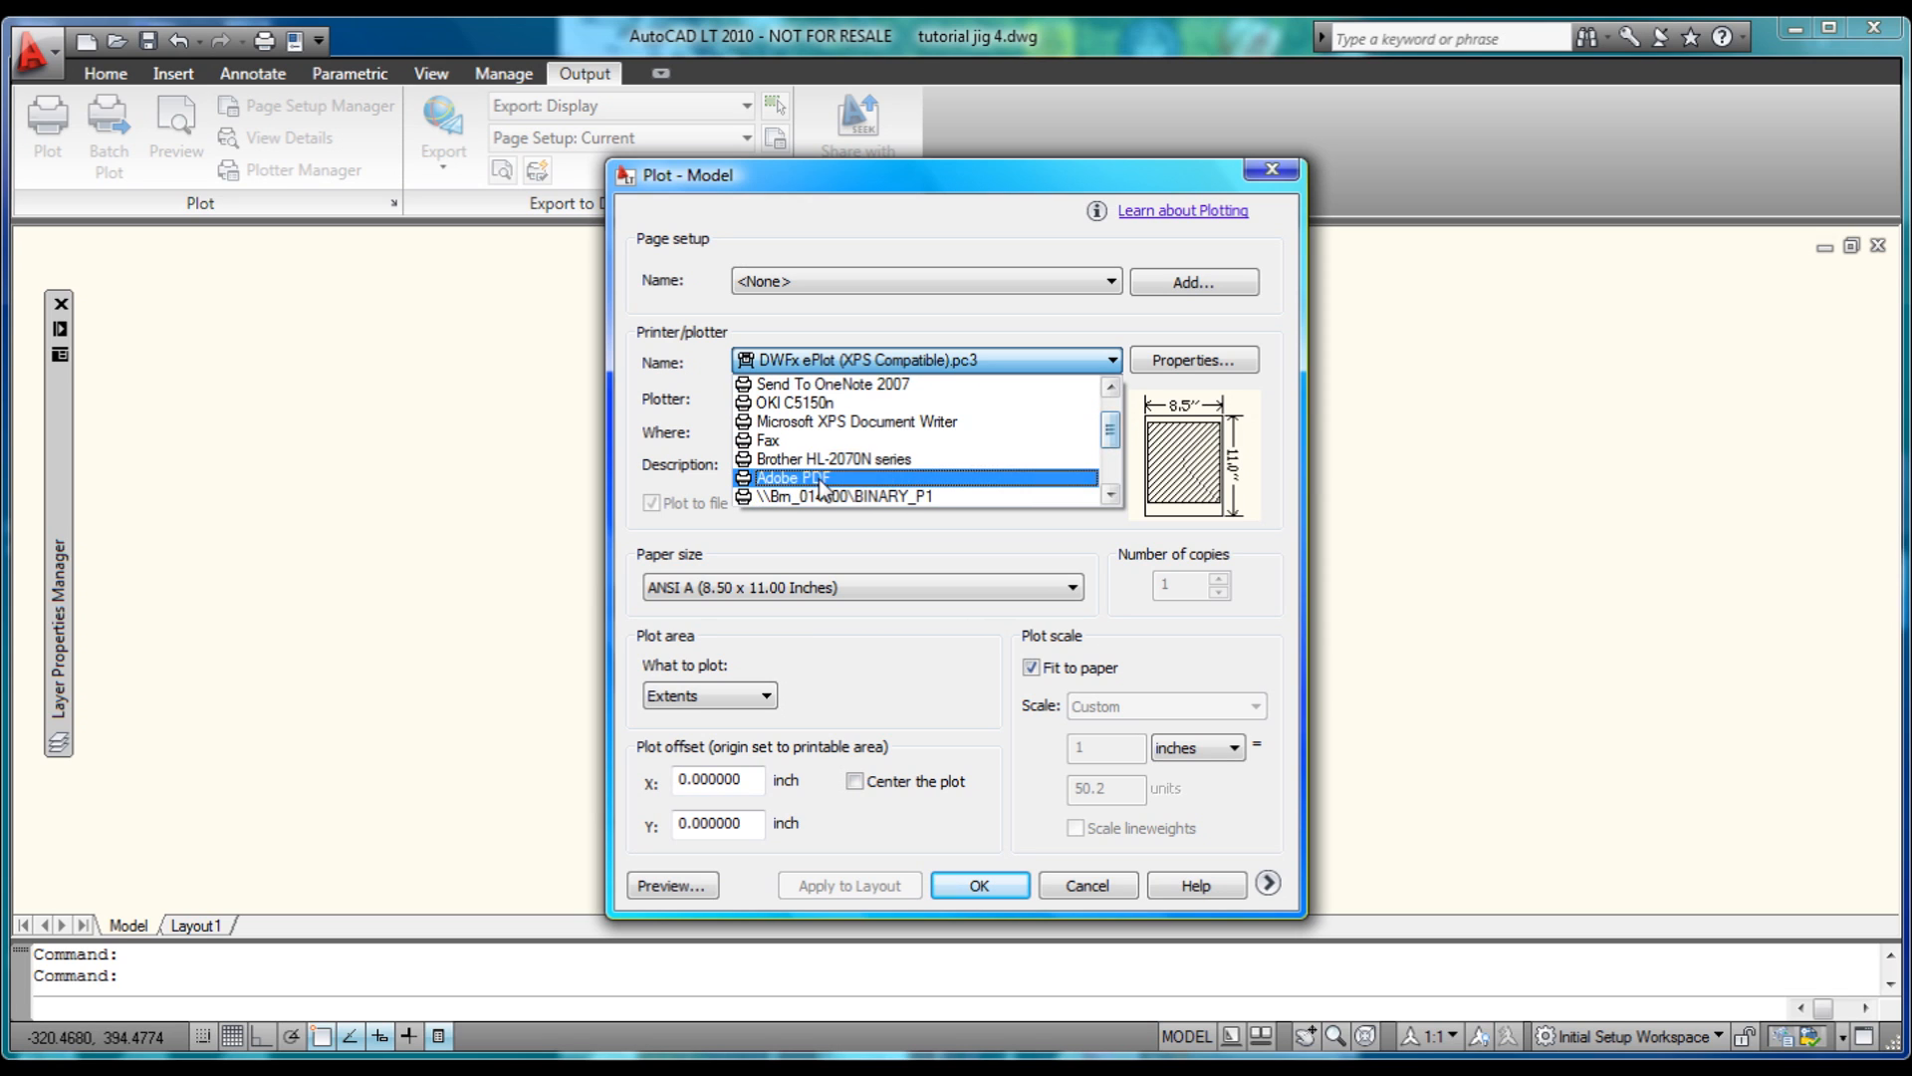
{"action": "left_click", "coordinate": [790, 477]}
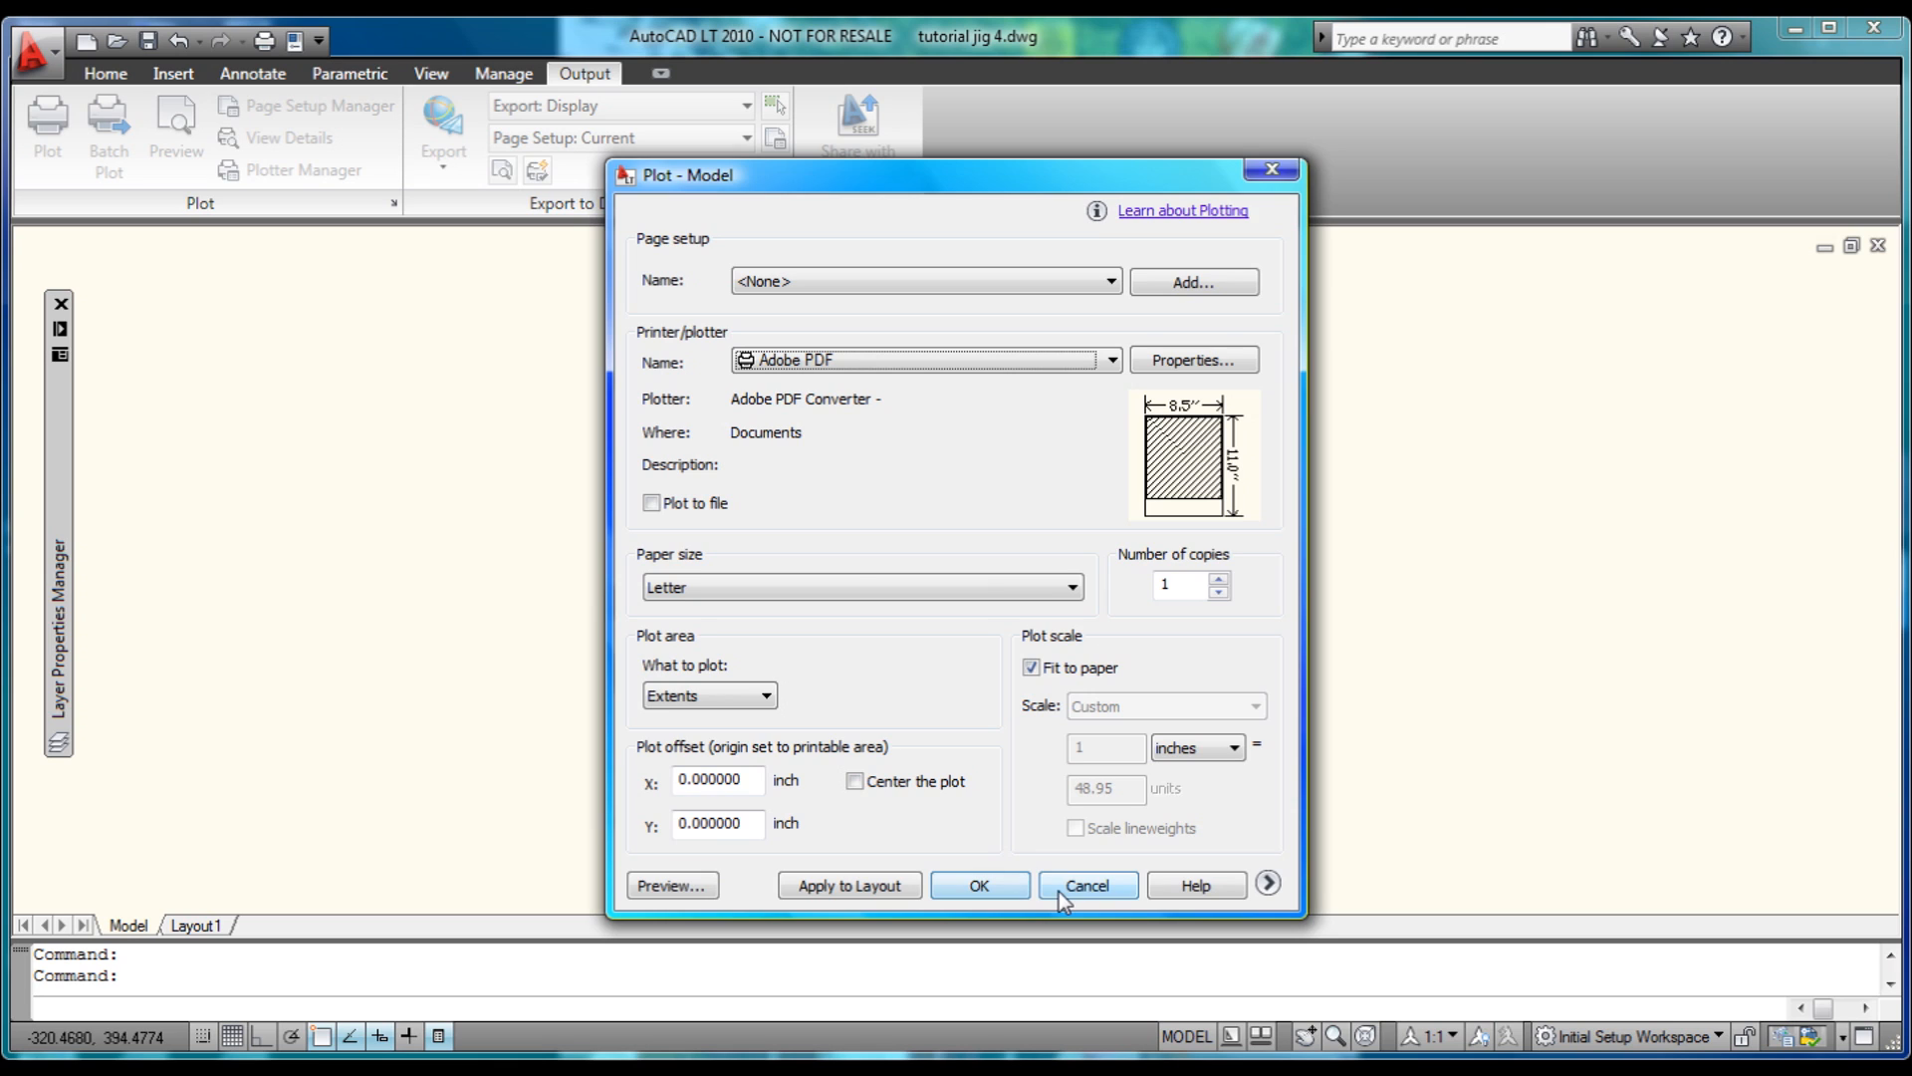
{"action": "left_click", "coordinate": [1086, 885]}
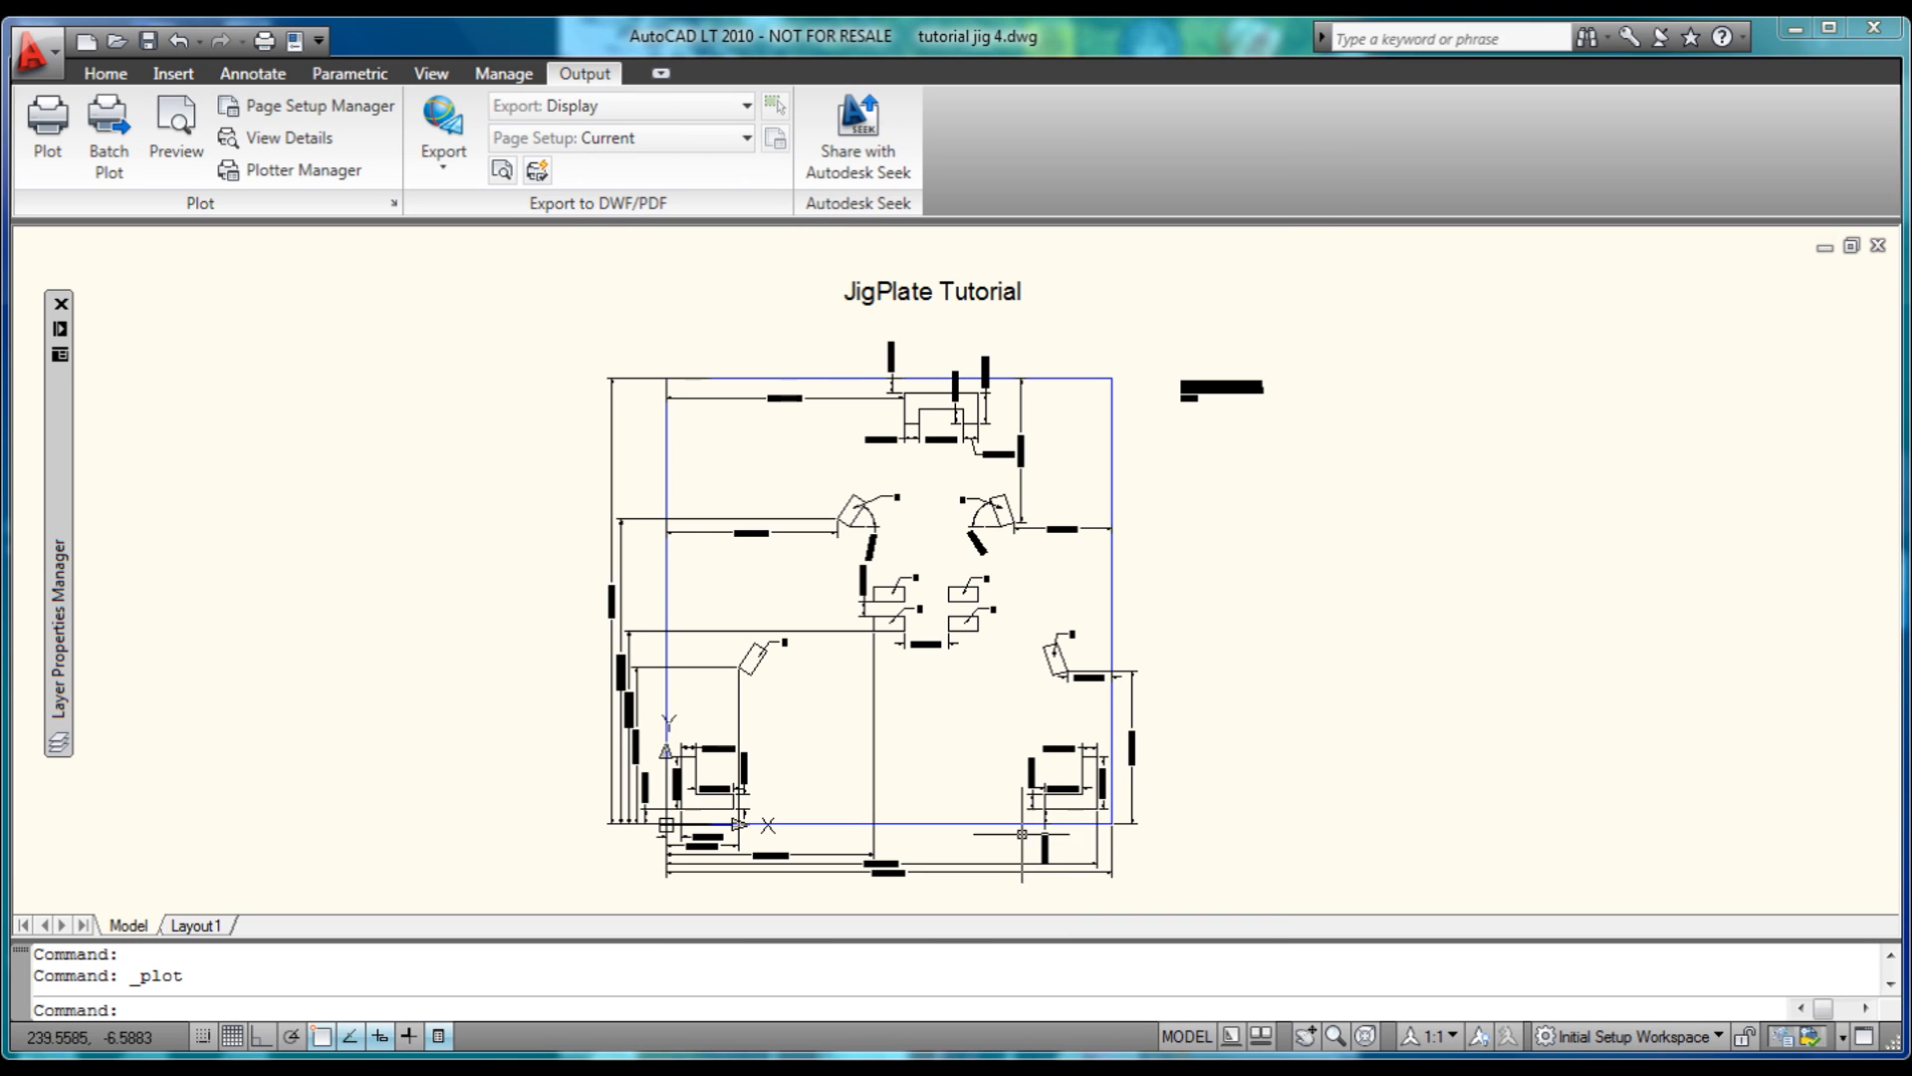
{"action": "mouse_move", "coordinate": [1243, 693]}
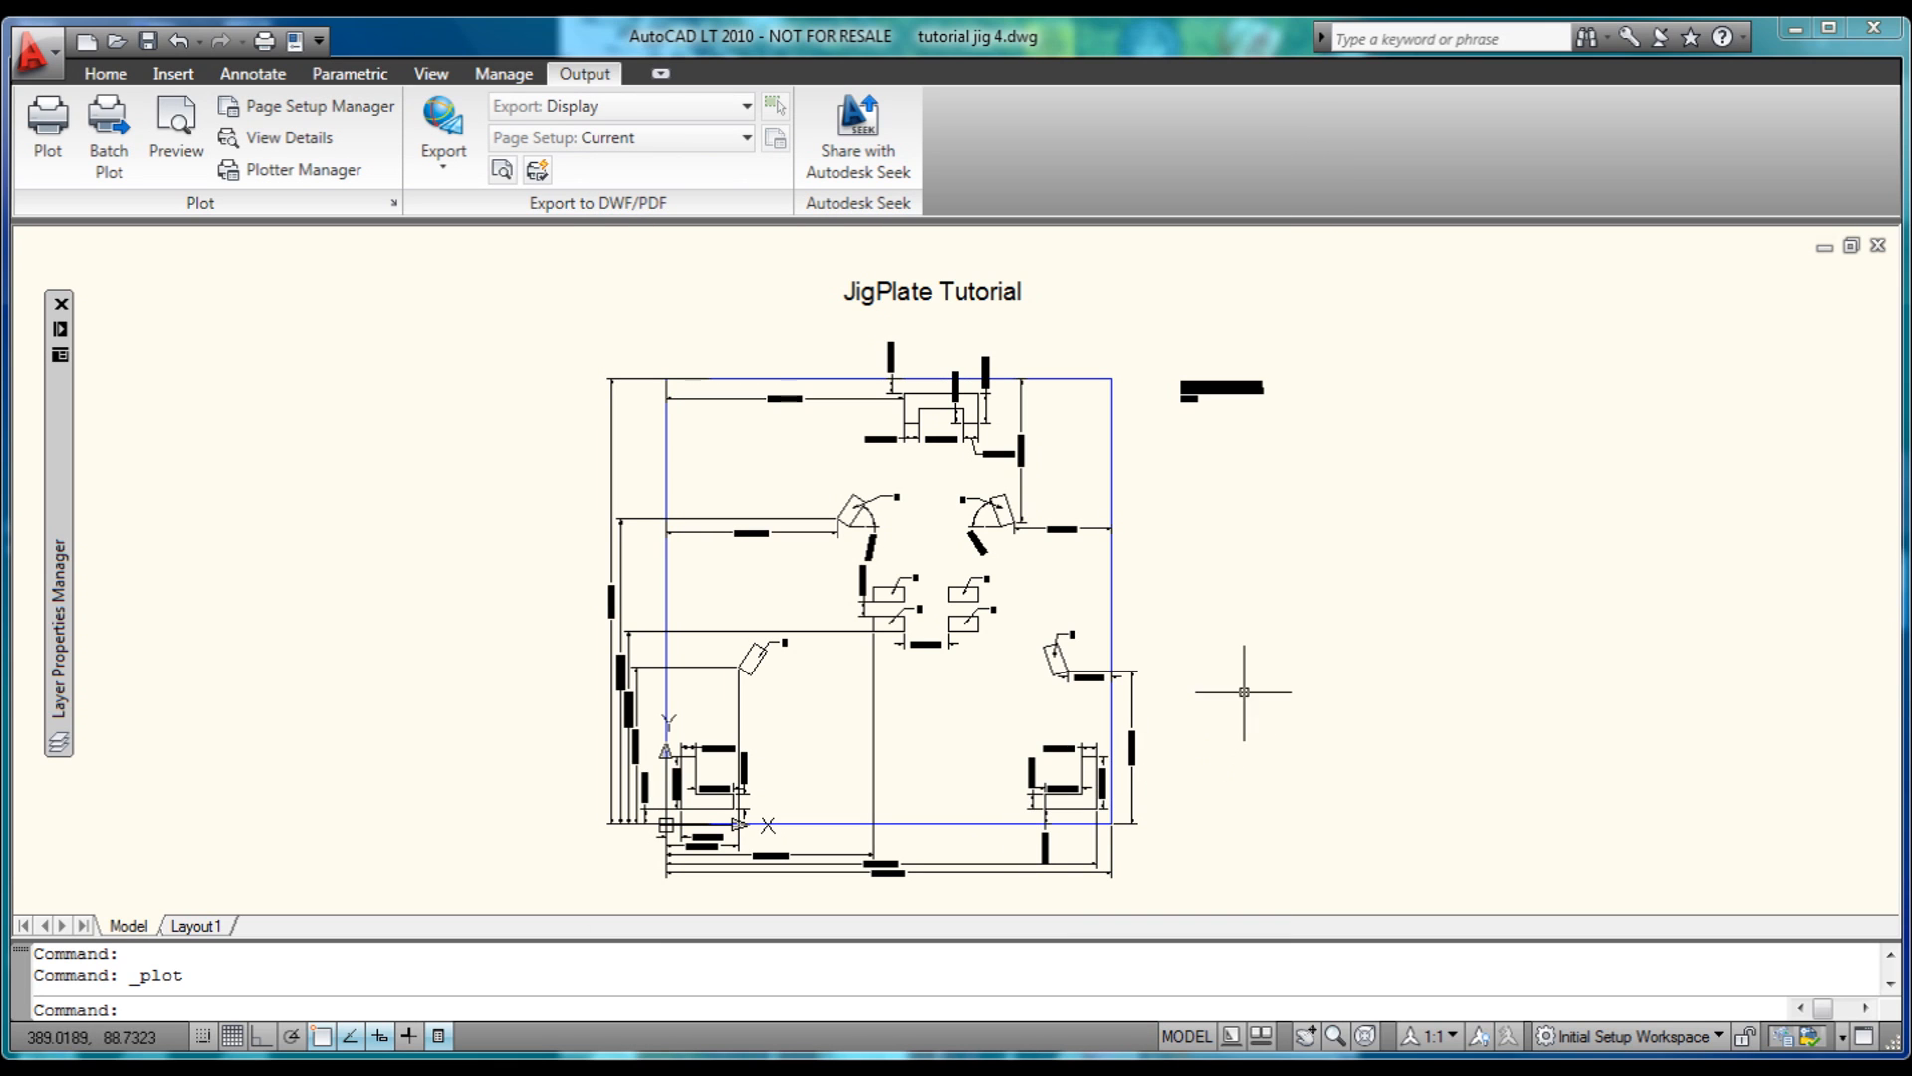
{"action": "mouse_move", "coordinate": [1244, 539]}
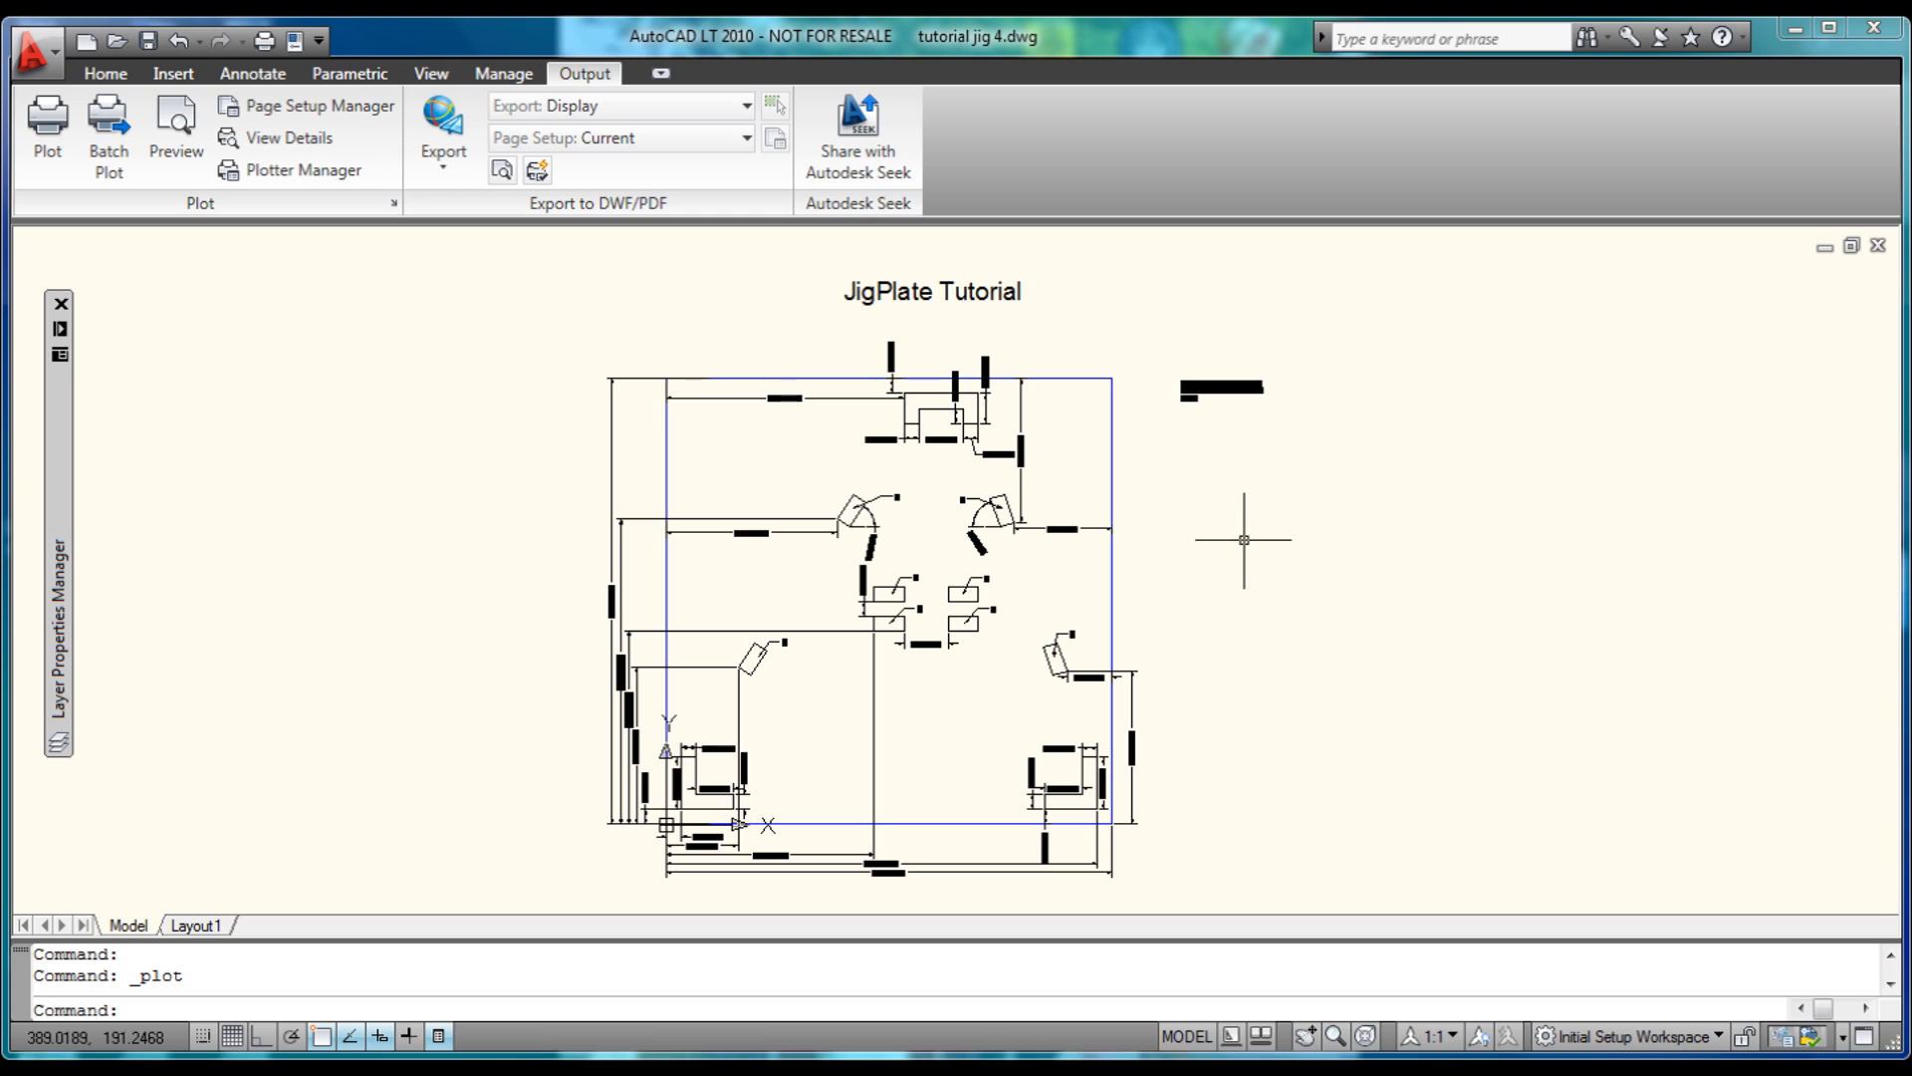